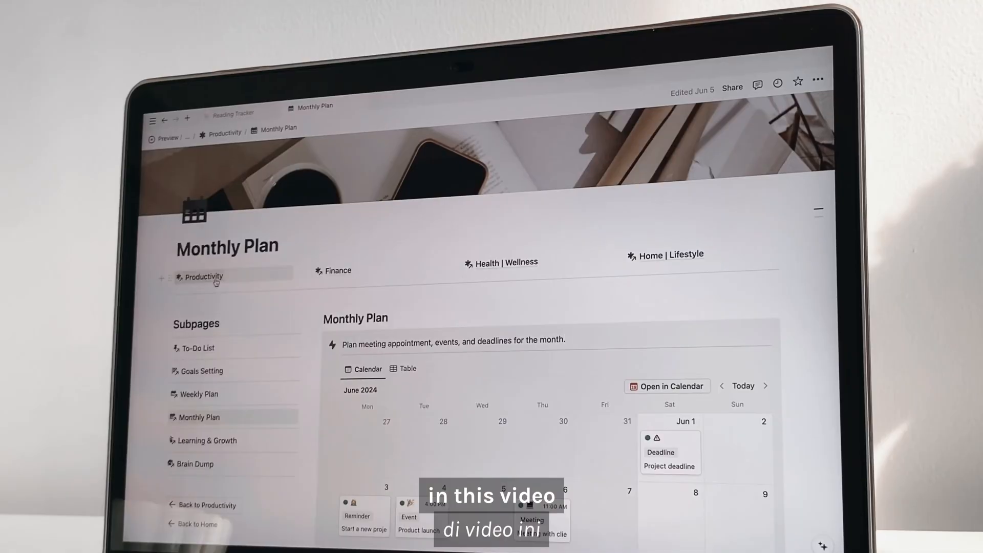
Step: Preview the Finance and Health | Wellness pages, then scroll Productivity down to its Planner
click(338, 270)
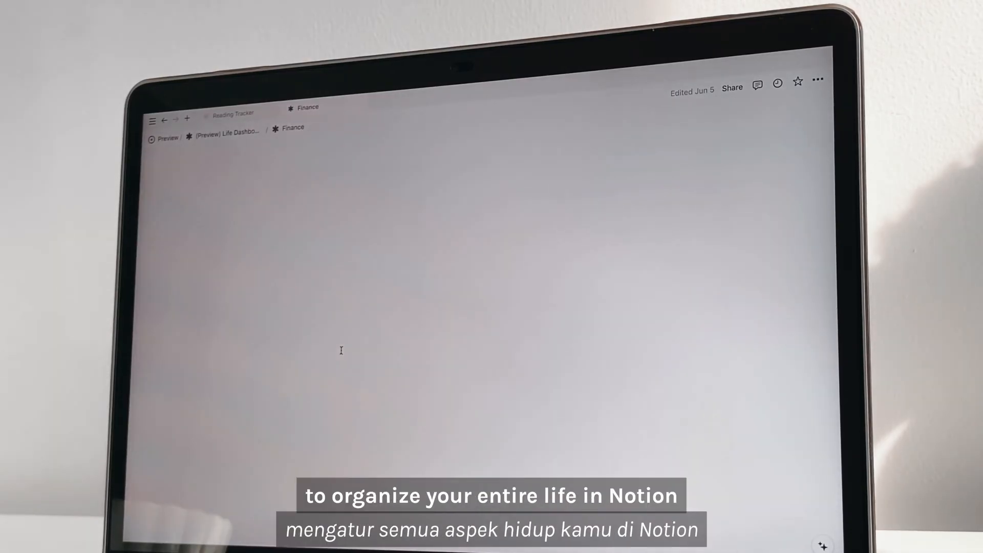
click(499, 344)
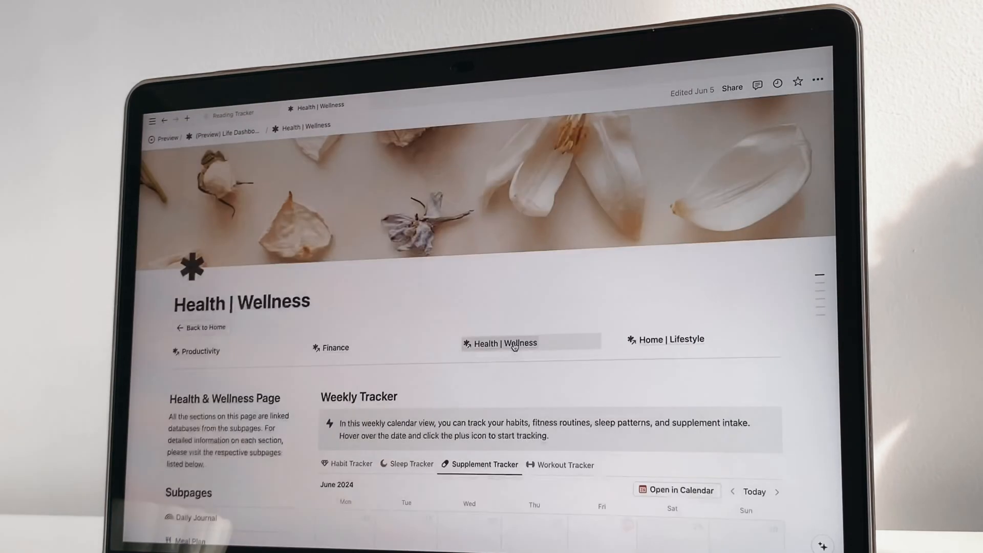
click(666, 339)
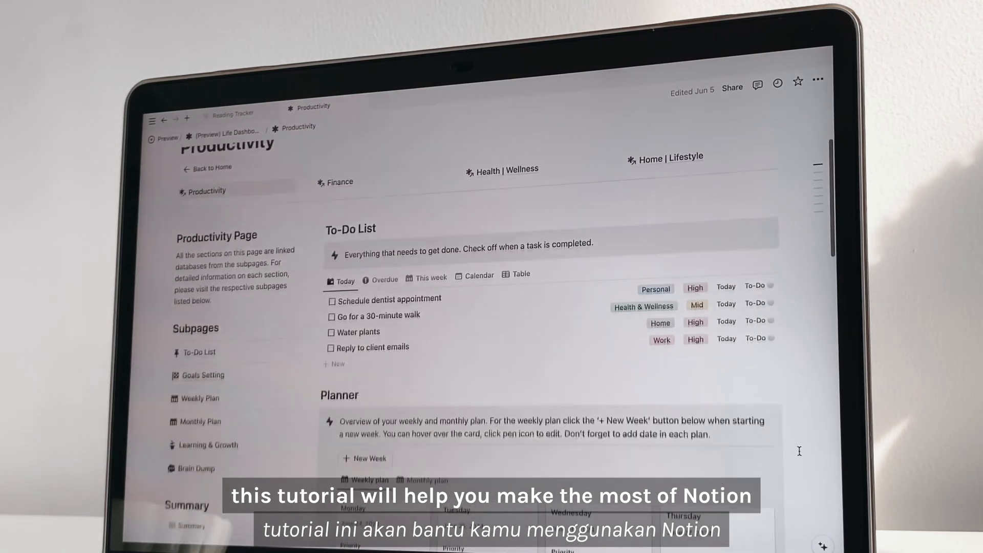
scroll(down, 3)
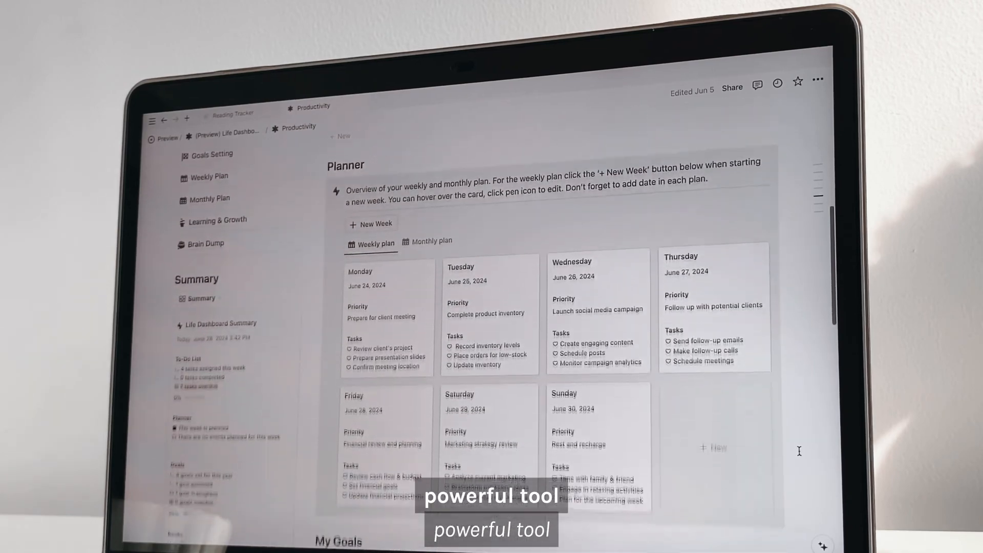
scroll(down, 3)
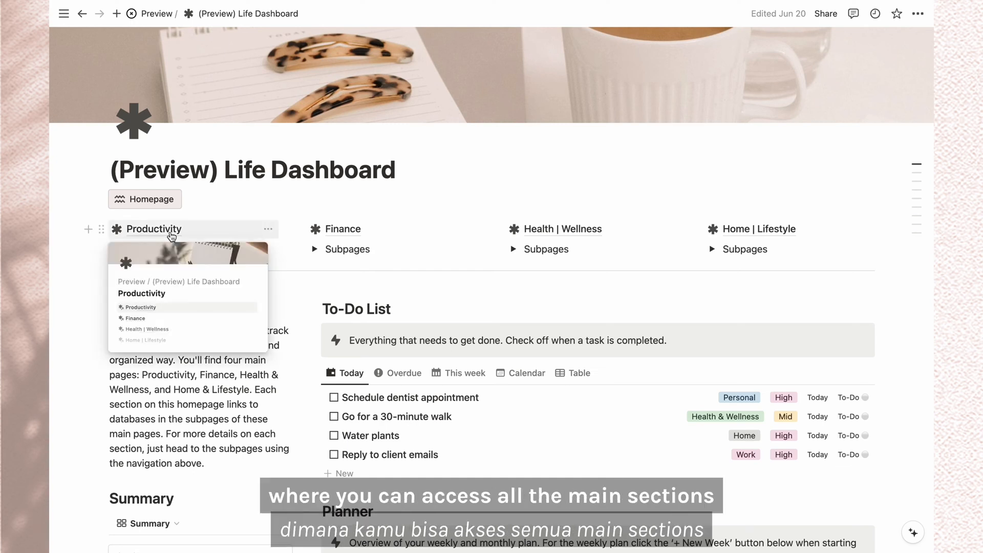
mouse_move(343, 229)
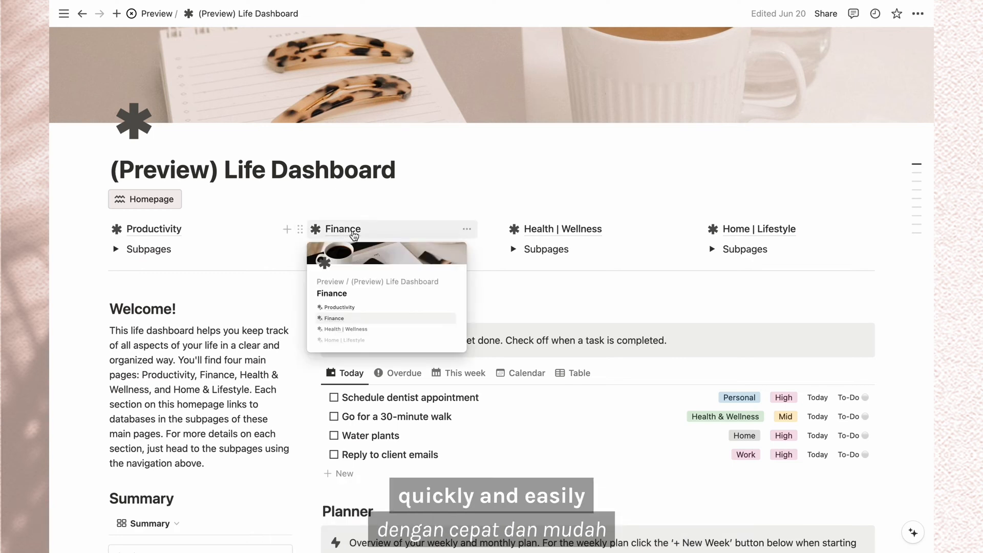
mouse_move(558, 228)
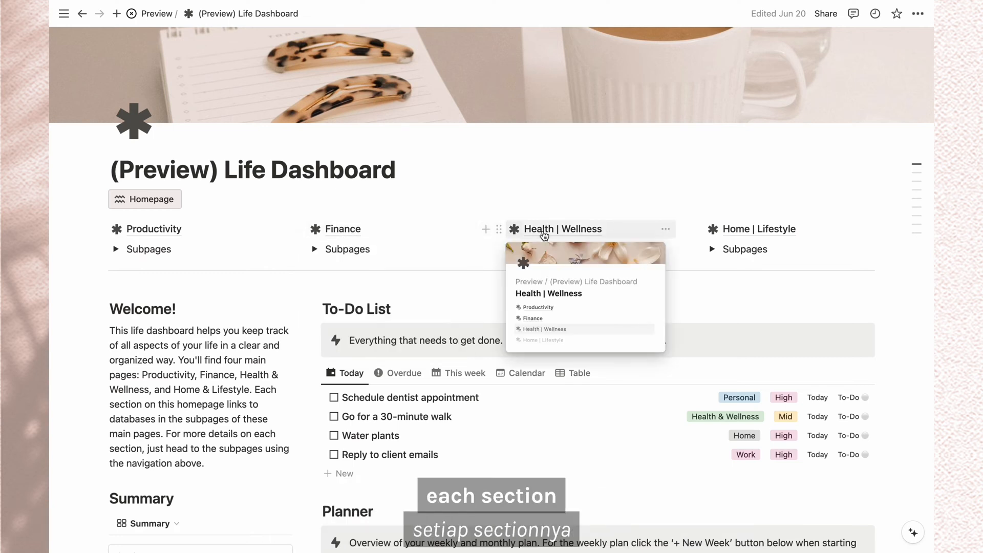
mouse_move(758, 229)
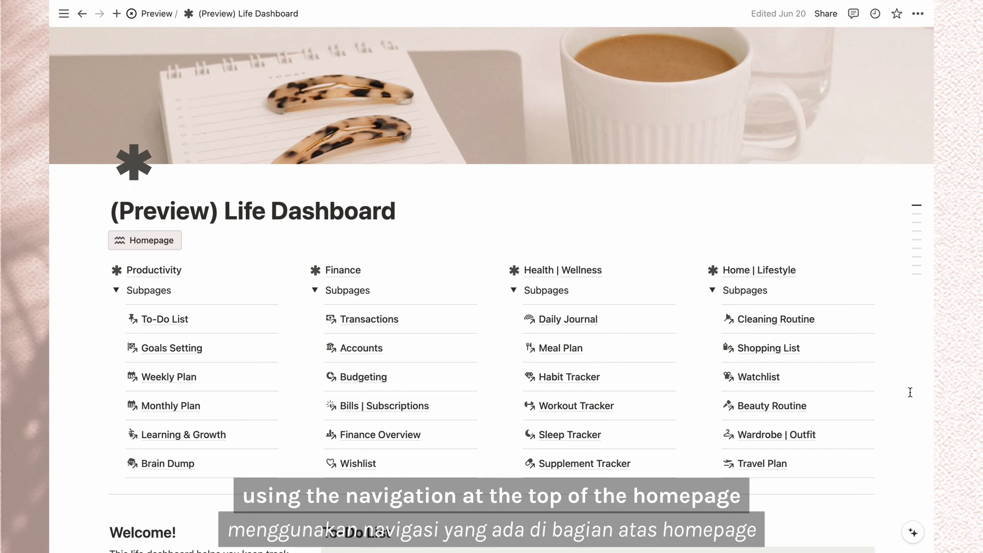
Step: Scroll down past the expanded subpage lists to the To-Do List and Planner
scroll(down, 3)
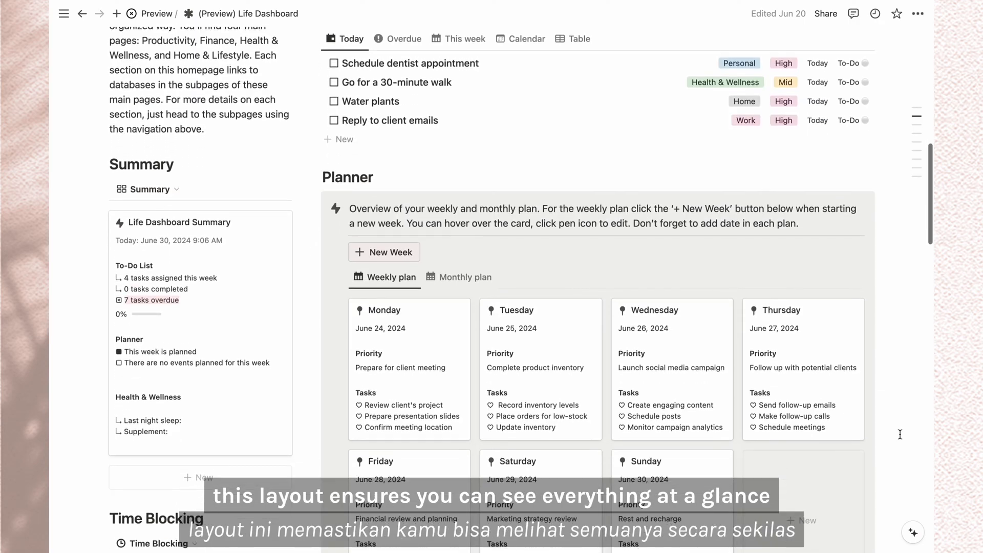
scroll(down, 3)
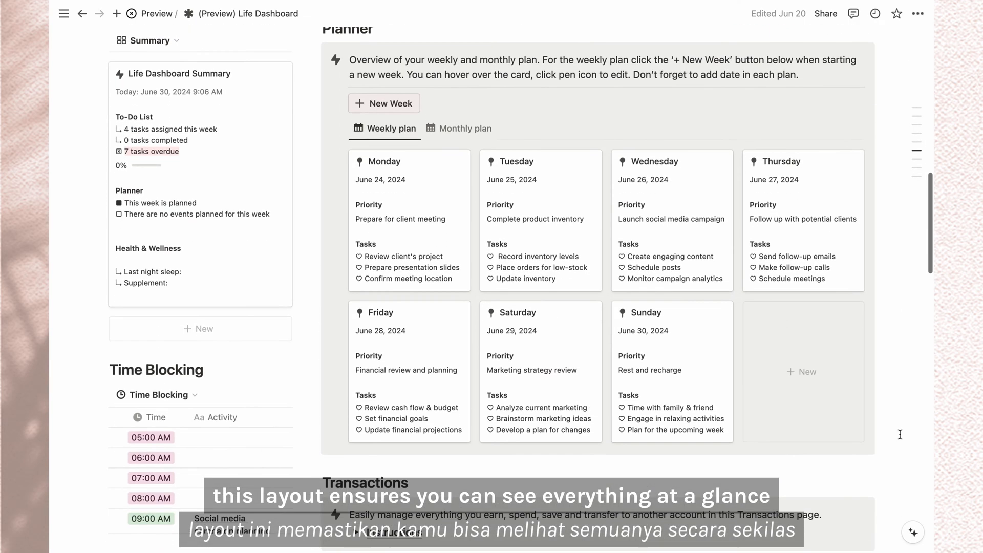
scroll(down, 3)
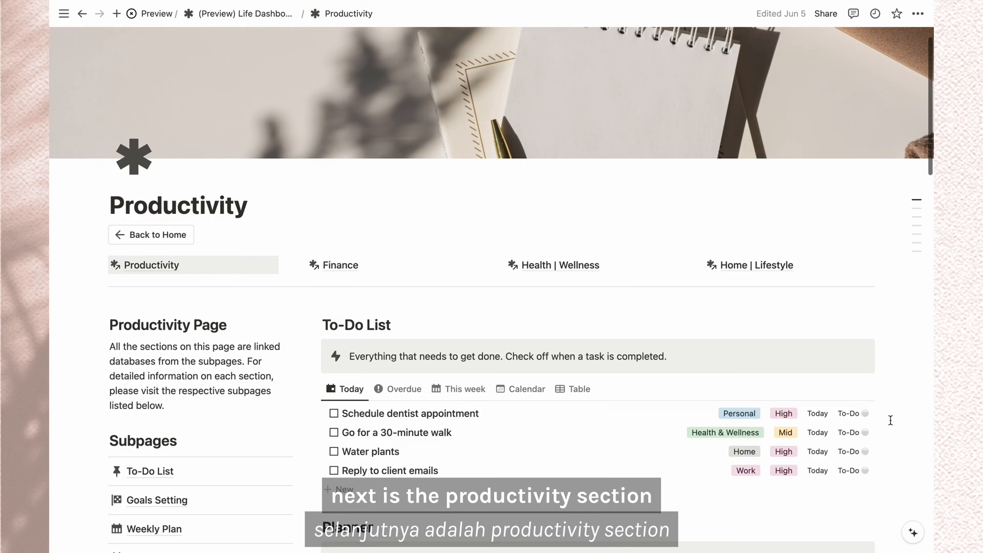
Step: Scroll through the Productivity page's Subpages list, To-Do List and Planner
scroll(down, 3)
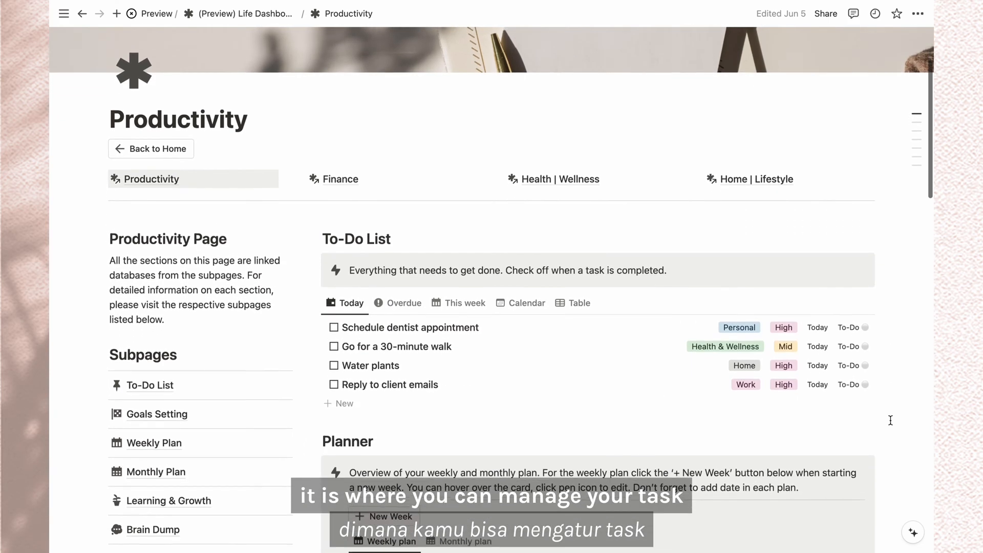
scroll(down, 3)
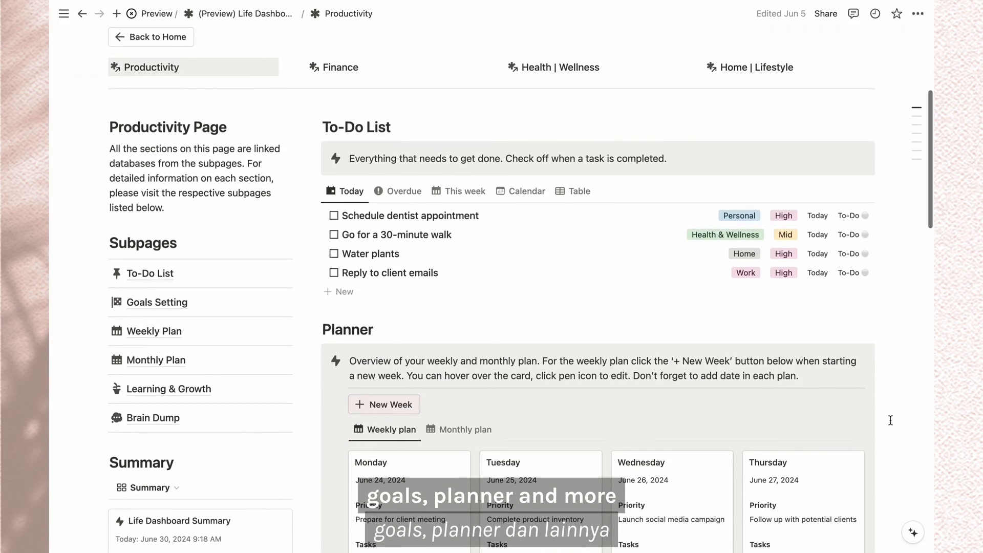
scroll(down, 3)
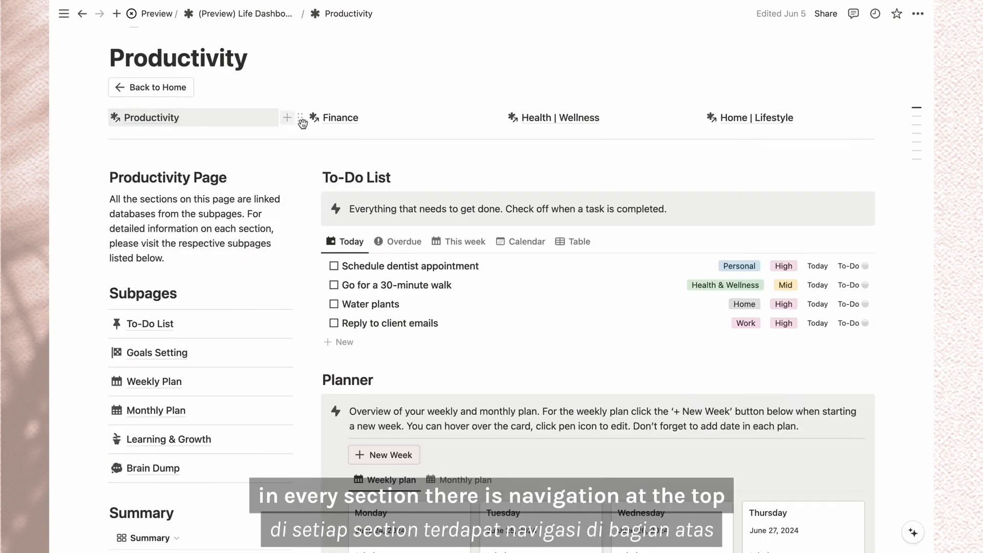
mouse_move(576, 124)
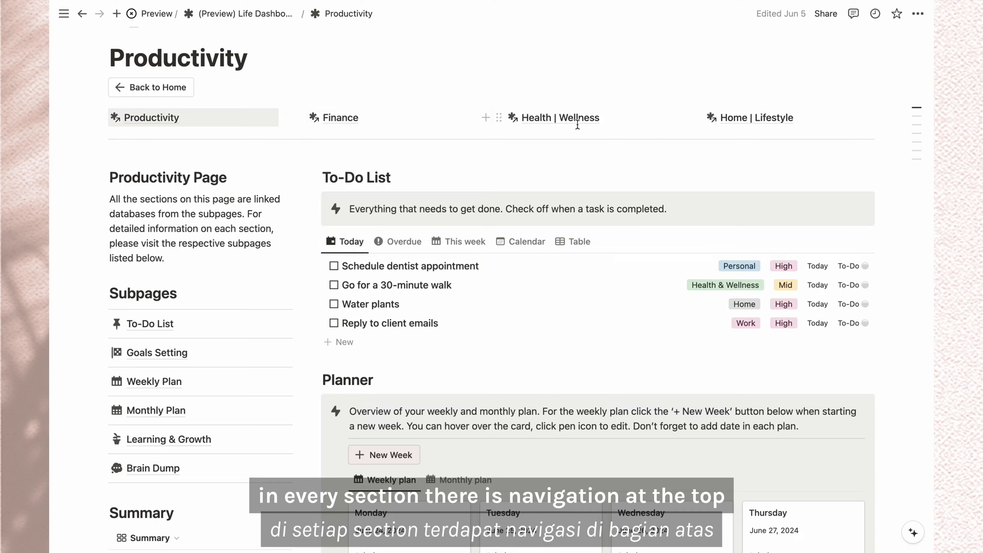
mouse_move(156, 415)
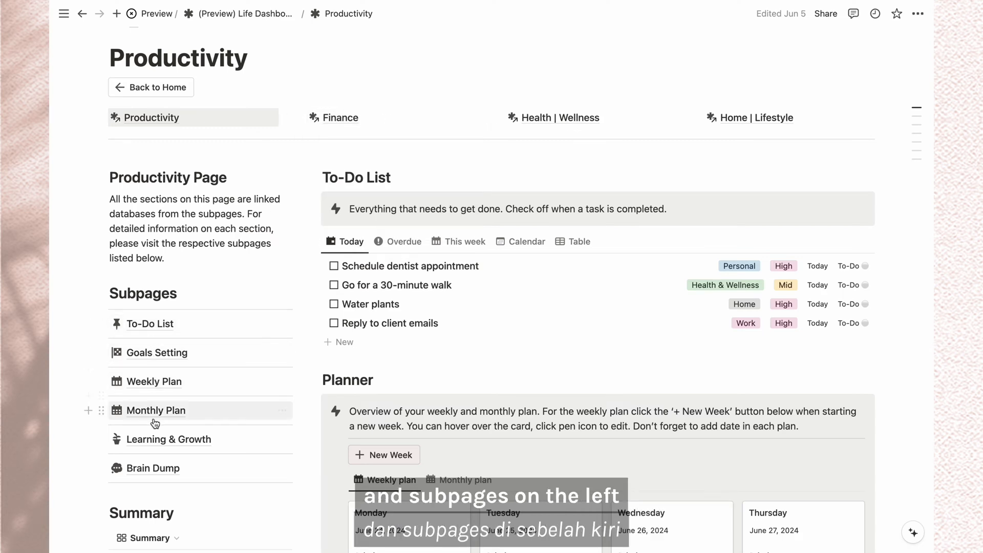
Step: Add New Task entries to the To-Do List, tick off three tasks, and open Goals Setting
click(150, 324)
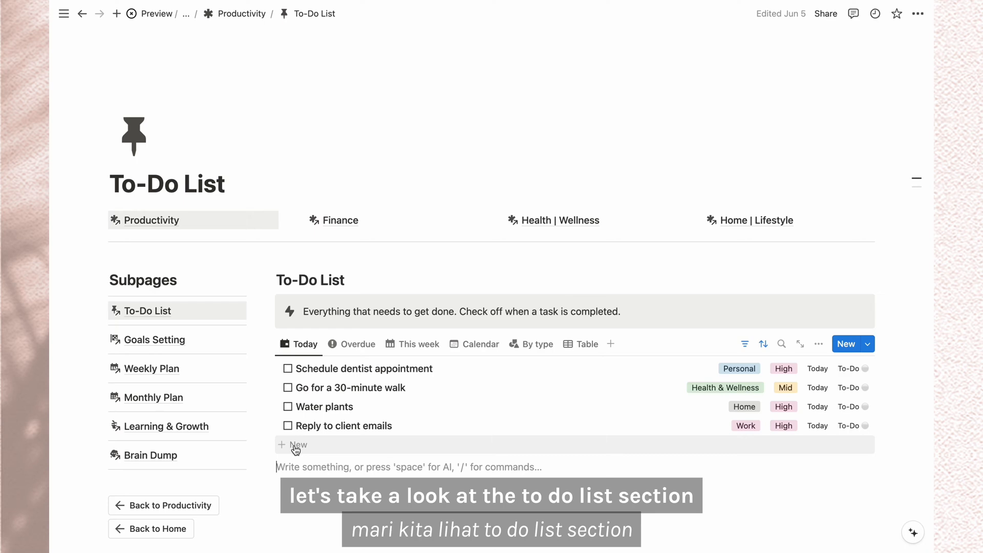
click(293, 444)
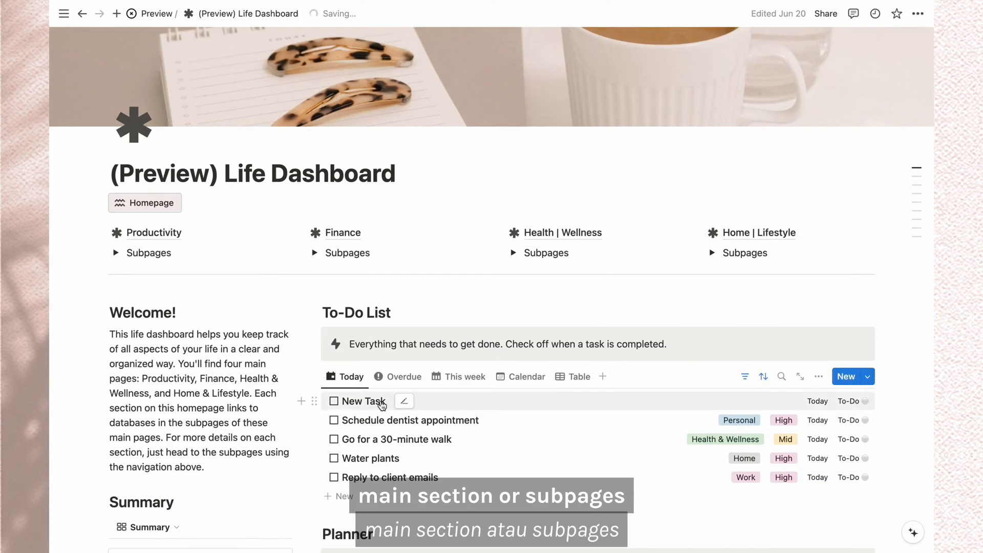
click(154, 233)
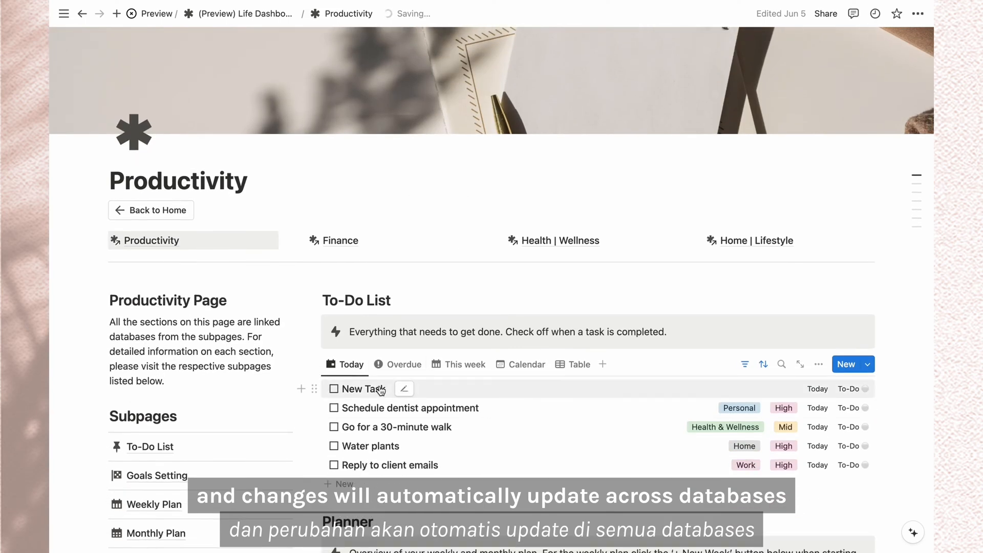
click(151, 446)
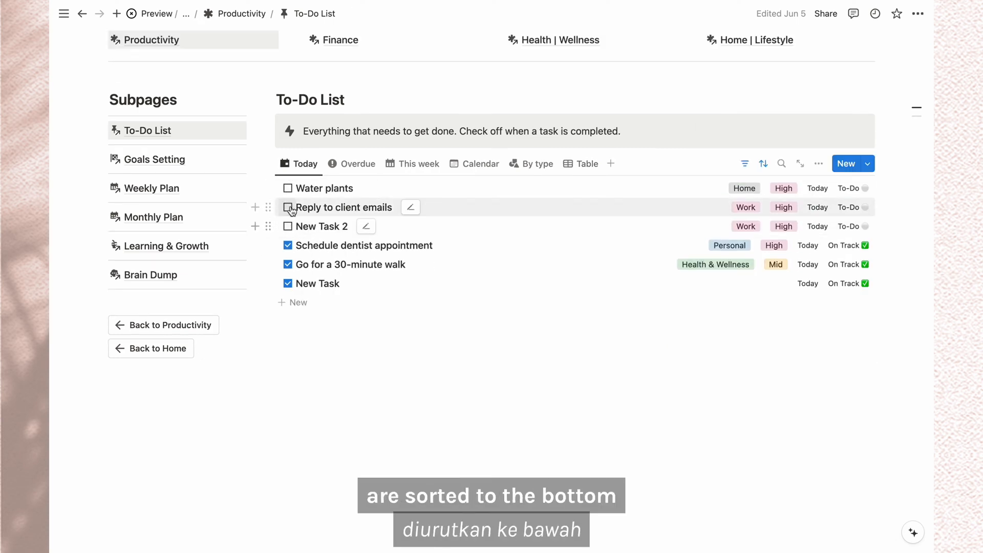
click(154, 159)
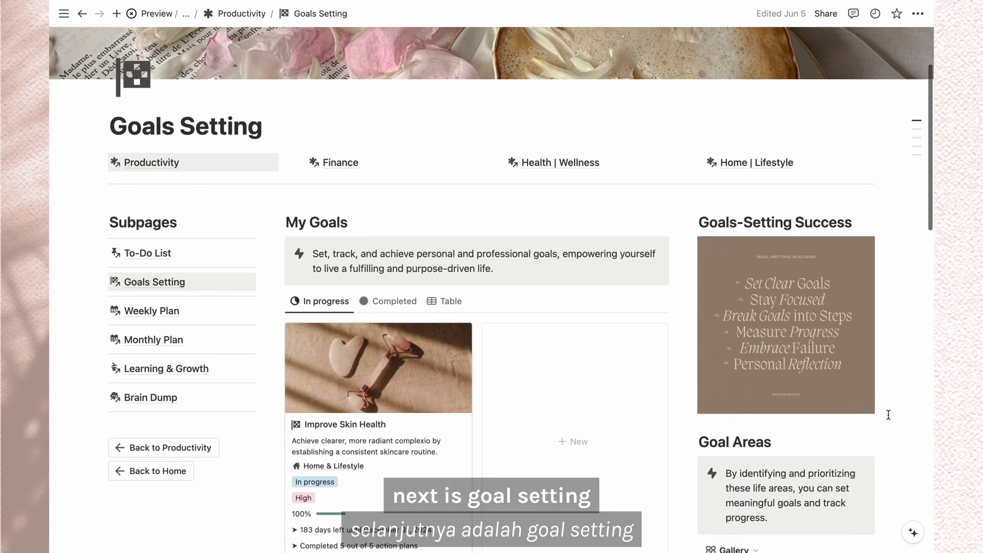
Step: Add a New Goal card to My Goals and link an Action Plan group to it
scroll(down, 3)
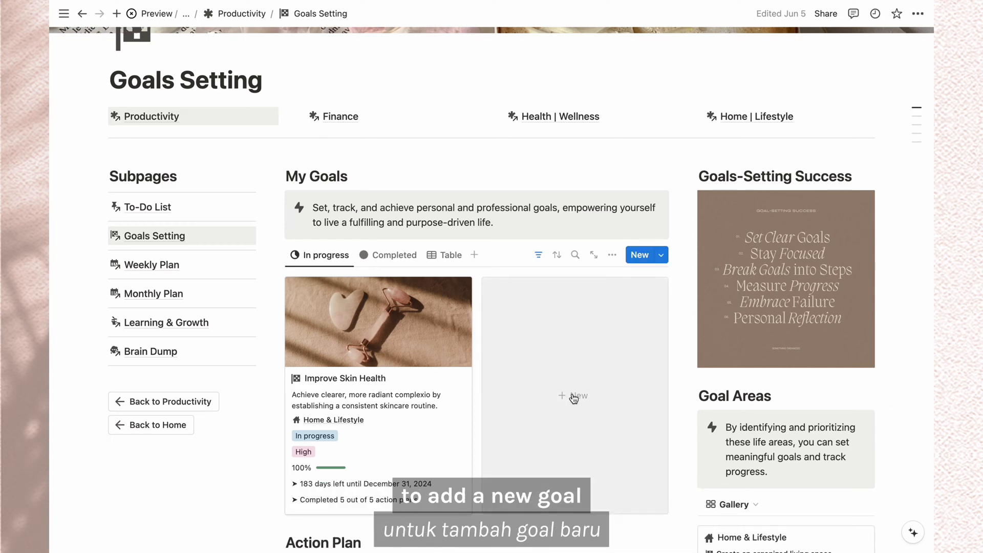
click(572, 396)
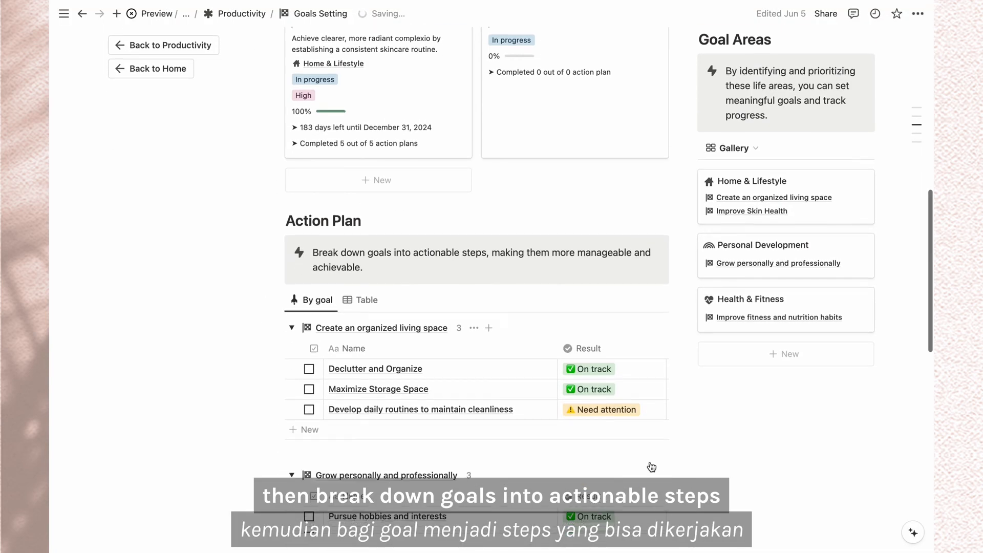
scroll(down, 3)
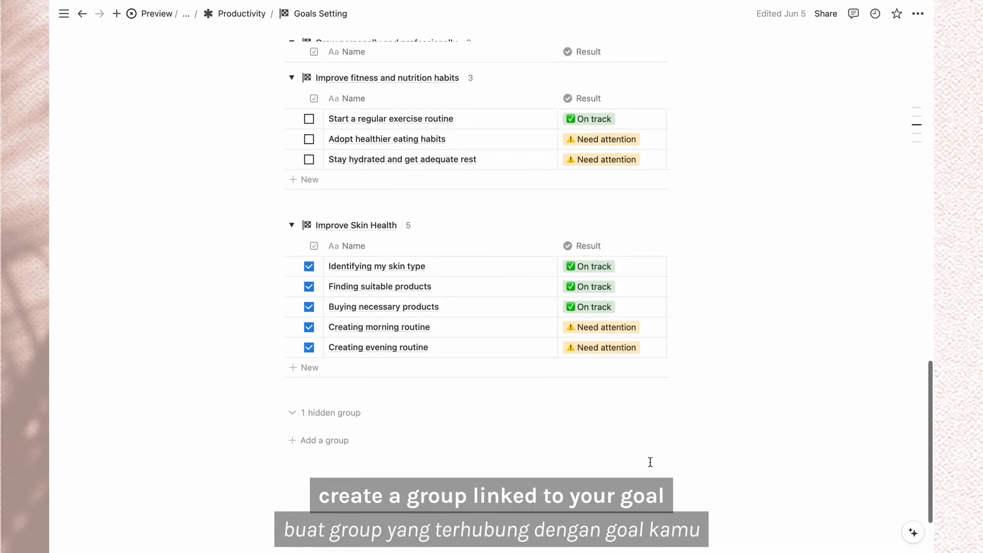
click(324, 439)
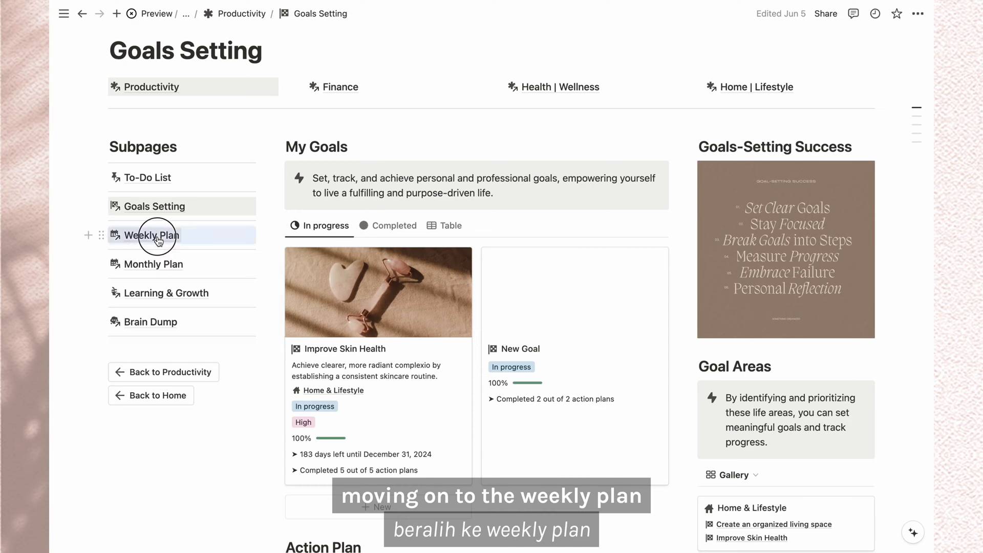
Step: Date the Weekly Plan's Monday card, trash the week's cards, and open Monthly Plan
click(151, 235)
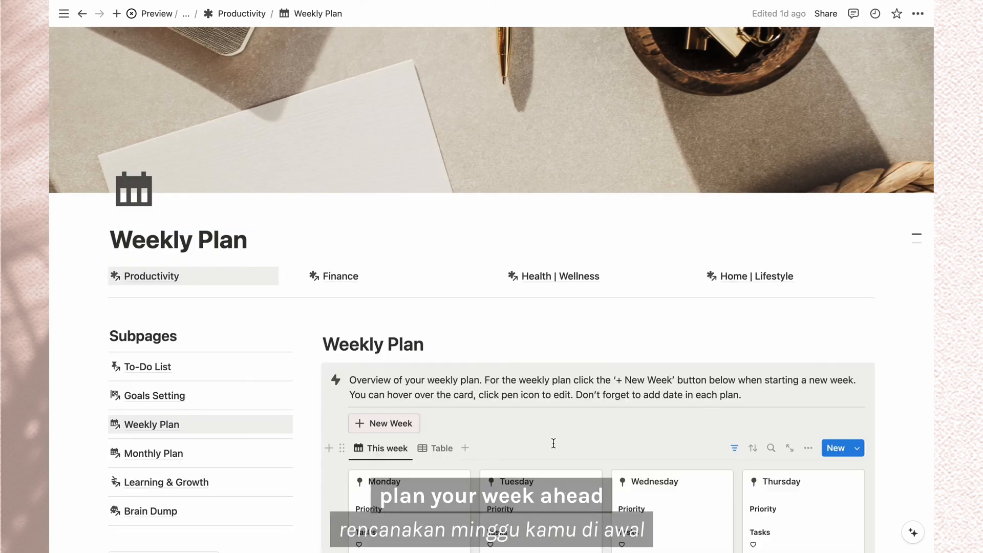
scroll(down, 3)
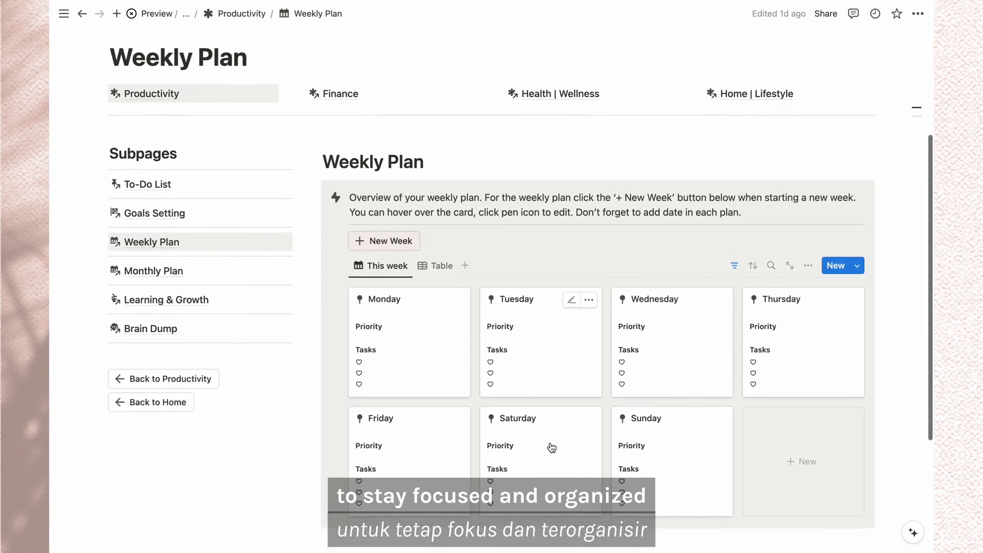
scroll(up, 3)
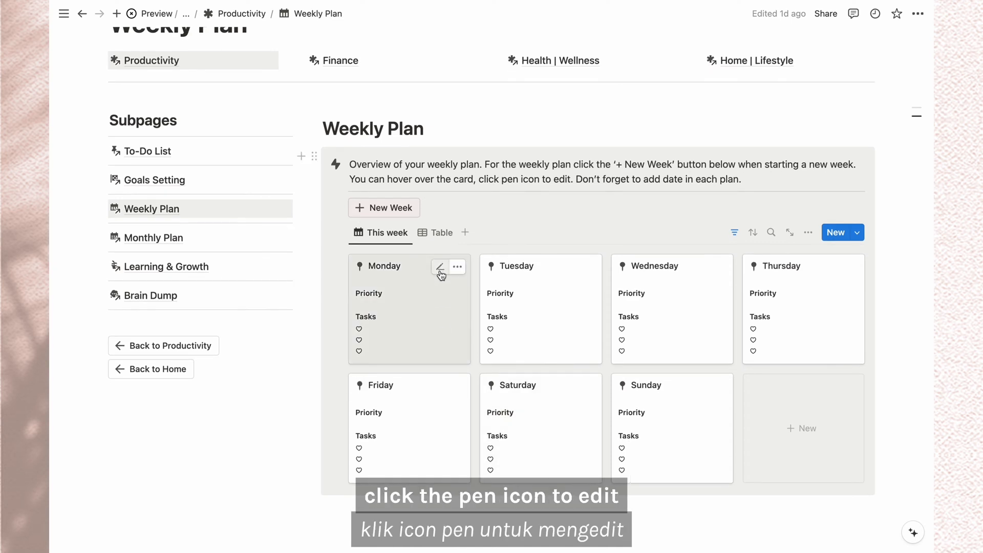
click(439, 267)
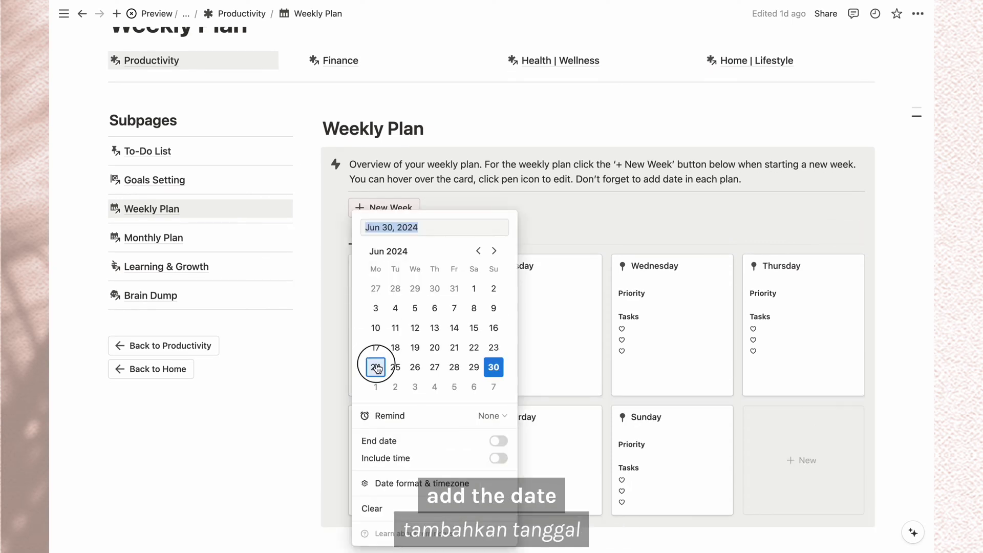
click(374, 367)
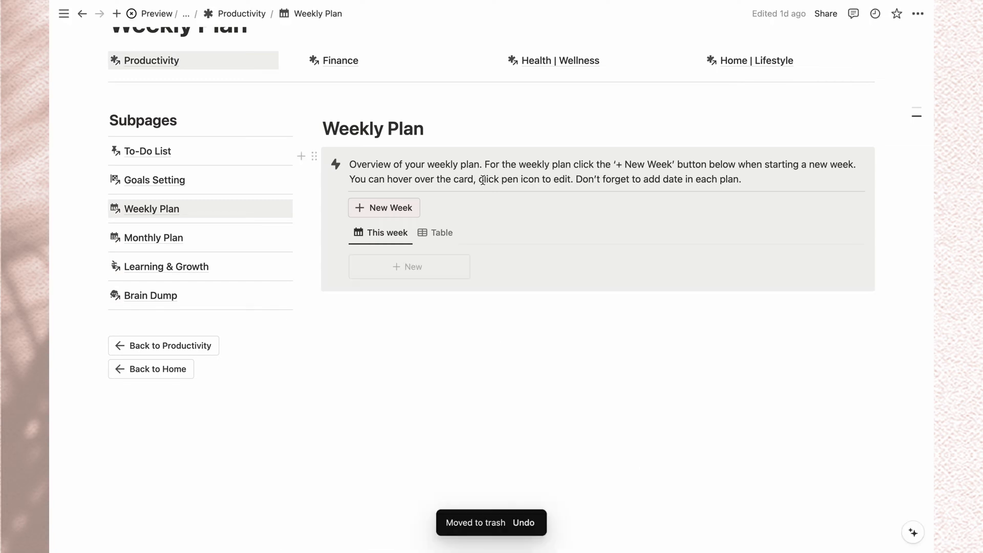
click(383, 207)
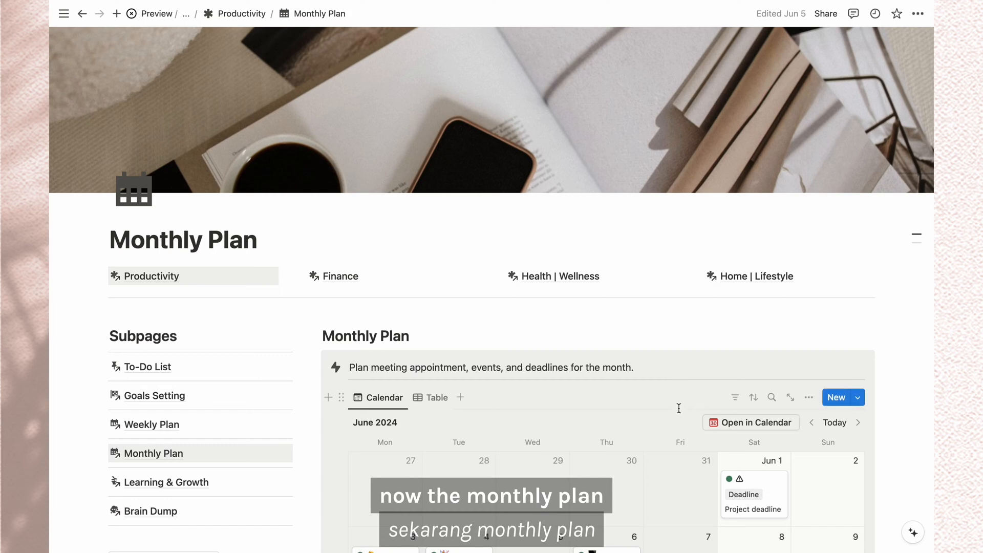
Step: Add a June 13 calendar event titled with the party popper emoji via :celebration
scroll(down, 3)
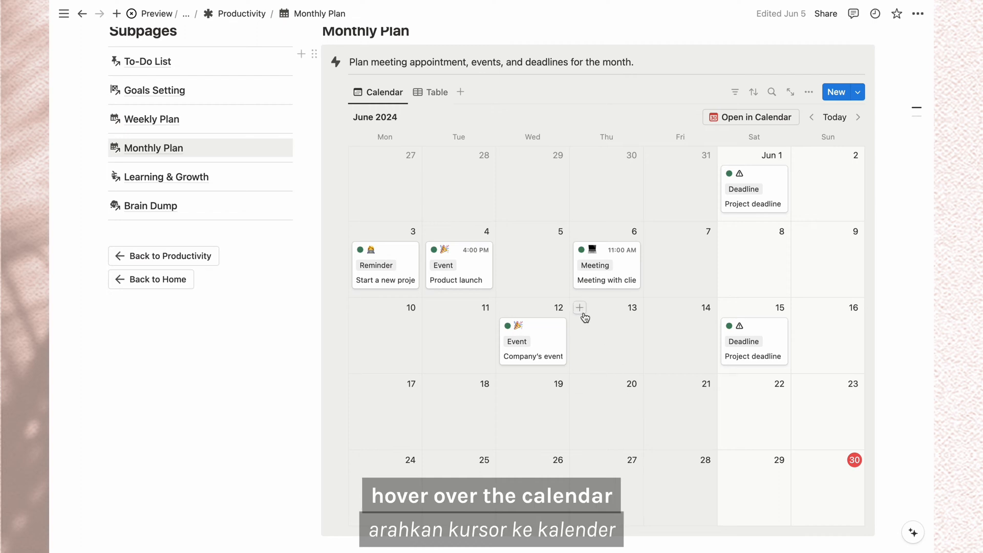
click(579, 307)
text(:)
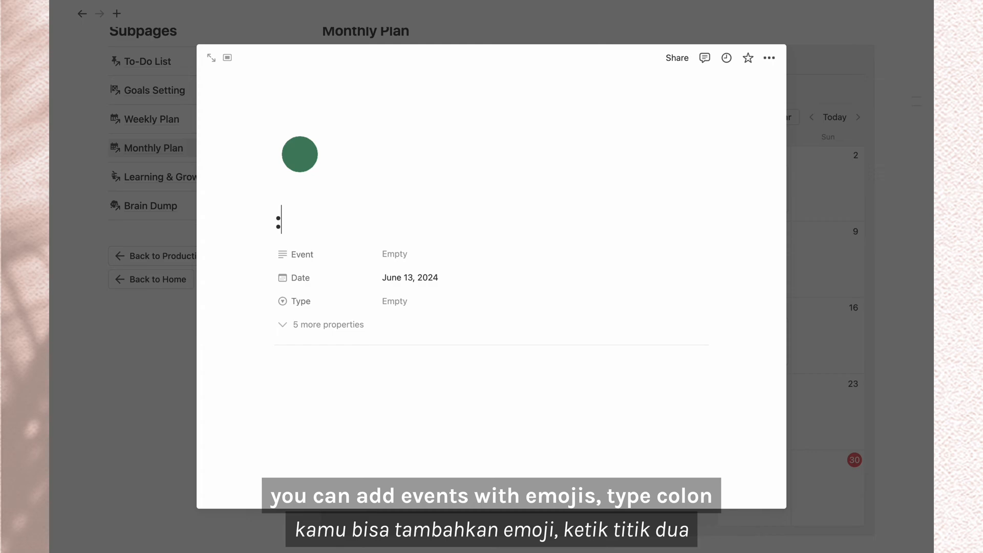
text(laptop)
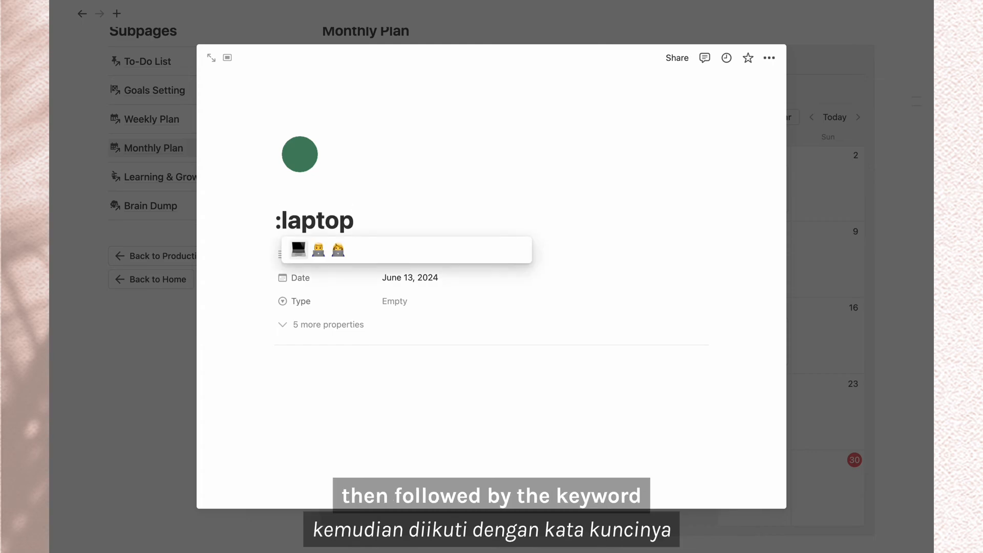
text(:cele)
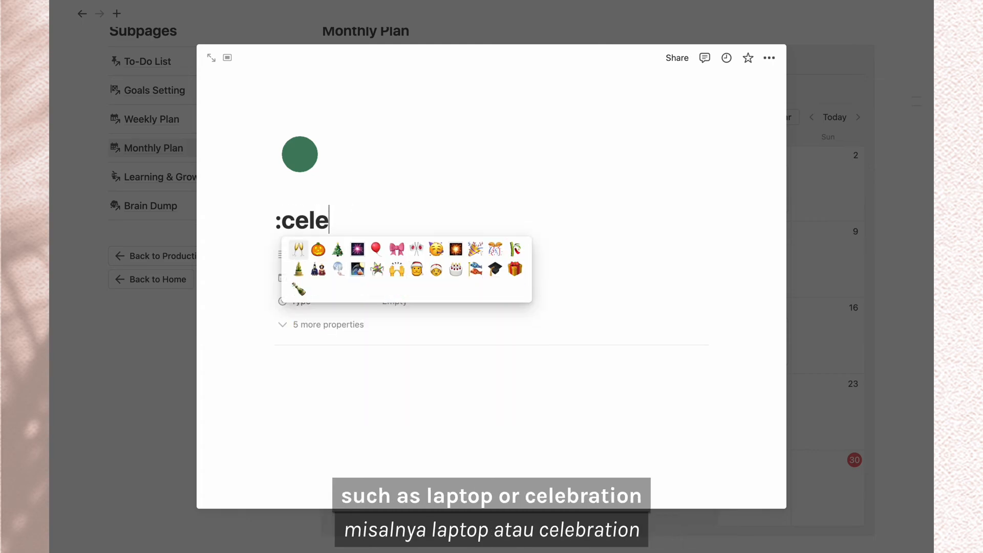
text(bration)
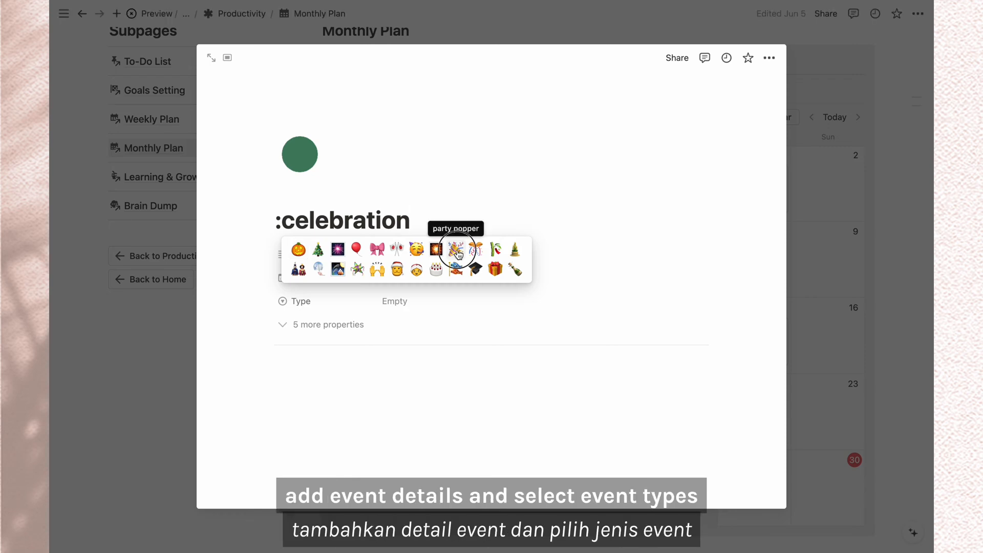
click(460, 251)
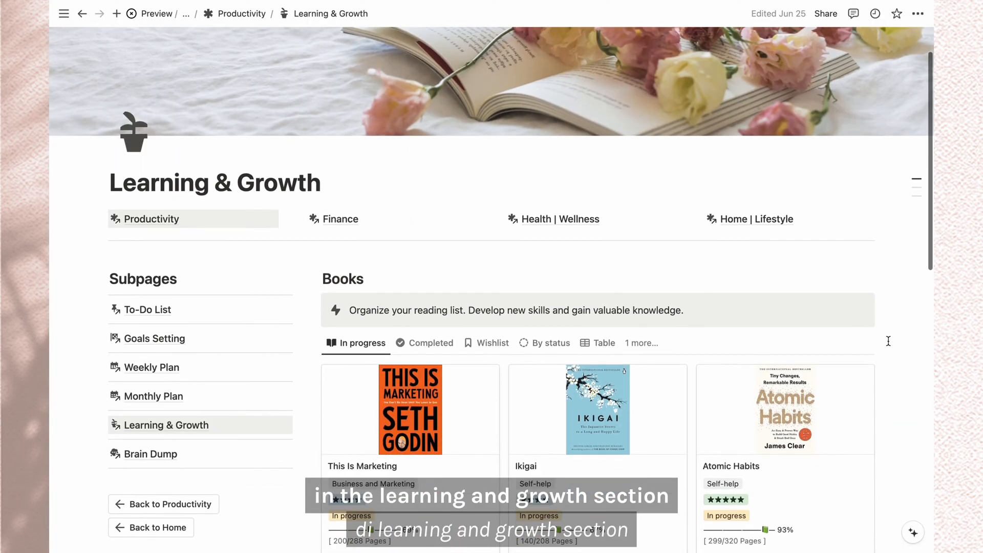
scroll(down, 3)
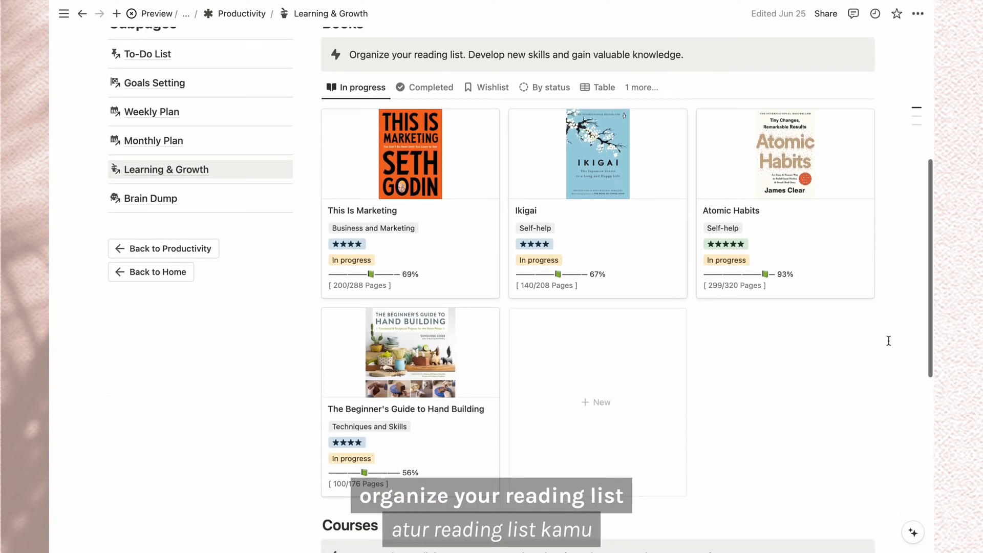
scroll(down, 3)
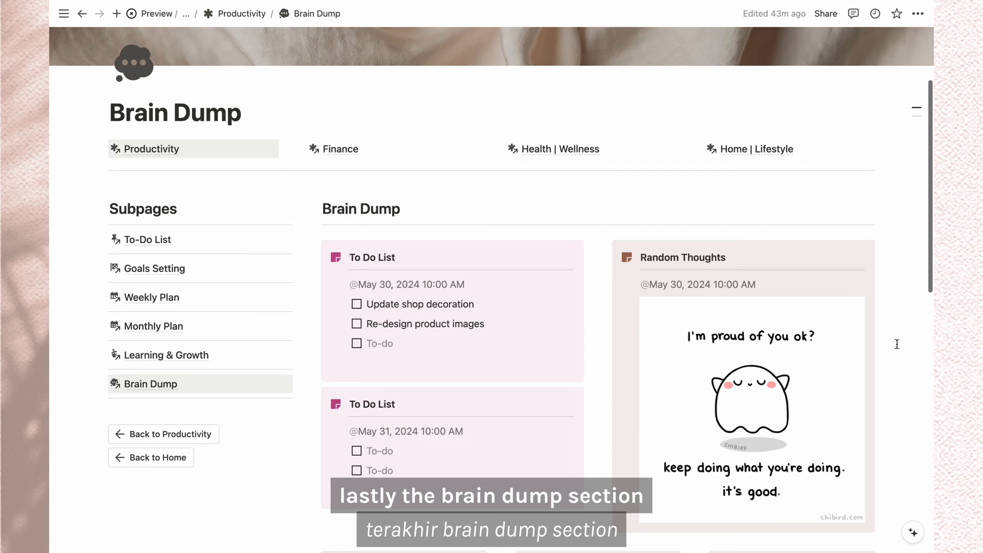
Step: Scroll the Brain Dump note cards and open the Finance page
scroll(down, 3)
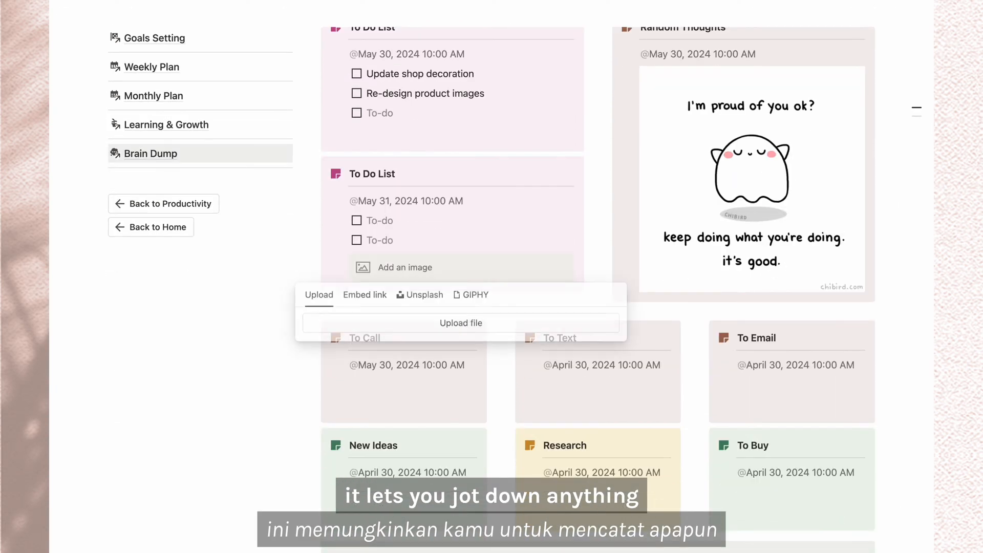
click(475, 295)
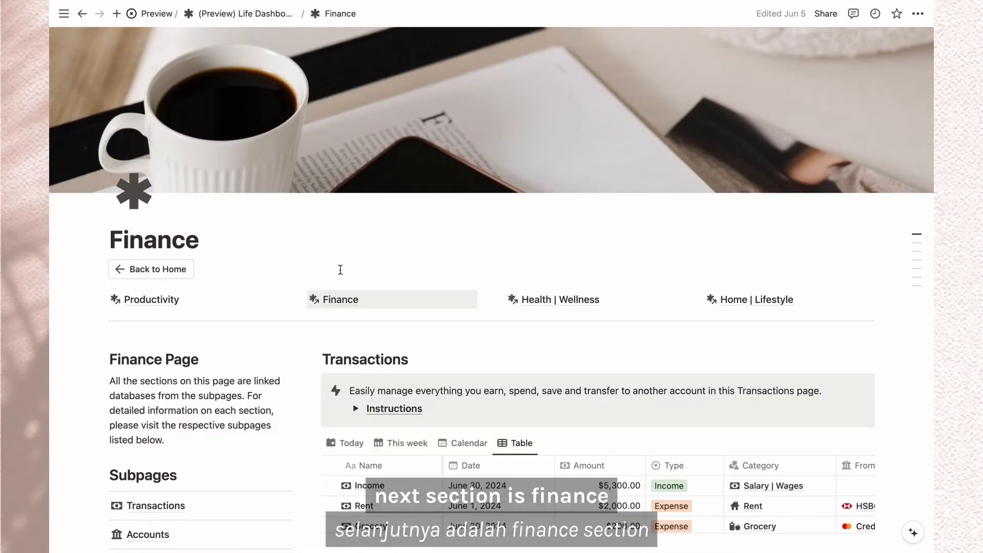
Step: Scroll the Finance page through Transactions, Summary, Accounts and Budget Tracker
scroll(down, 3)
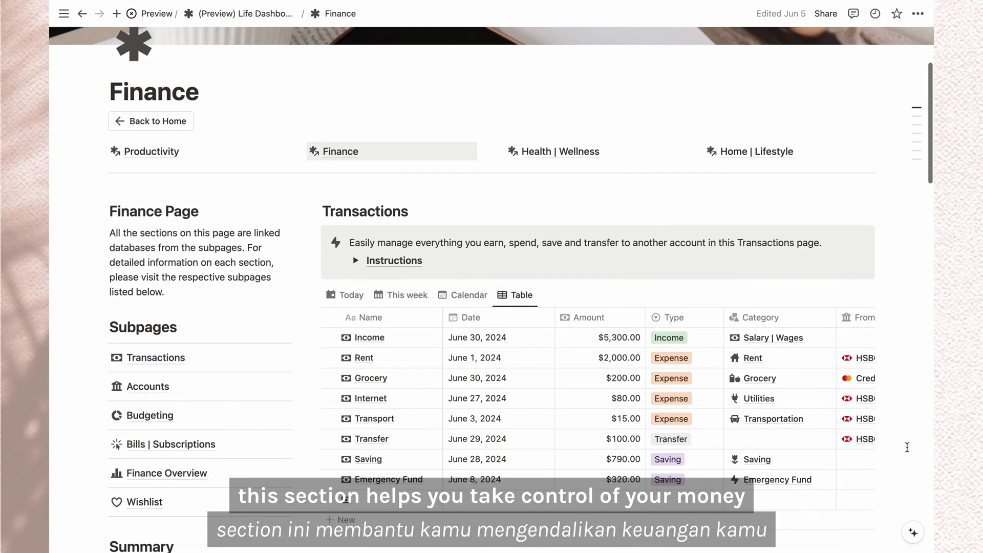
scroll(down, 3)
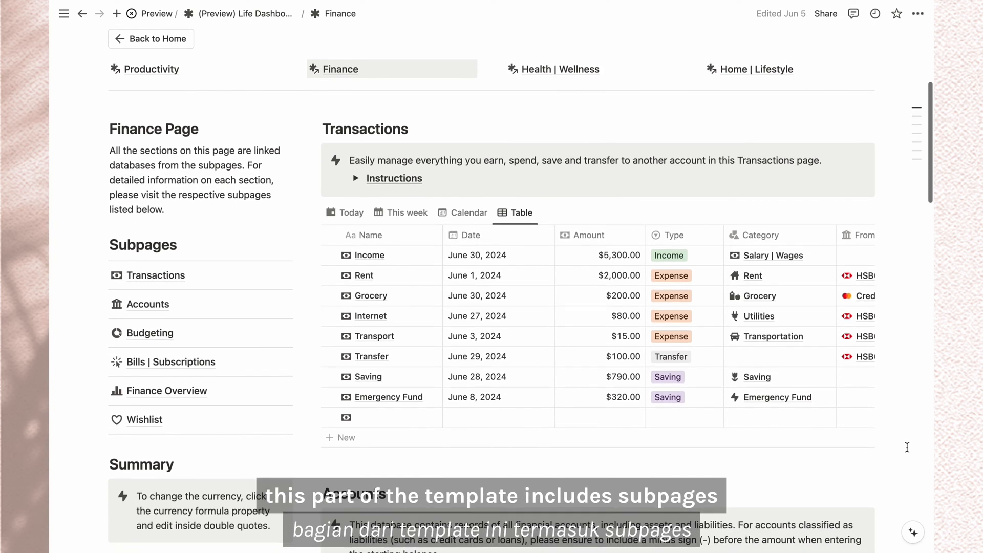
scroll(down, 3)
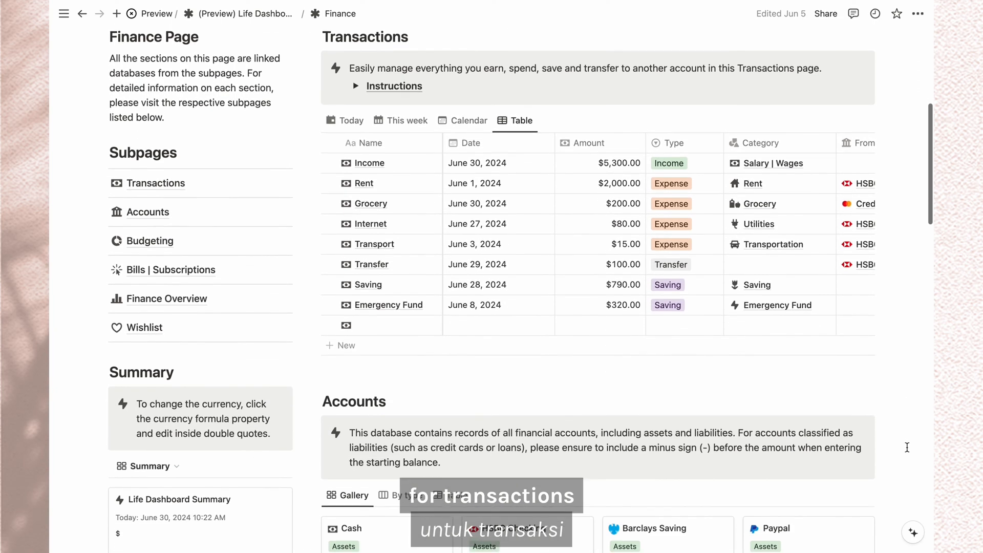
scroll(down, 3)
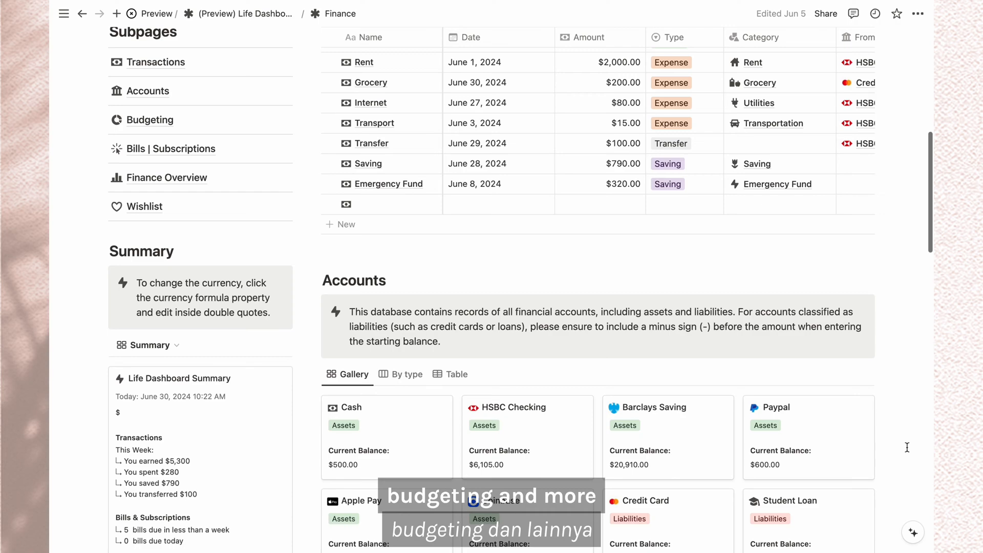
scroll(down, 3)
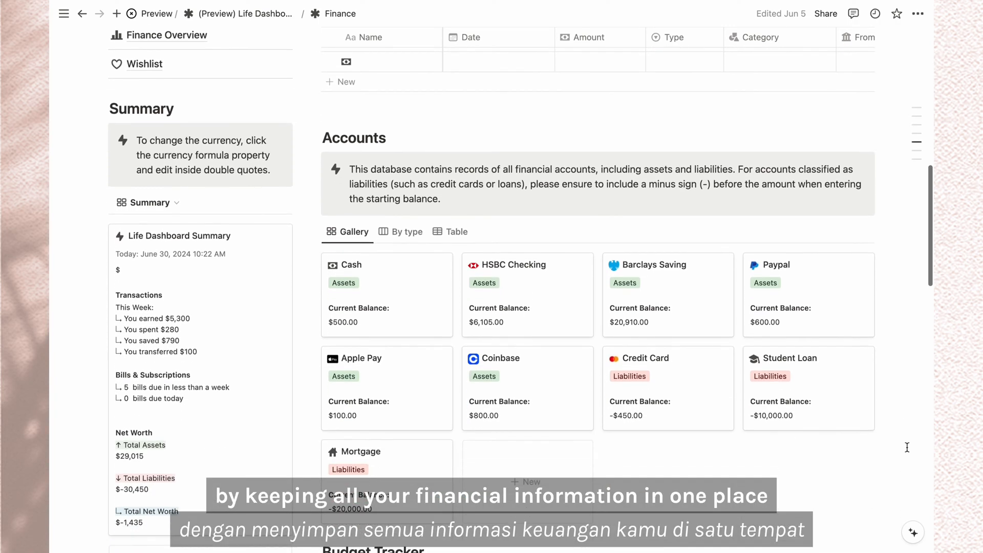
scroll(down, 3)
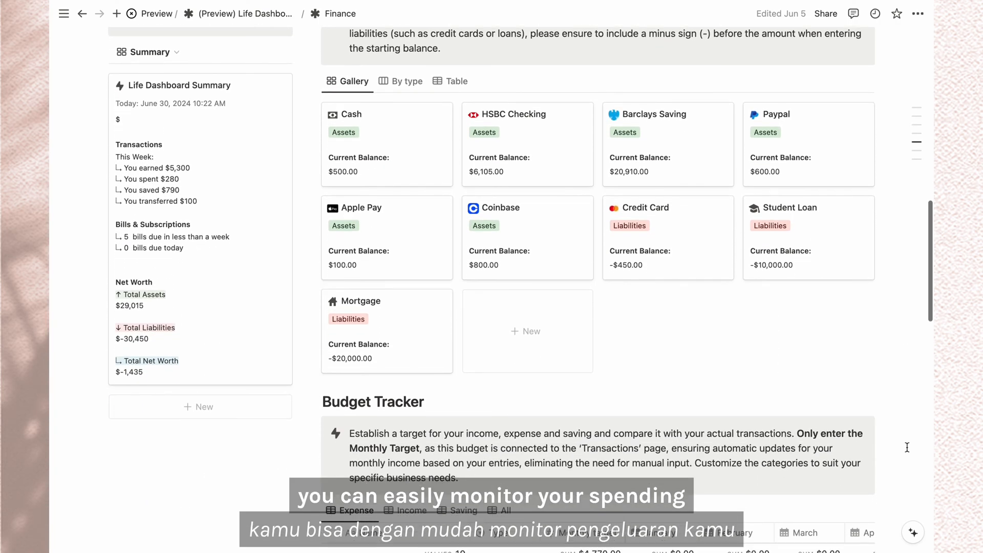
scroll(down, 3)
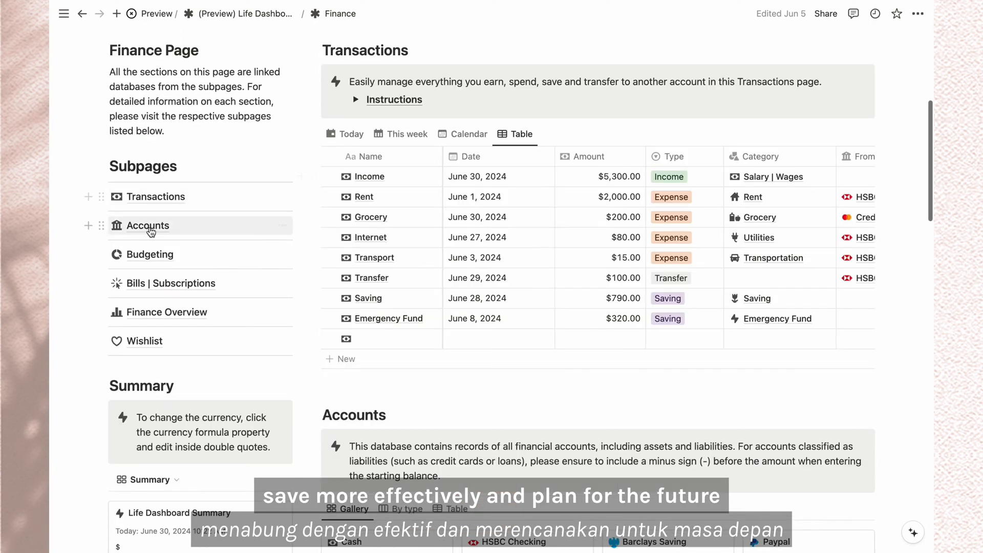
Step: Review the Accounts table's Student Loan starting balance, then open the Budgeting subpage
click(147, 225)
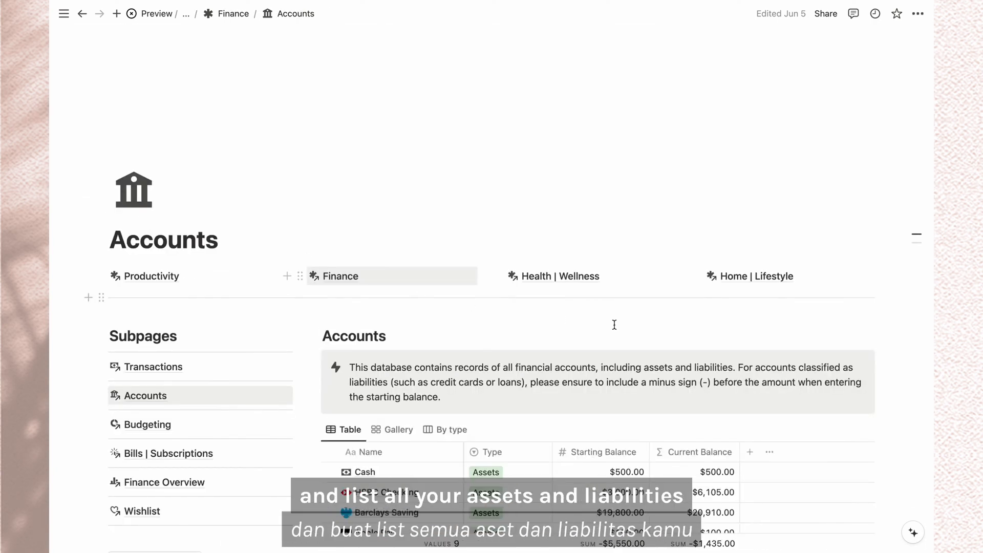
scroll(down, 3)
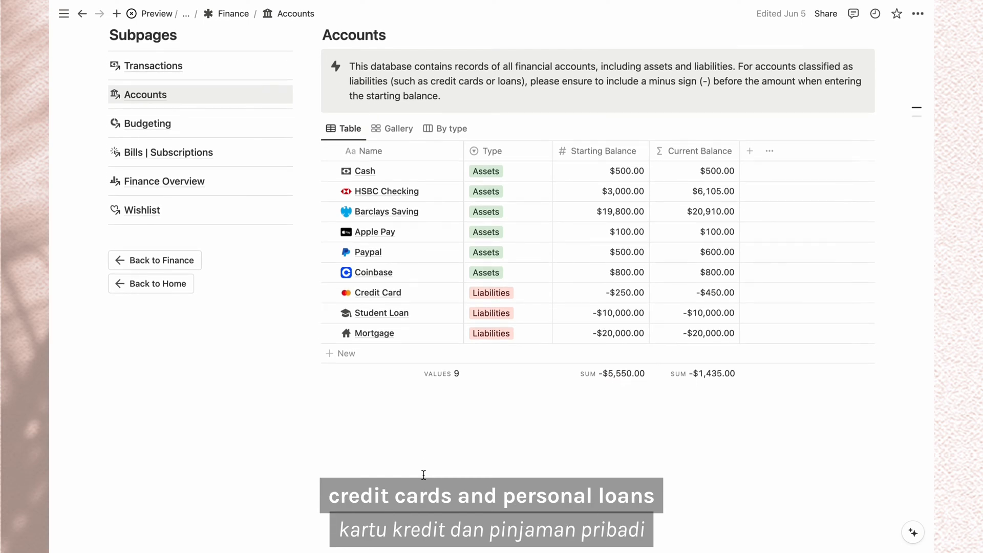
click(486, 184)
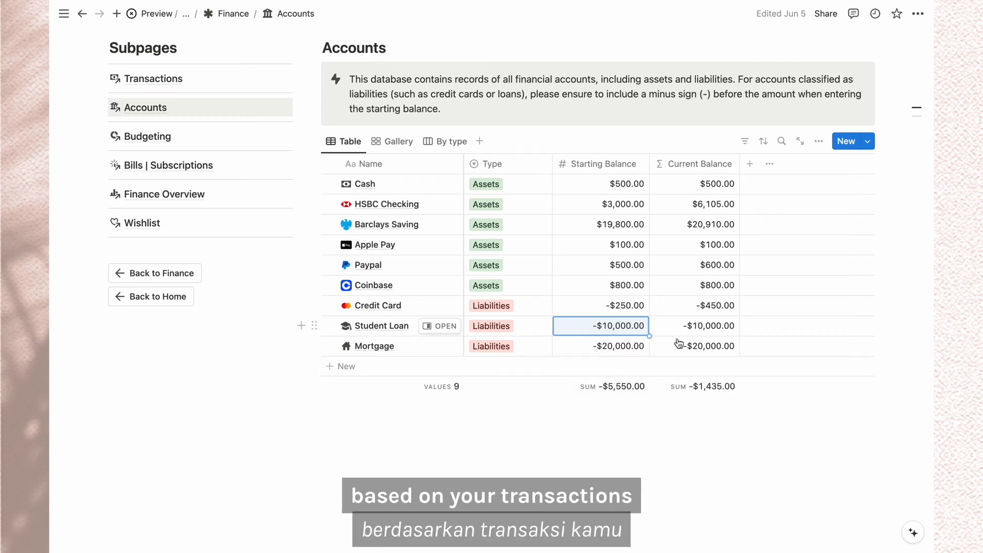
click(148, 136)
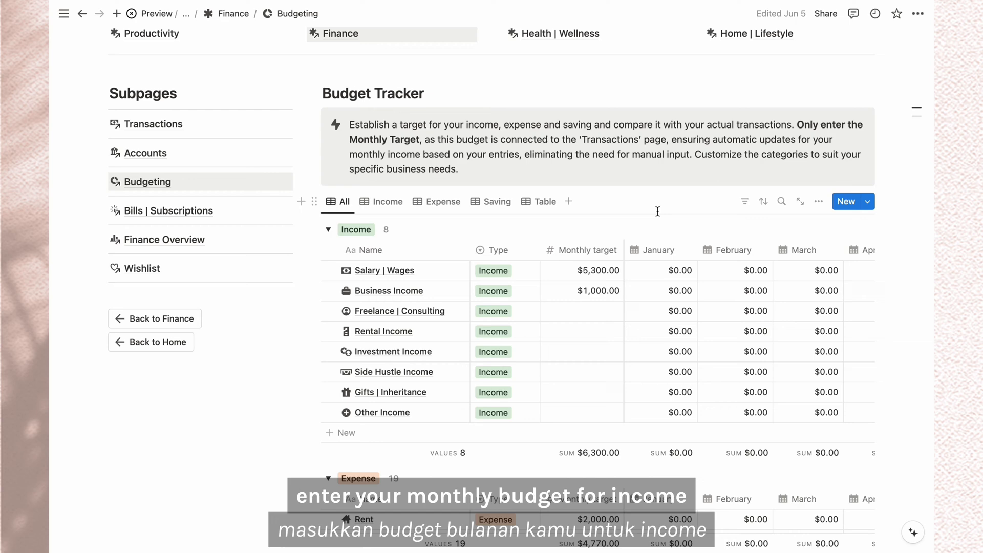
Step: Scroll down the Budgeting page to review the Budget Tracker's monthly targets
scroll(down, 3)
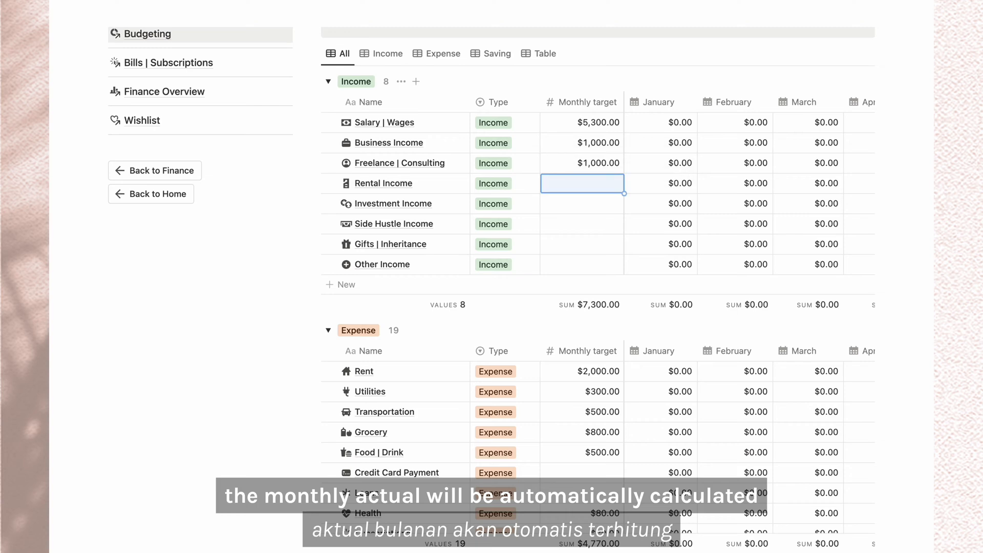
scroll(down, 3)
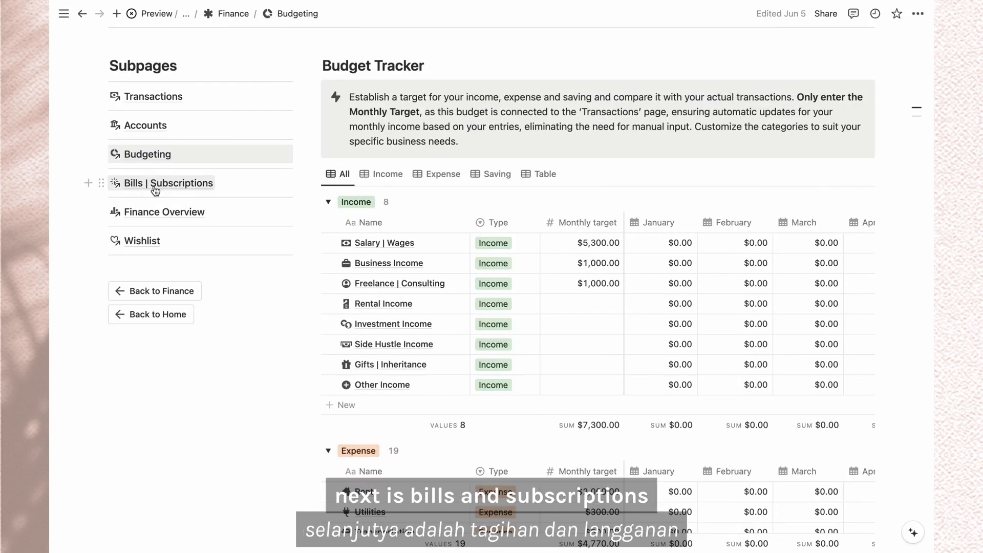
Step: Add a Netflix row as a $9.99 Subscription billed every Month, with a start date
click(169, 182)
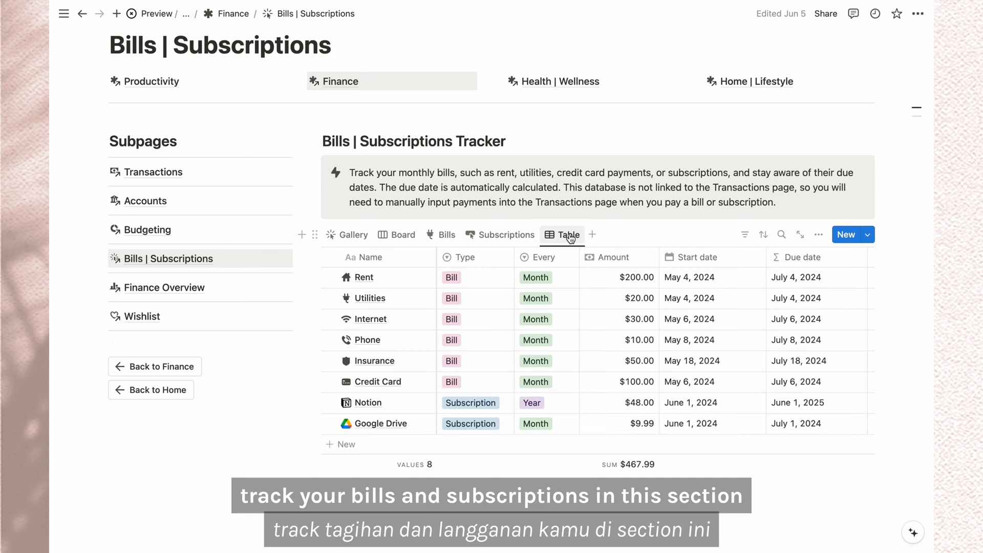
text(Netflix)
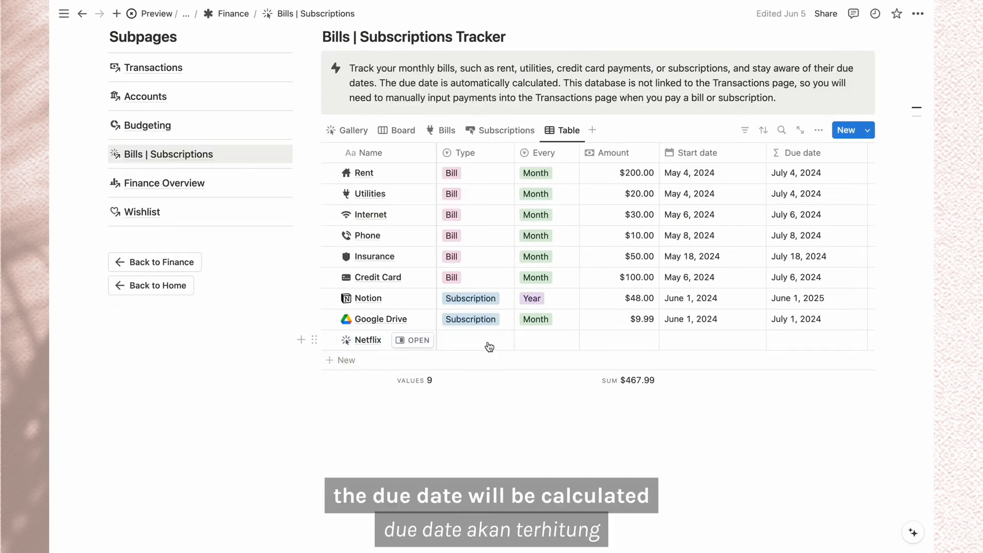
click(552, 340)
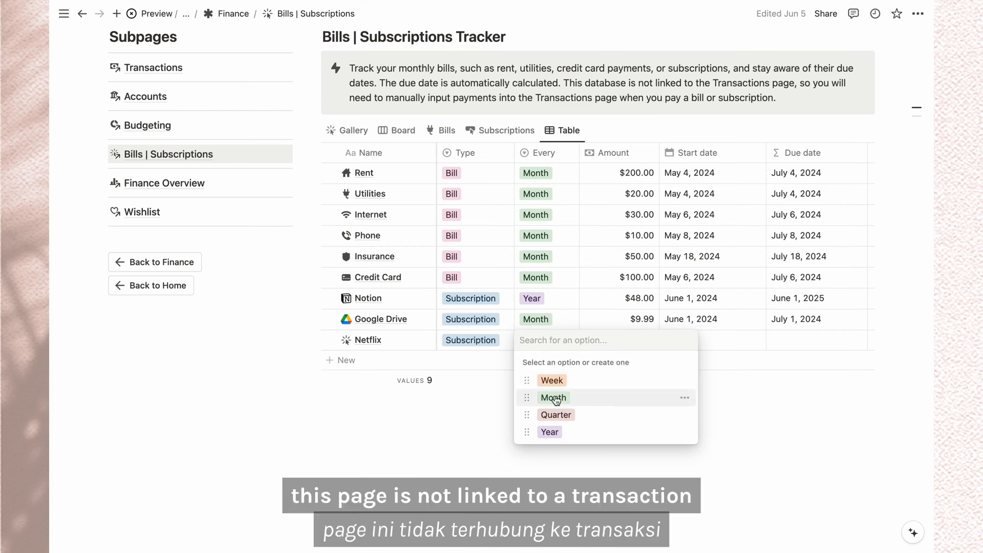
click(553, 397)
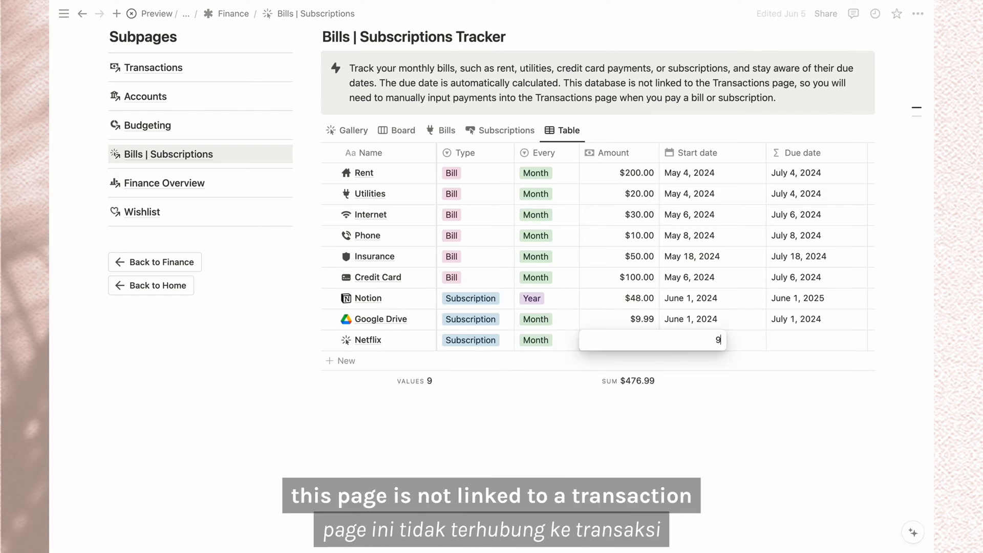
key(Enter)
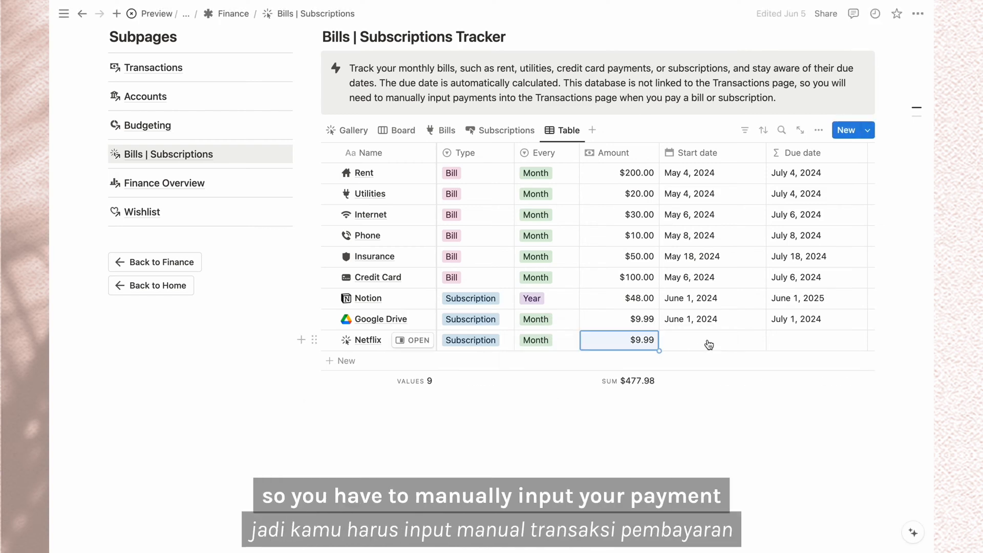
click(712, 340)
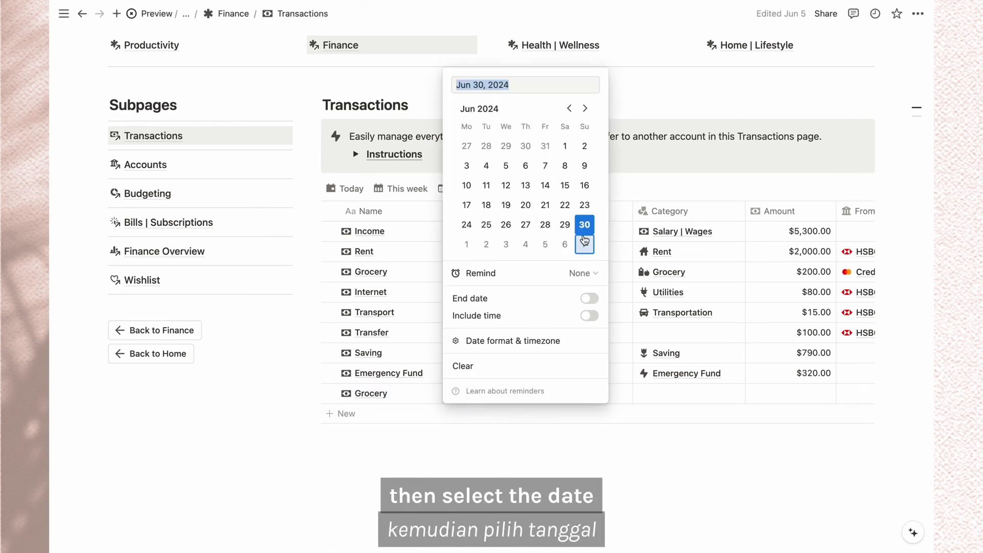
Step: Date the new Grocery transaction June 30, choose its category, then go to Finance Overview
click(584, 224)
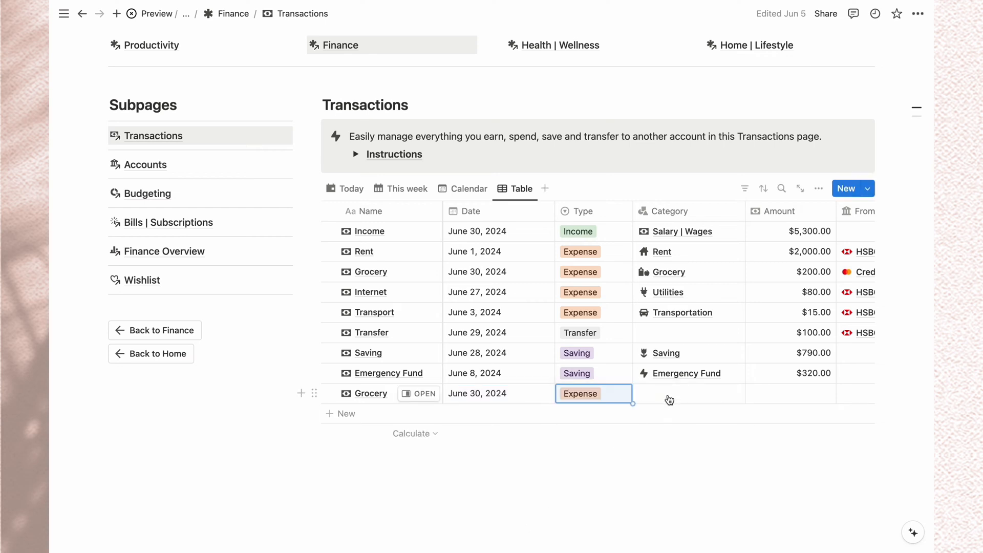
click(687, 393)
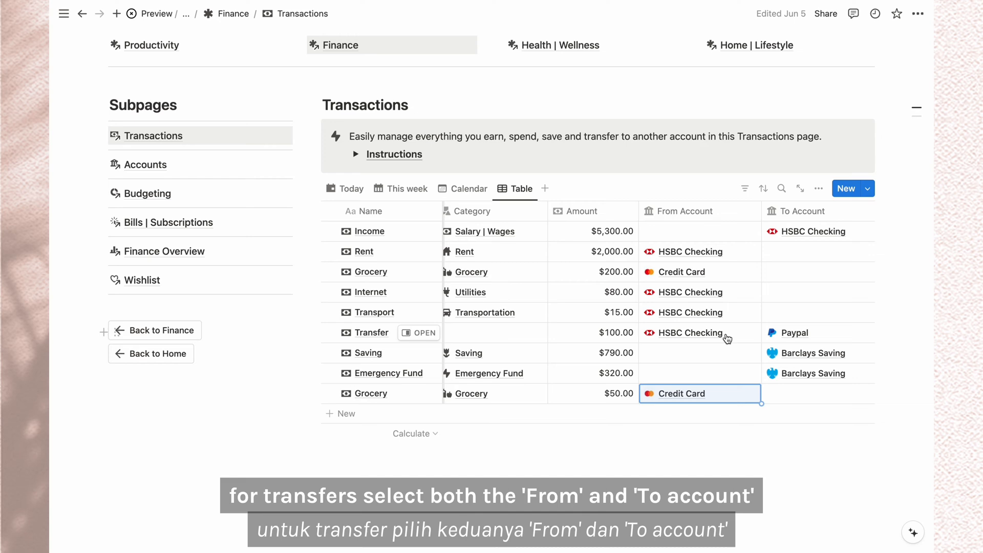
mouse_move(801, 339)
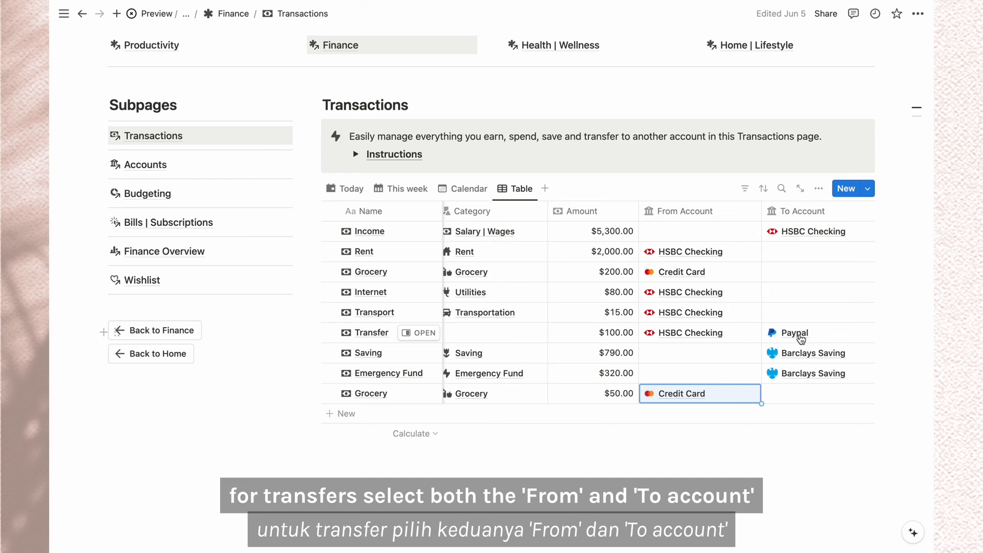
click(164, 251)
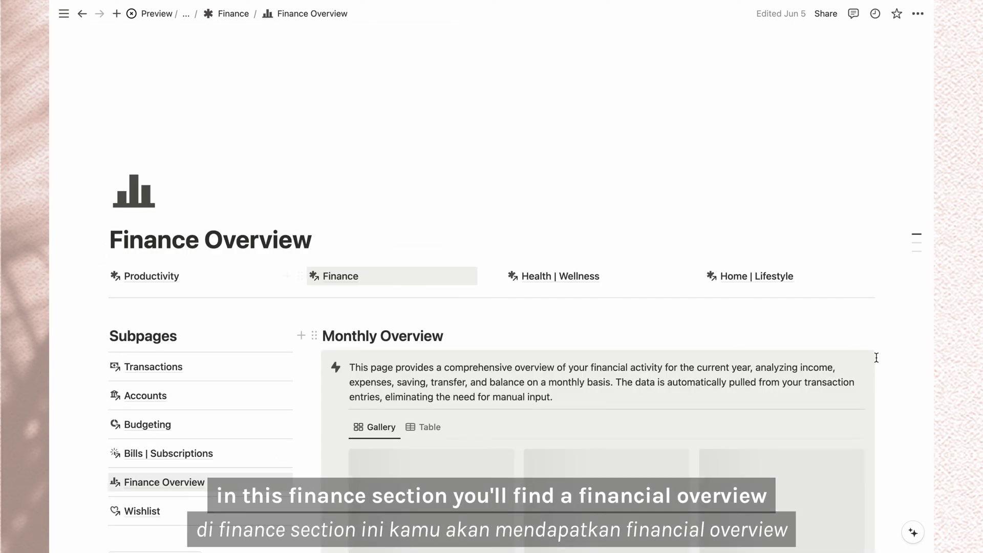
scroll(down, 3)
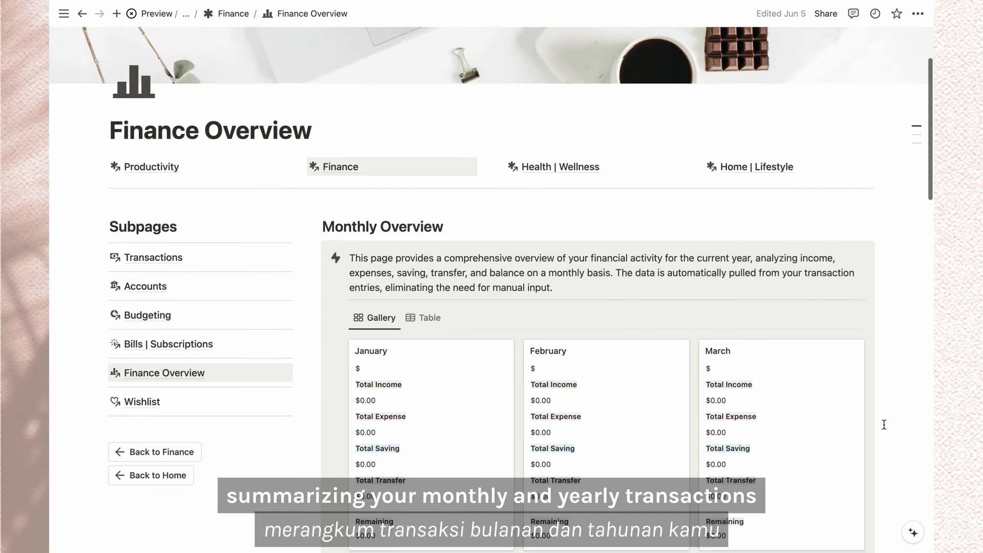
scroll(down, 3)
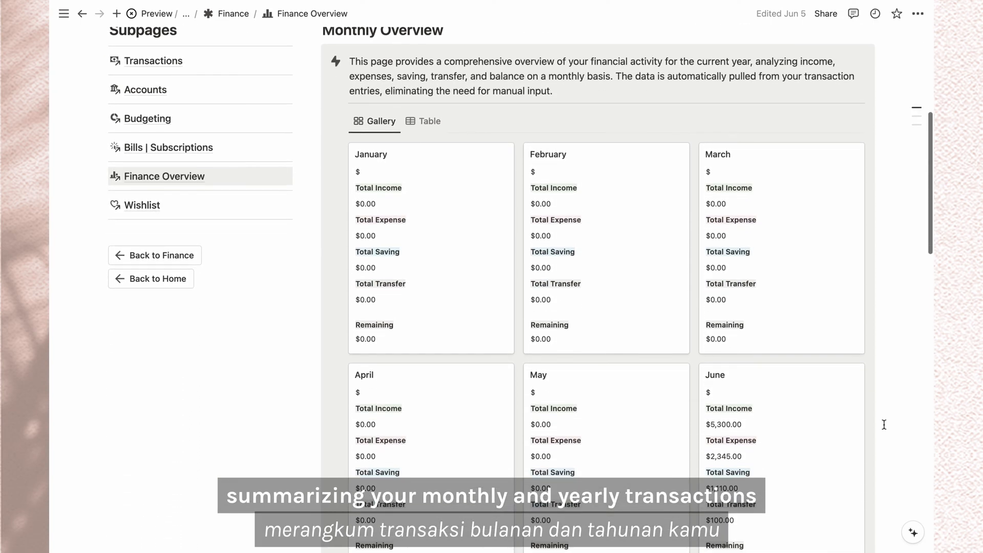
scroll(down, 3)
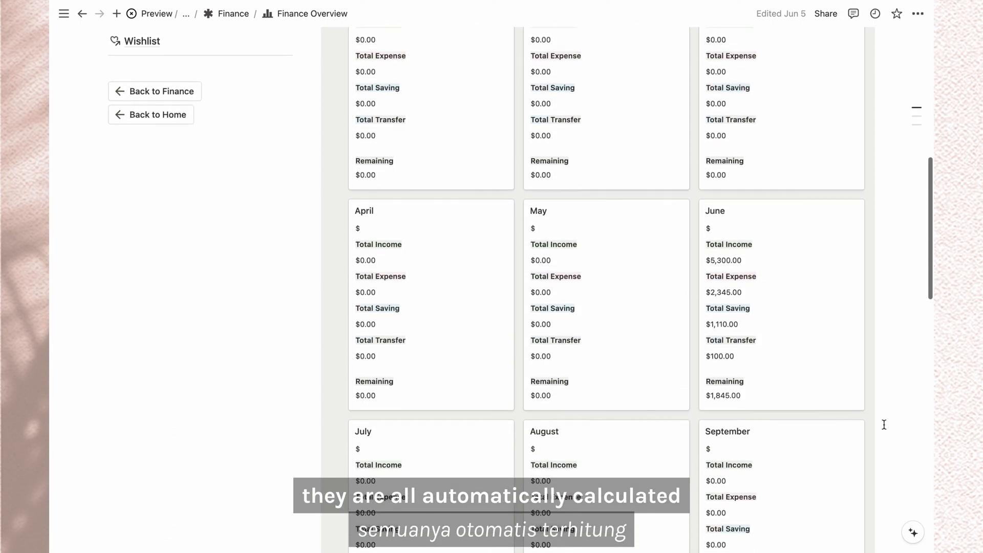
scroll(down, 3)
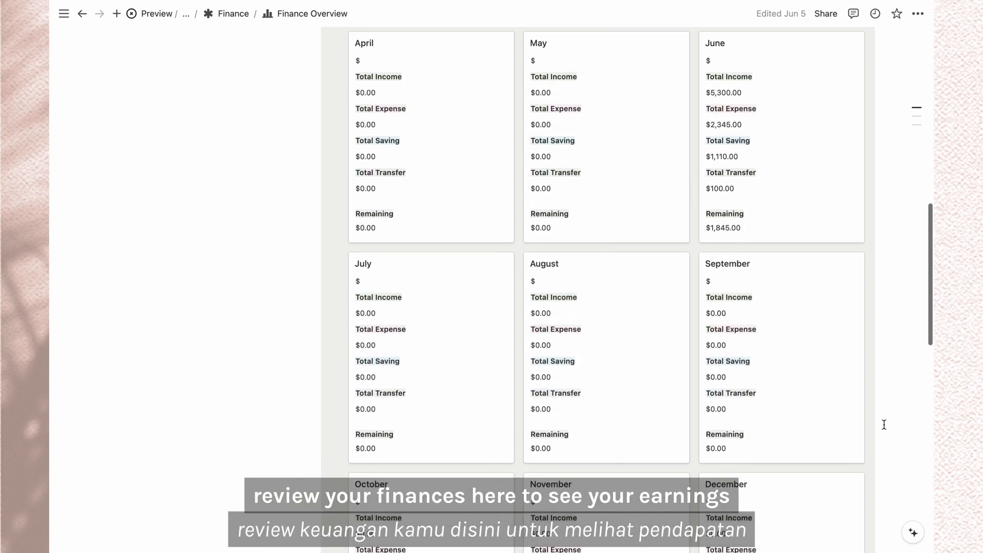
scroll(down, 3)
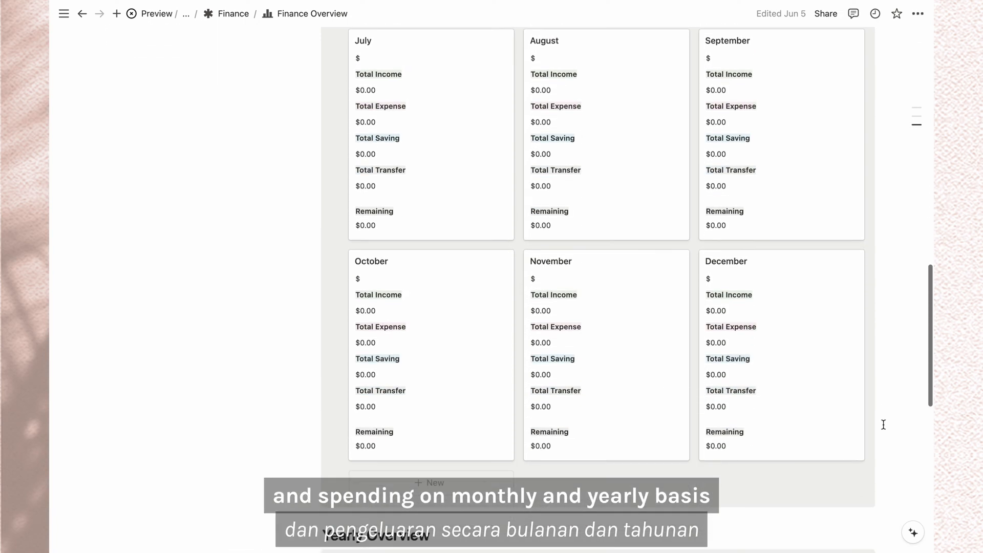
scroll(down, 3)
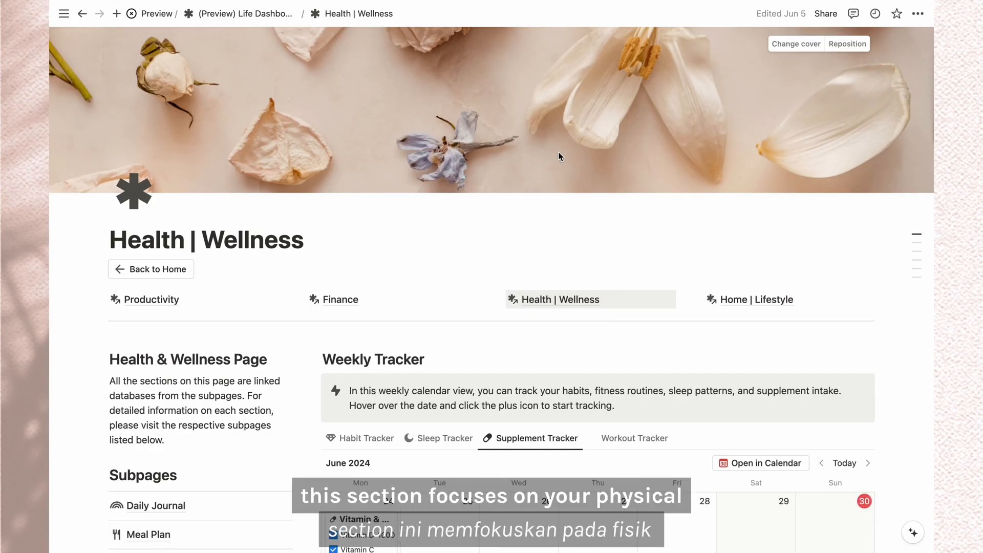
Step: Scroll the Health | Wellness page and open the Meal Plan subpage
scroll(down, 3)
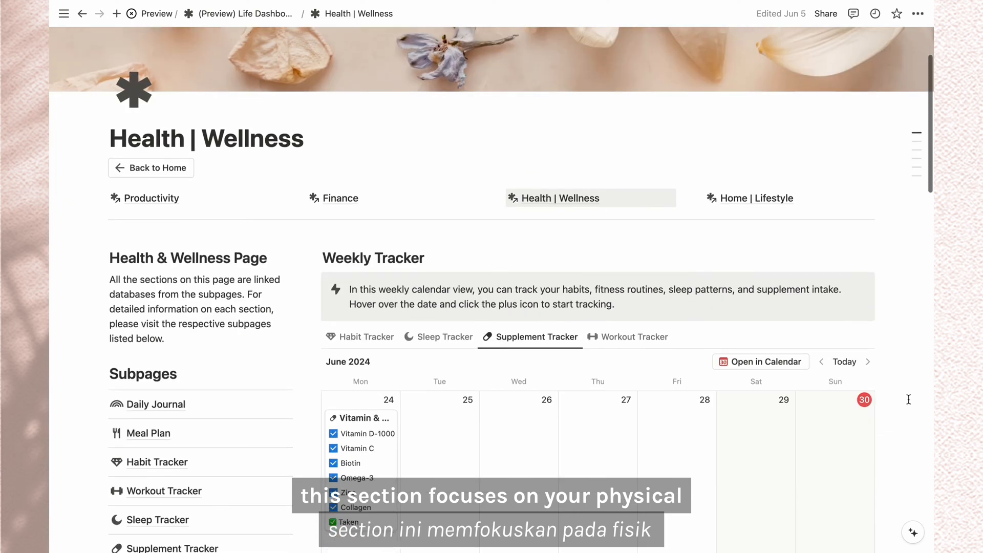
scroll(down, 3)
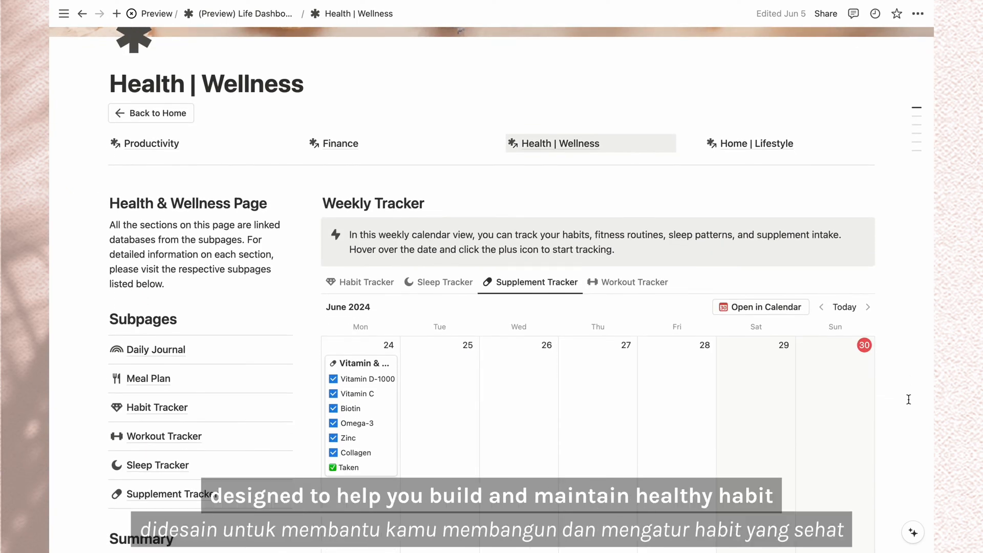
scroll(up, 3)
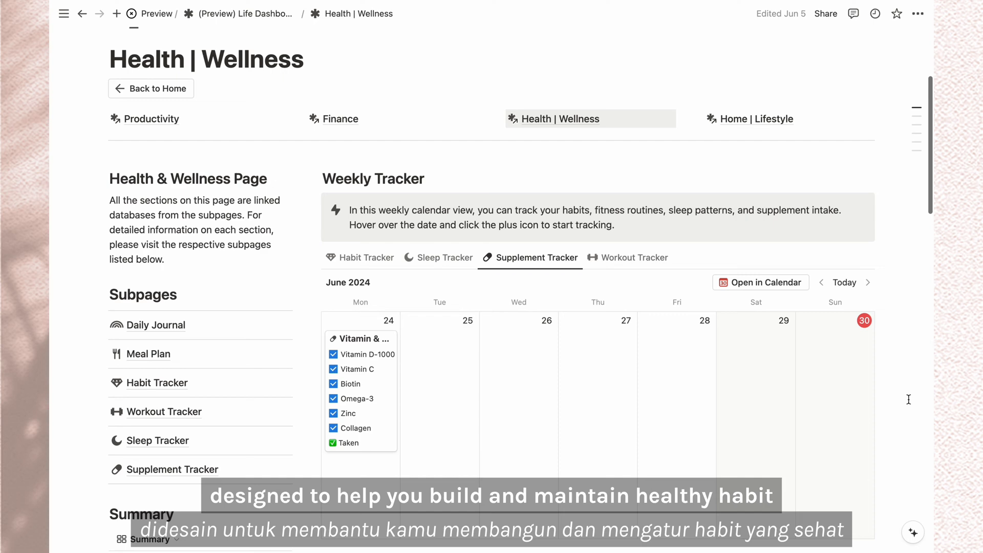
scroll(down, 3)
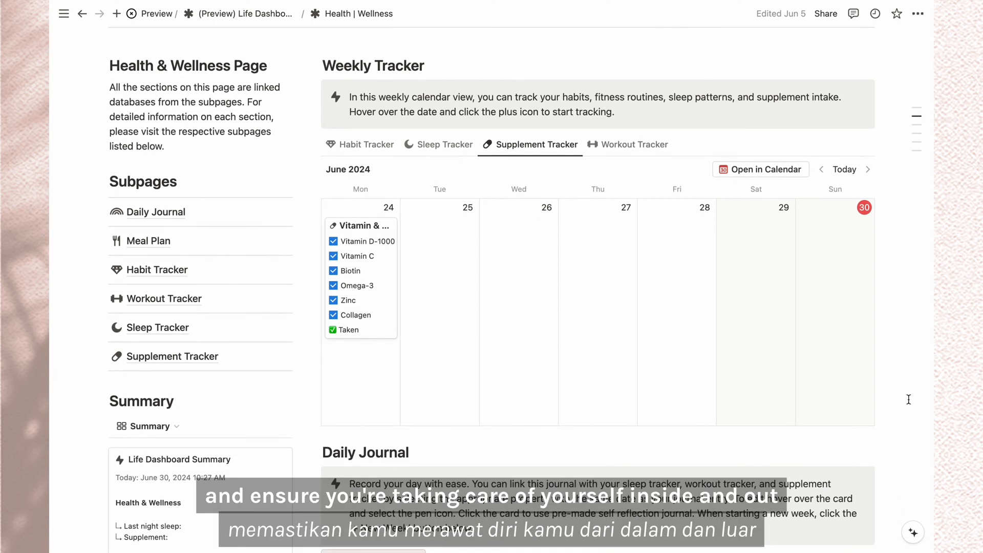
click(148, 240)
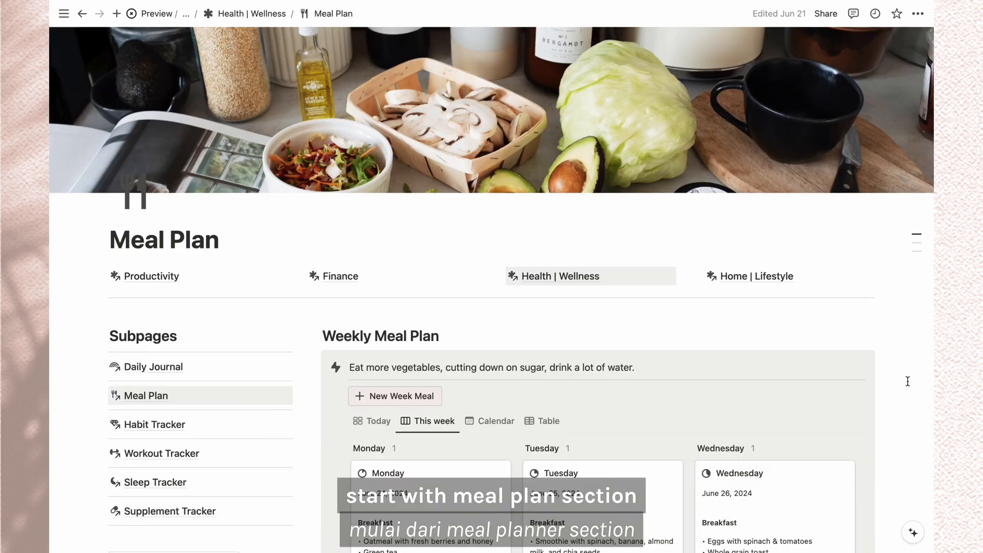
Step: Enter 'Avocado toast' in Thursday's Breakfast field of the weekly meal plan
scroll(down, 3)
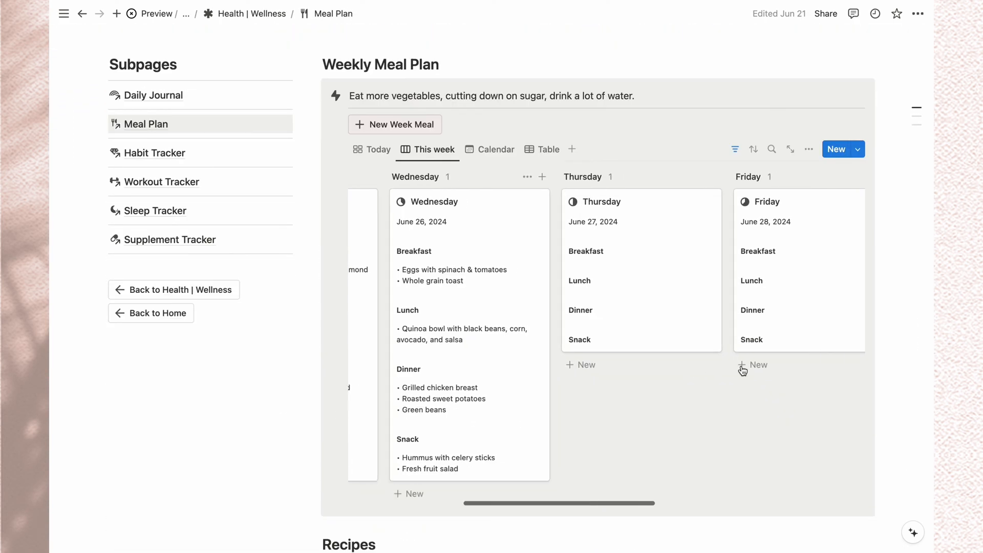
click(692, 201)
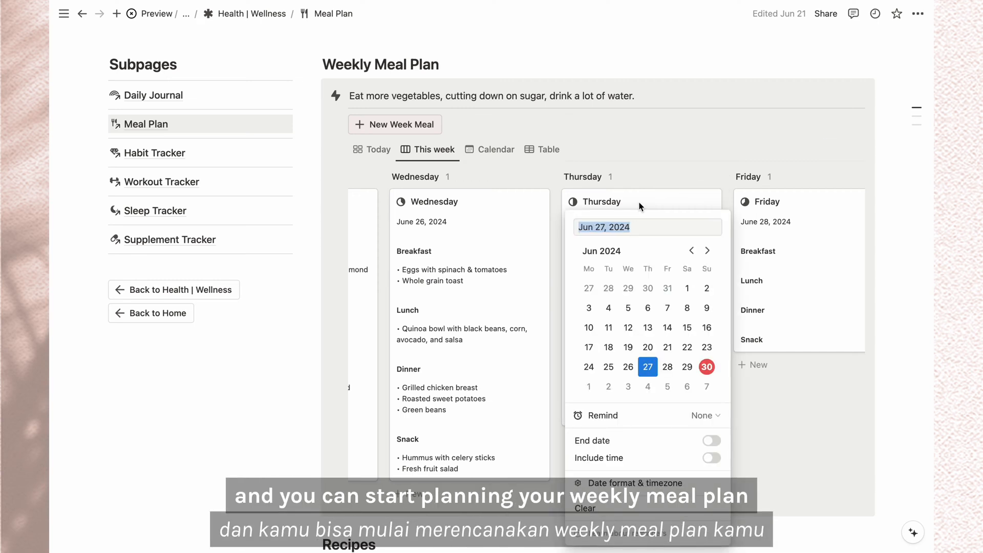
text(Avocado toa)
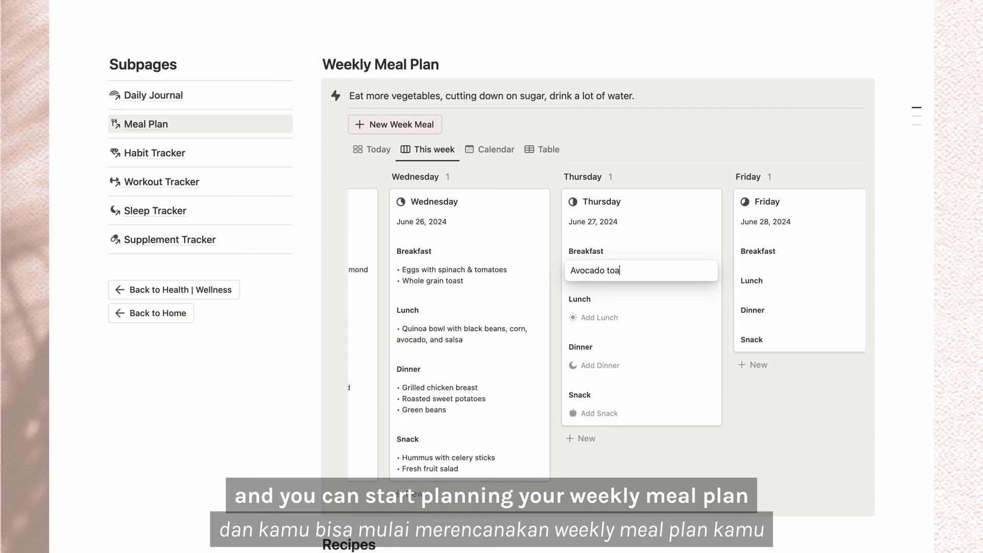
scroll(down, 3)
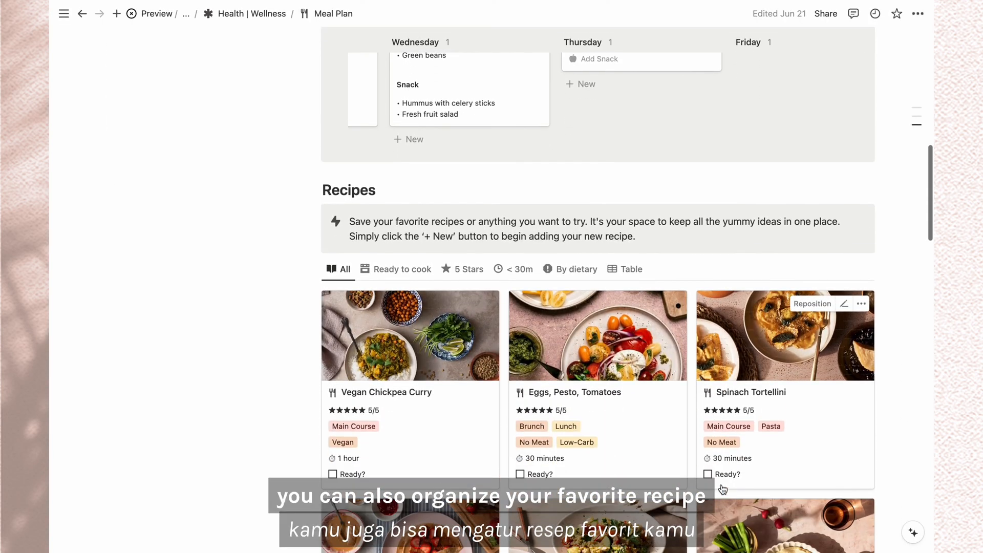
Step: Scroll to the recipe and embed the pasted YouTube video
scroll(down, 3)
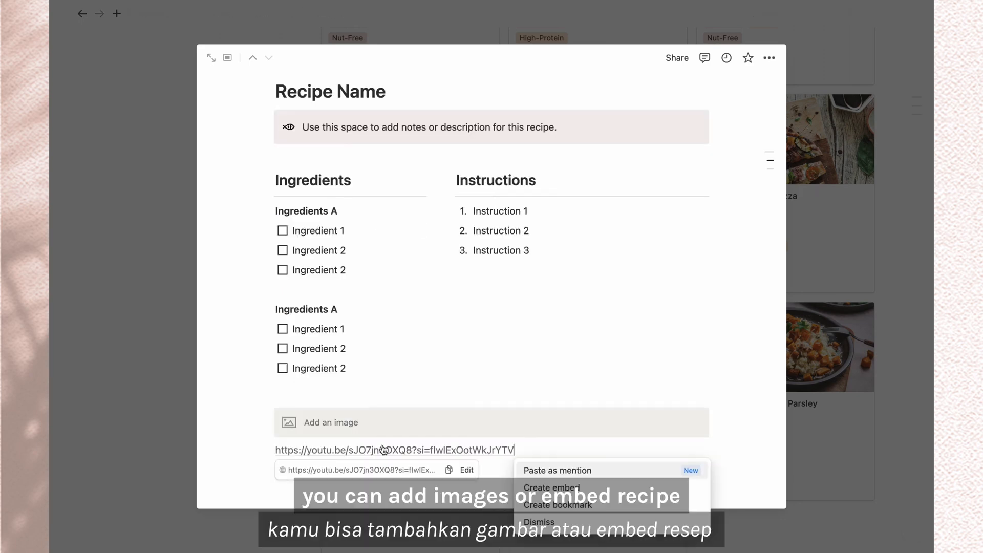
click(551, 488)
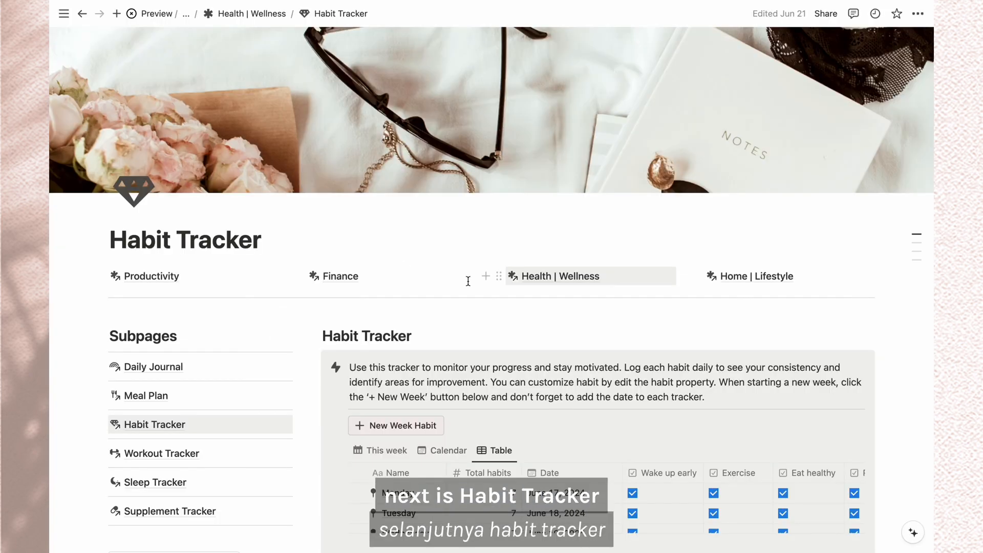
Step: Rename Wake up early to Wake up at 5am and add a New habit column
scroll(down, 3)
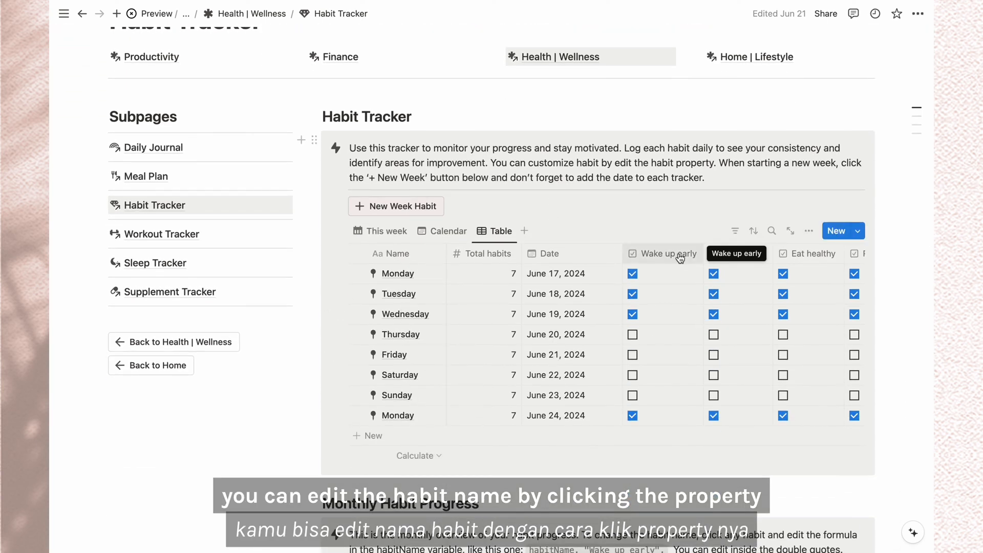
click(662, 253)
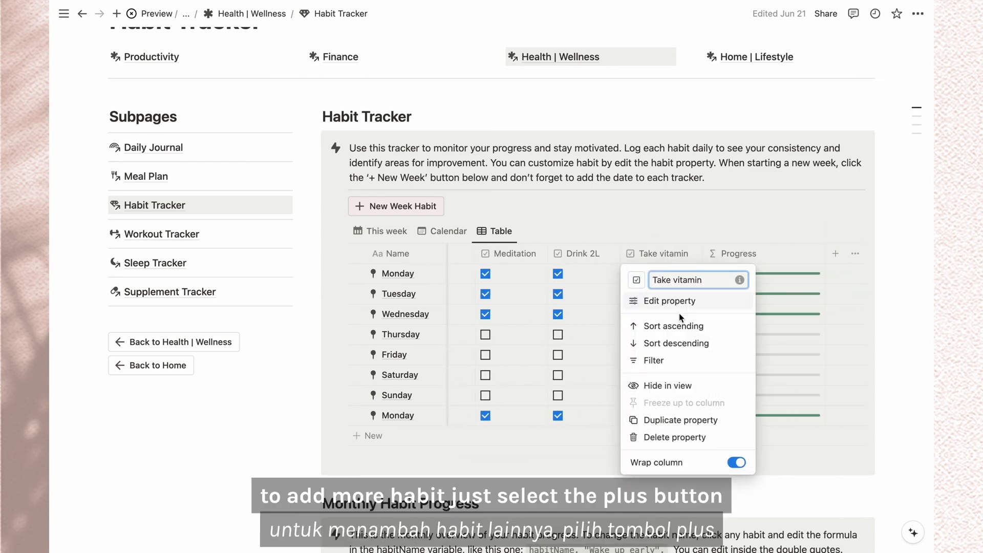
click(835, 254)
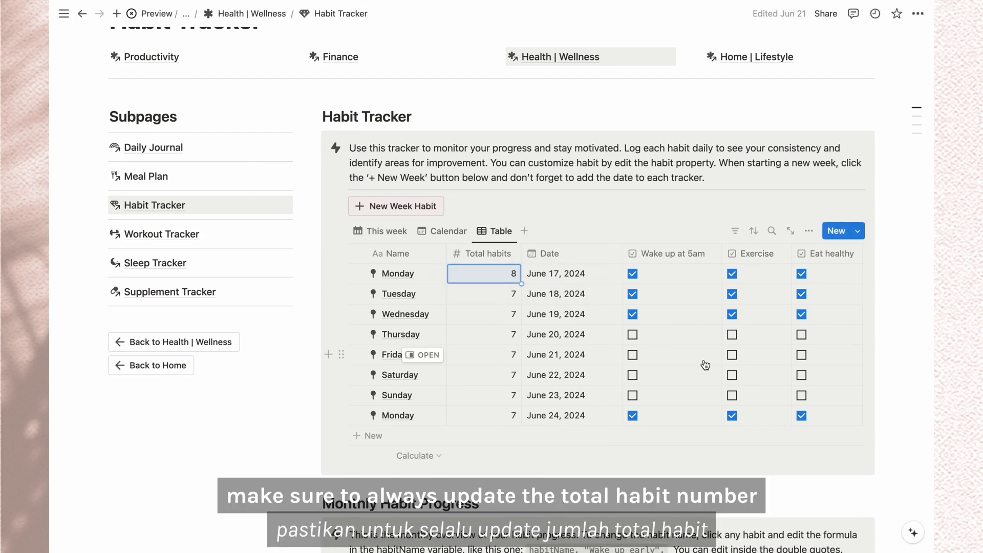
Step: Add toNumber(New habit) to the Progress formula and save it
click(495, 274)
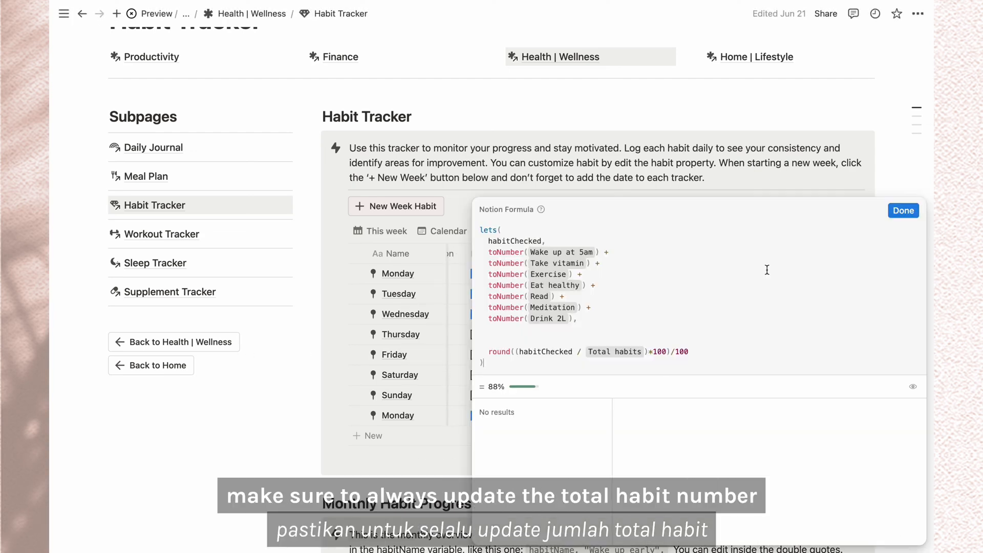
text(toNumber(new),)
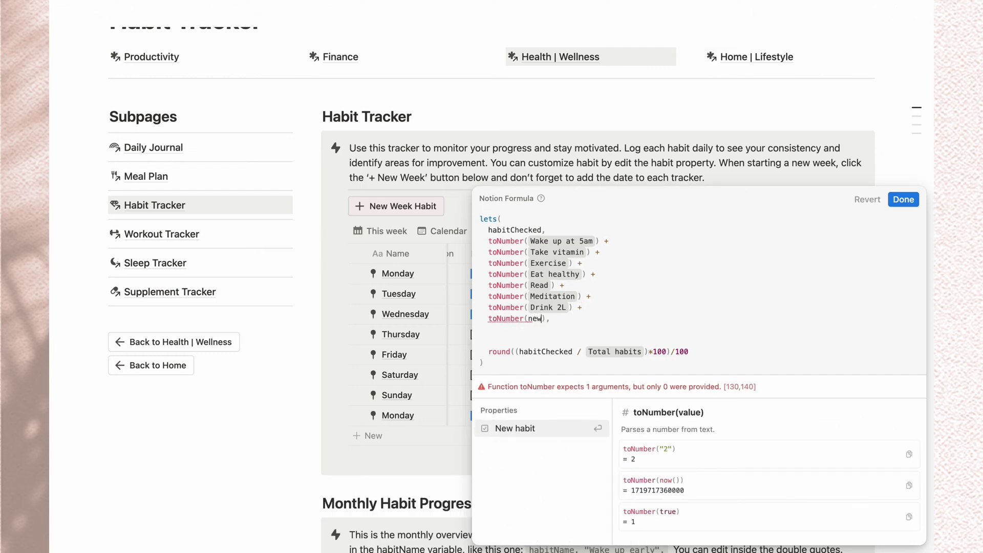
click(903, 199)
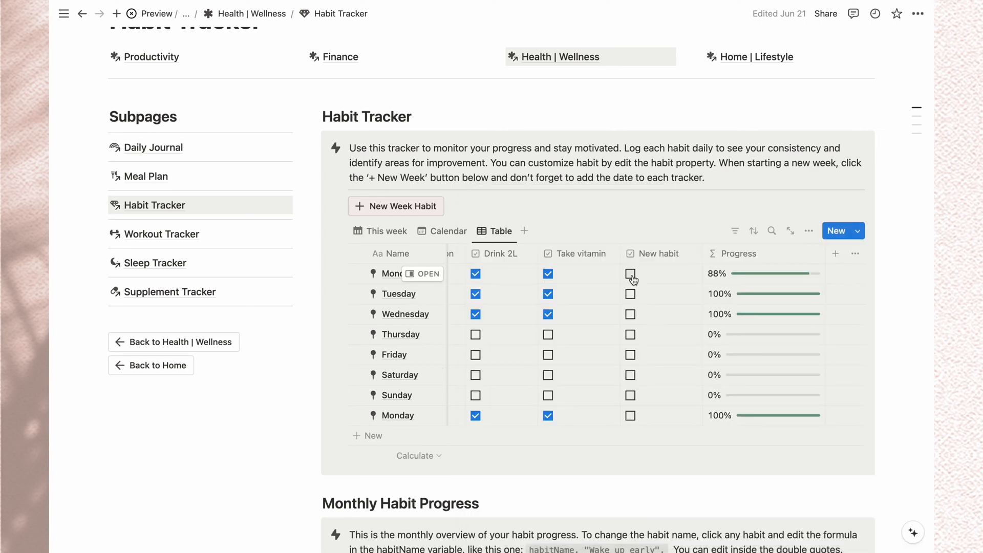
Step: Edit the monthly Habit 7 formula, selecting its habit7 reference, then close the editor
scroll(down, 3)
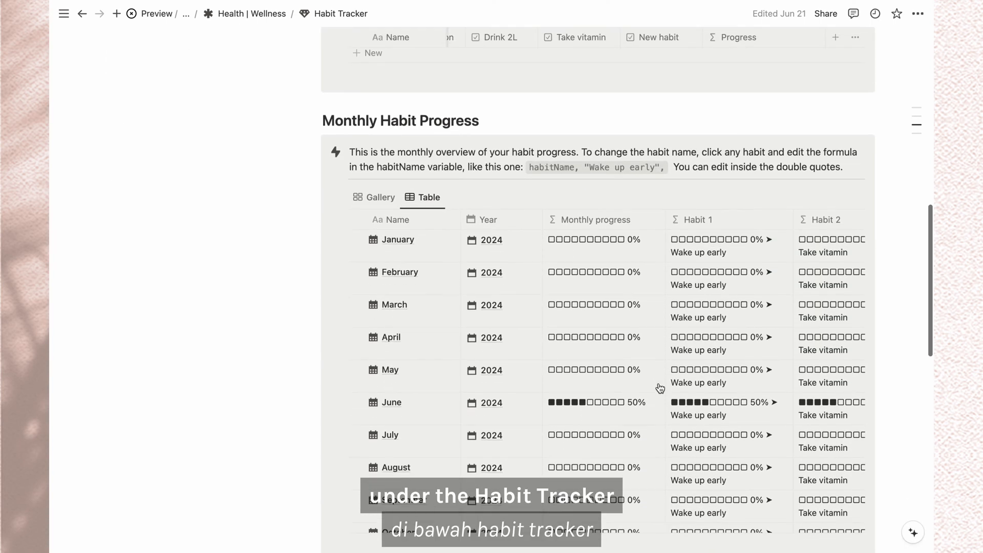
click(697, 251)
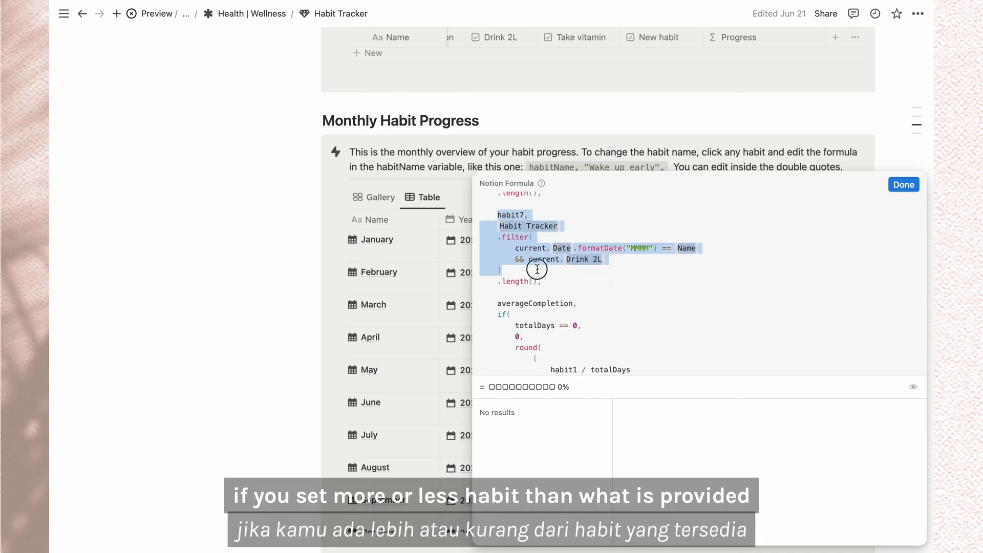
click(537, 270)
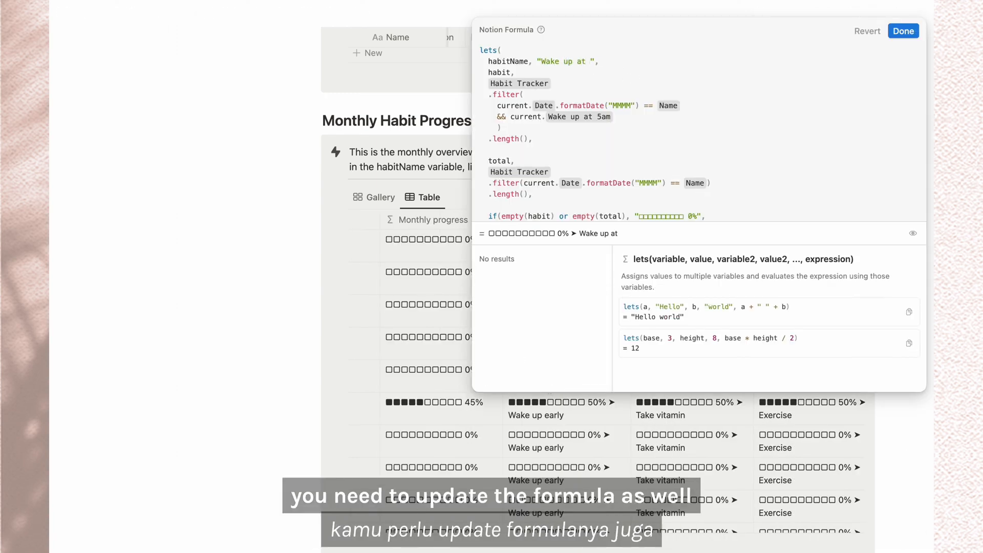
click(903, 31)
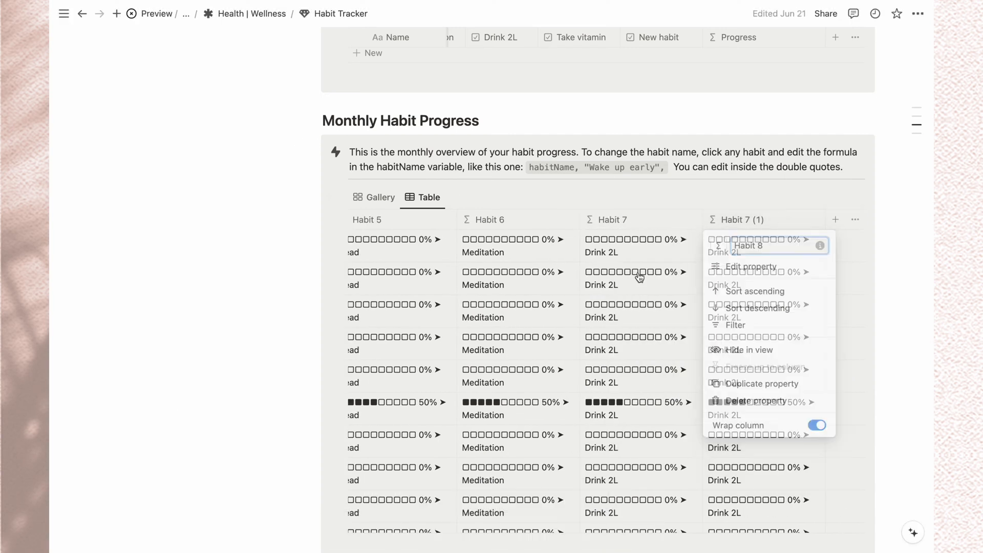
Step: Set the Habit 8 formula's habit name to 'New habit'
click(749, 266)
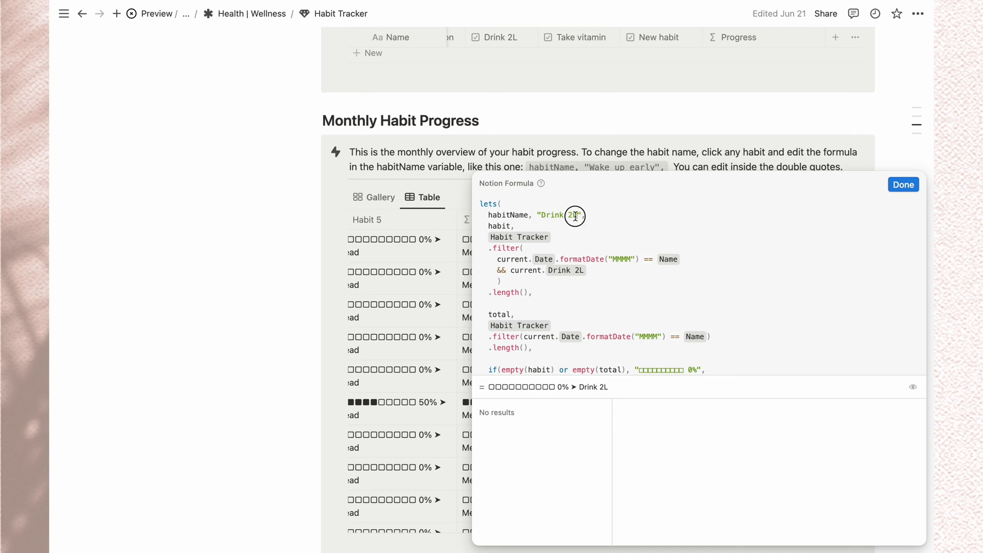
text(New habit)
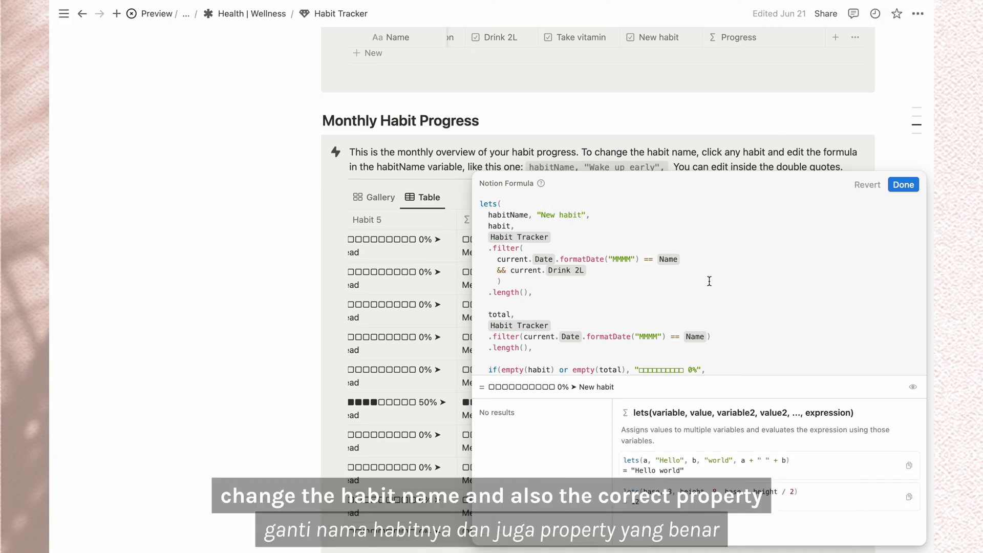
text(New habit)
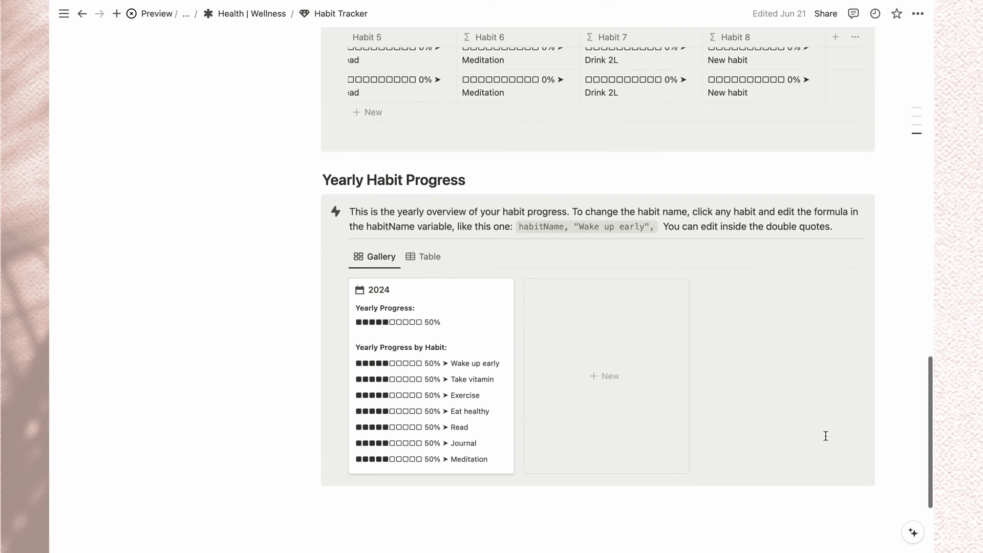
Step: Open Workout Tracker, inspect Monday's Tag and Exercise Category, and scroll to the calendar
click(161, 454)
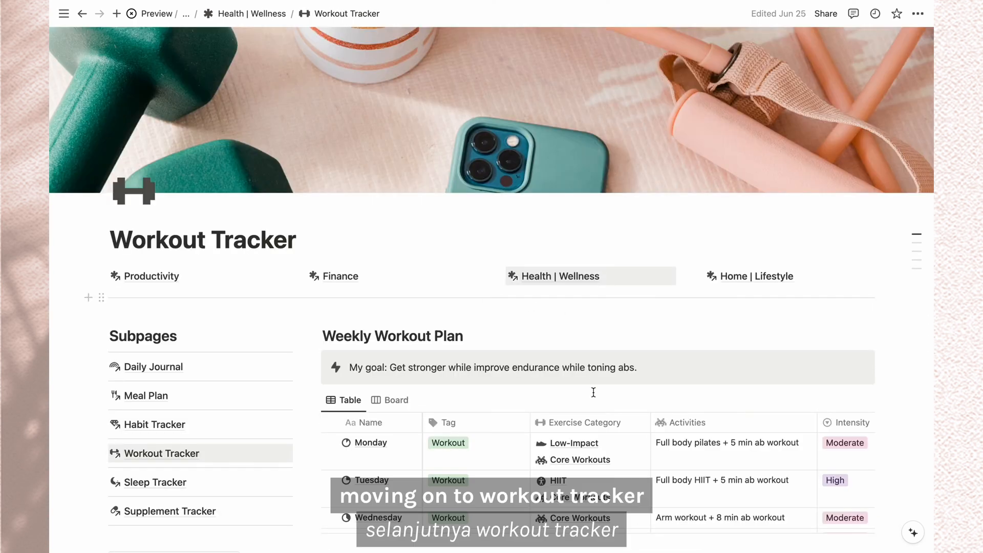
scroll(down, 3)
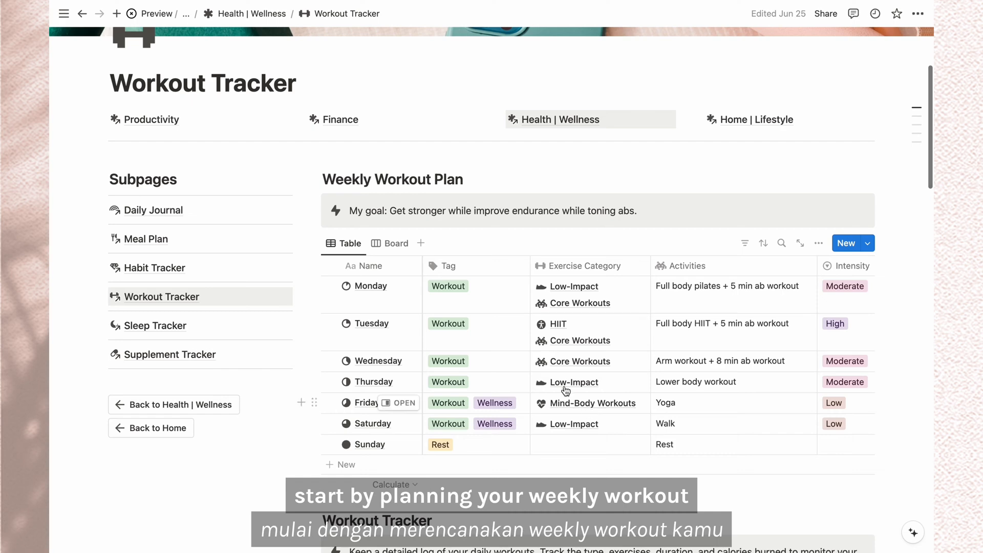
click(476, 295)
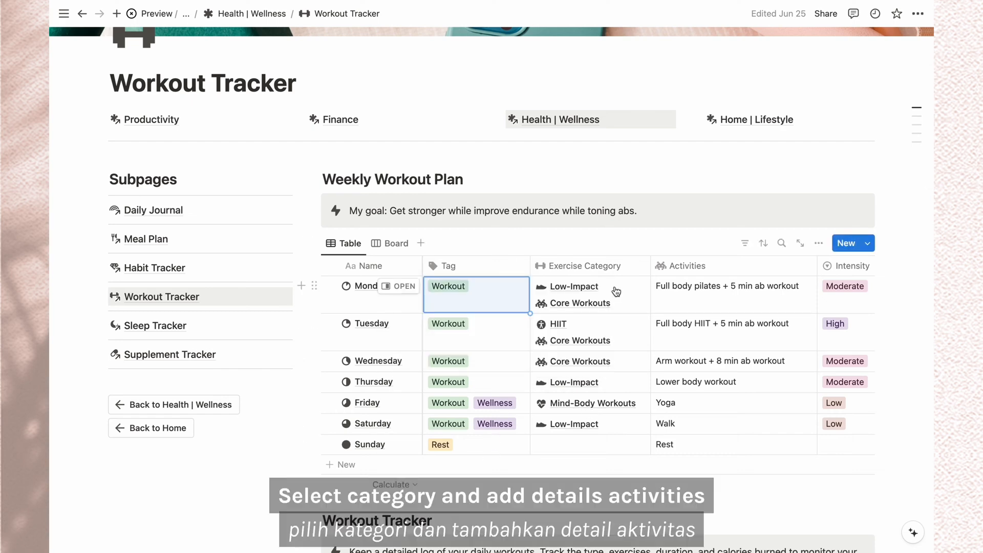
click(575, 286)
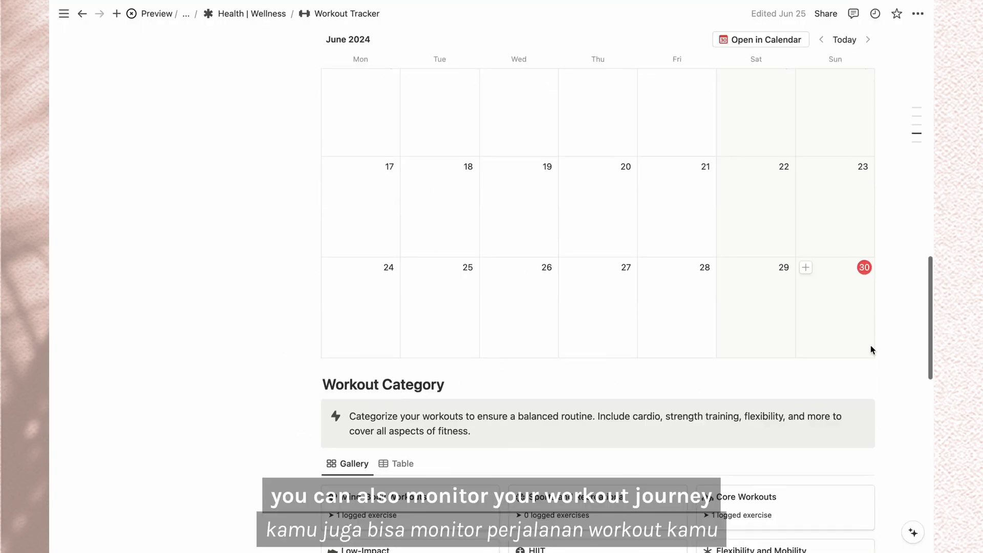
scroll(down, 3)
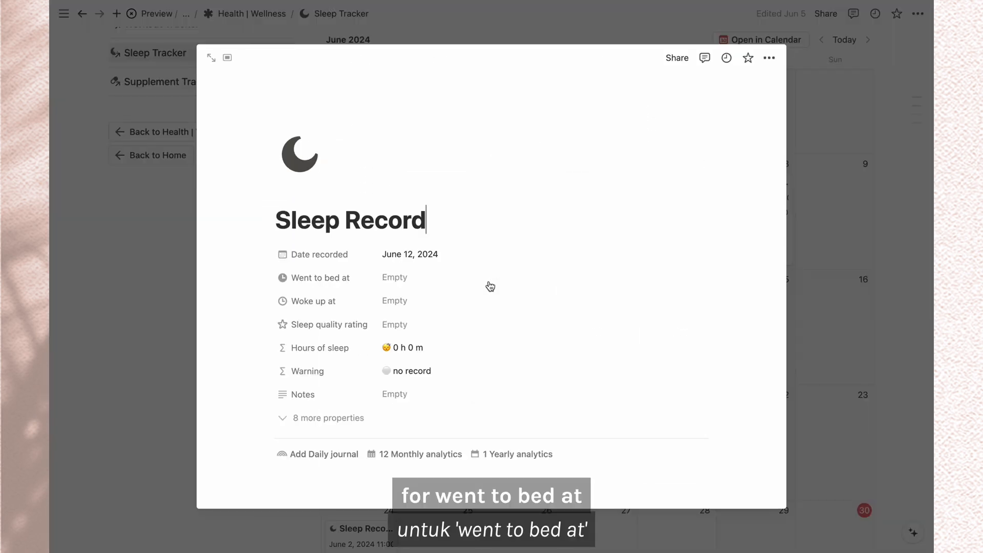
Step: Set the sleep record's bedtime to Jun 11, 11:00 PM and wake-up date to Jun 12
click(394, 277)
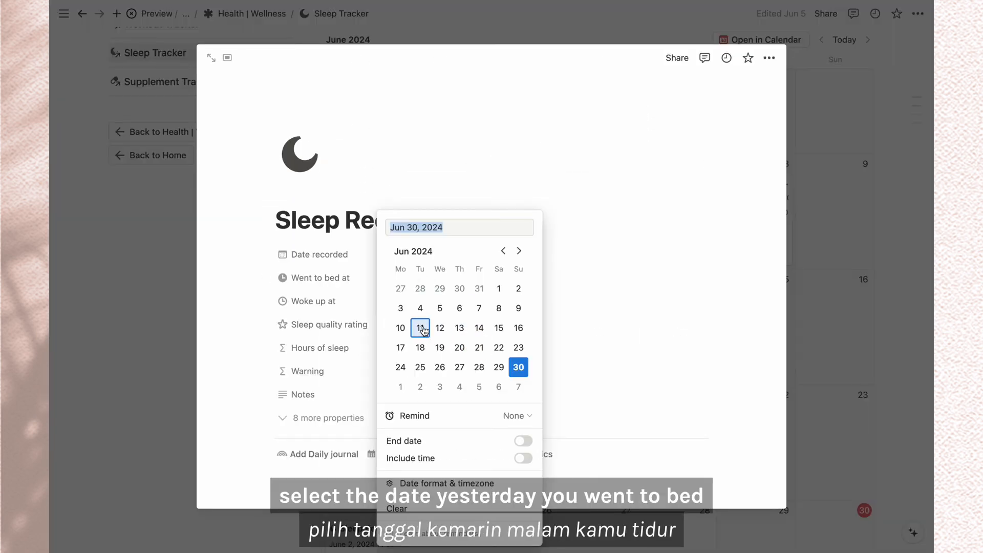
click(419, 328)
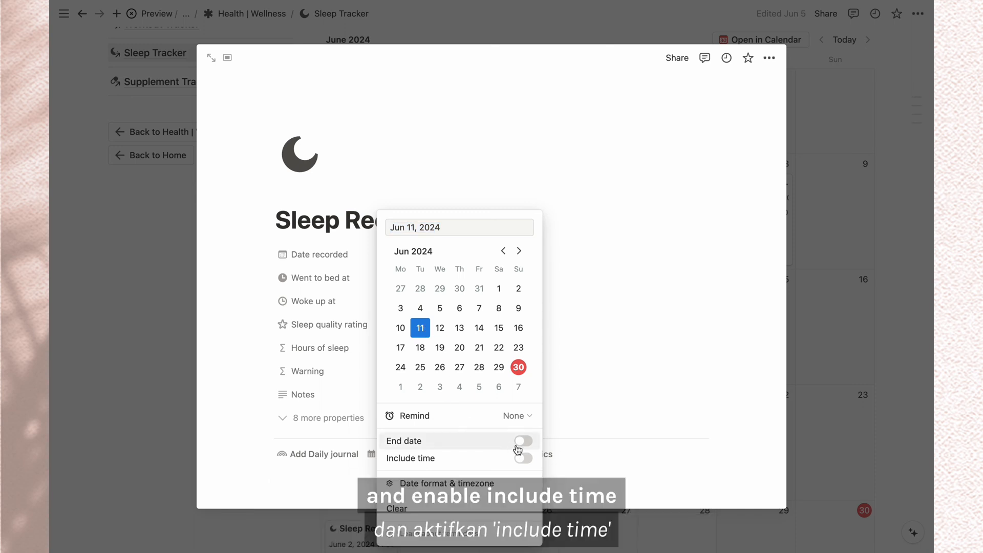
click(522, 457)
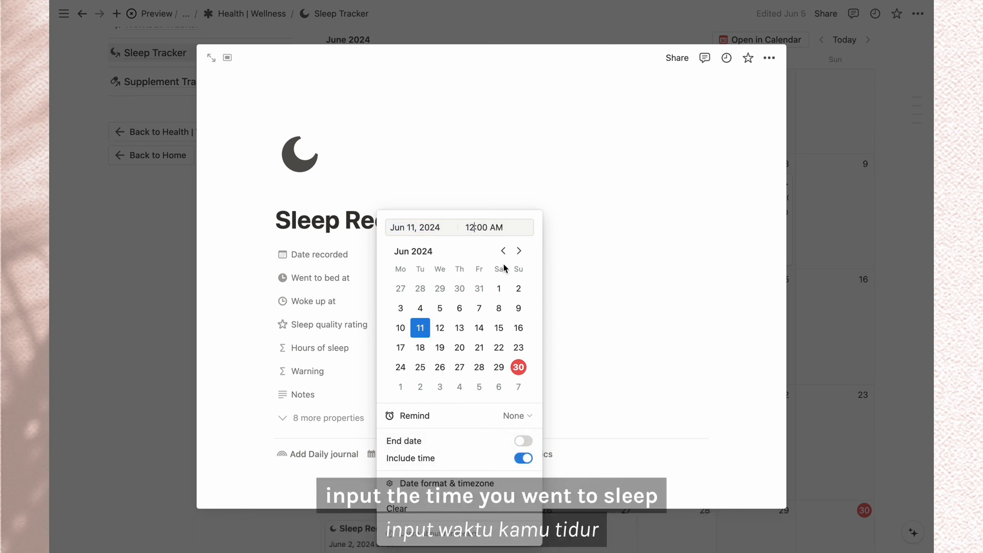
text(11:00 PM)
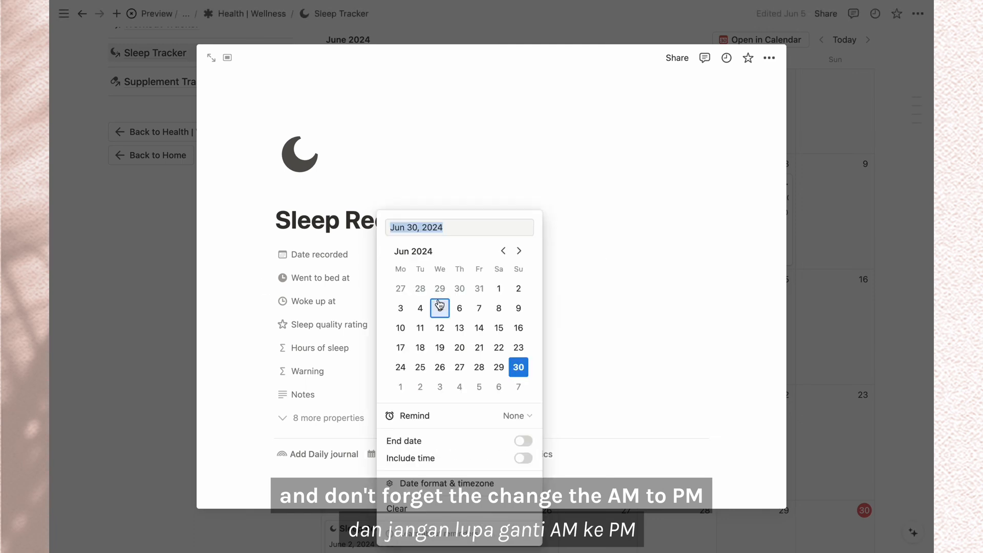
click(439, 327)
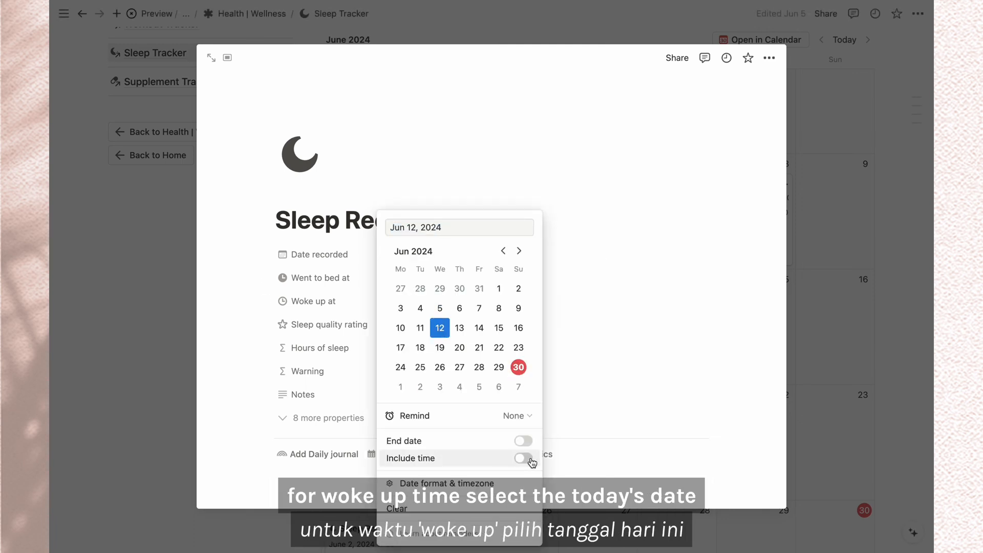
click(522, 458)
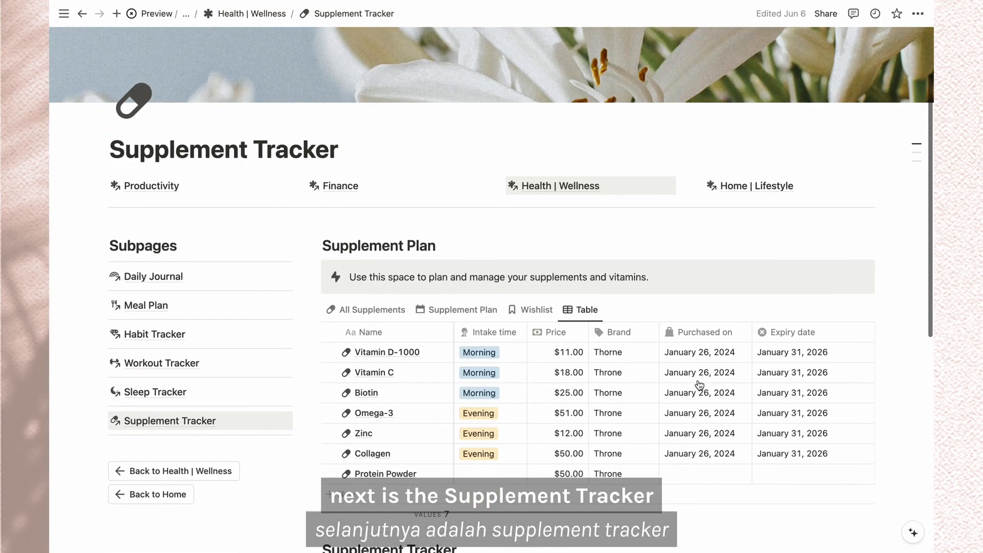
Step: Enter 'Vitamin D3' in the Supplement Tracker and bring up the Daily Journal page
scroll(down, 3)
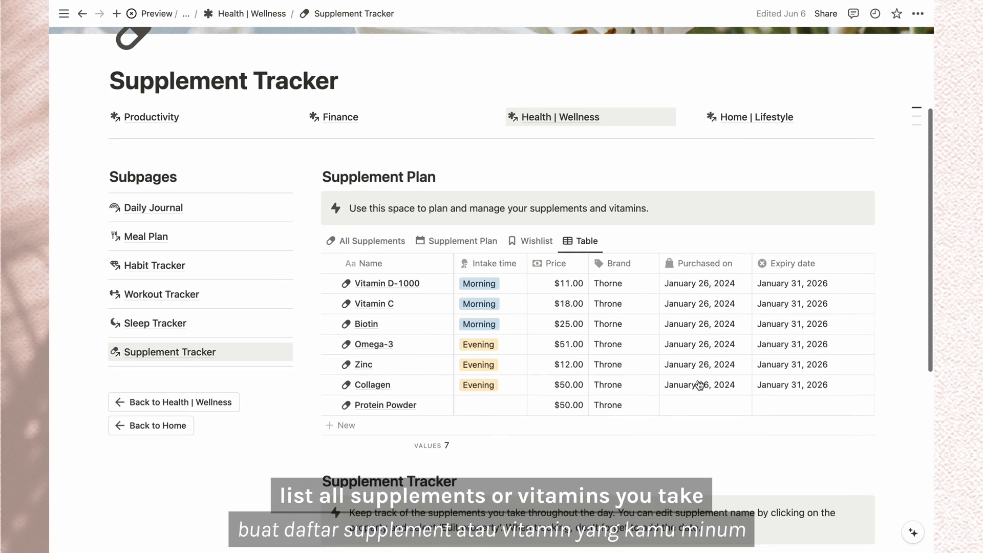
mouse_move(489, 283)
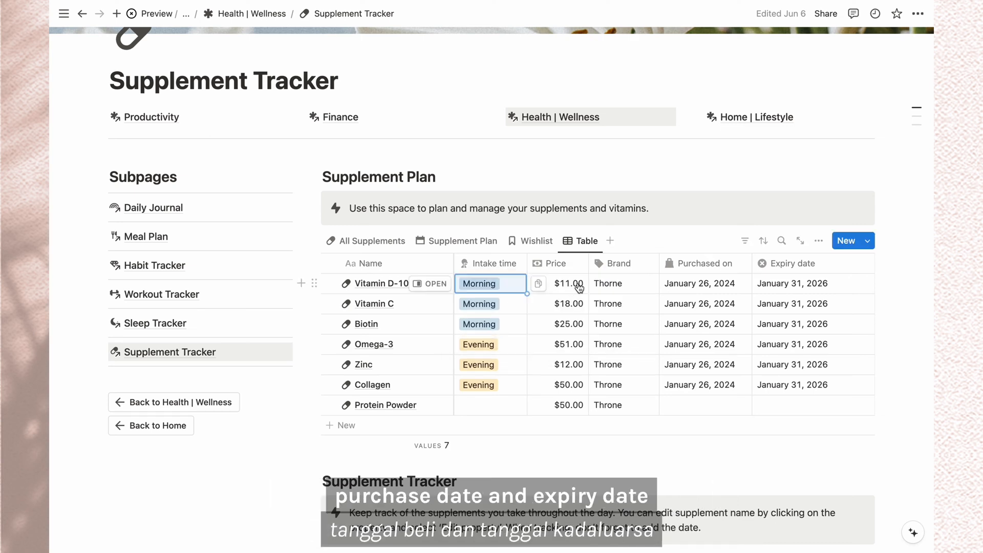
mouse_move(807, 296)
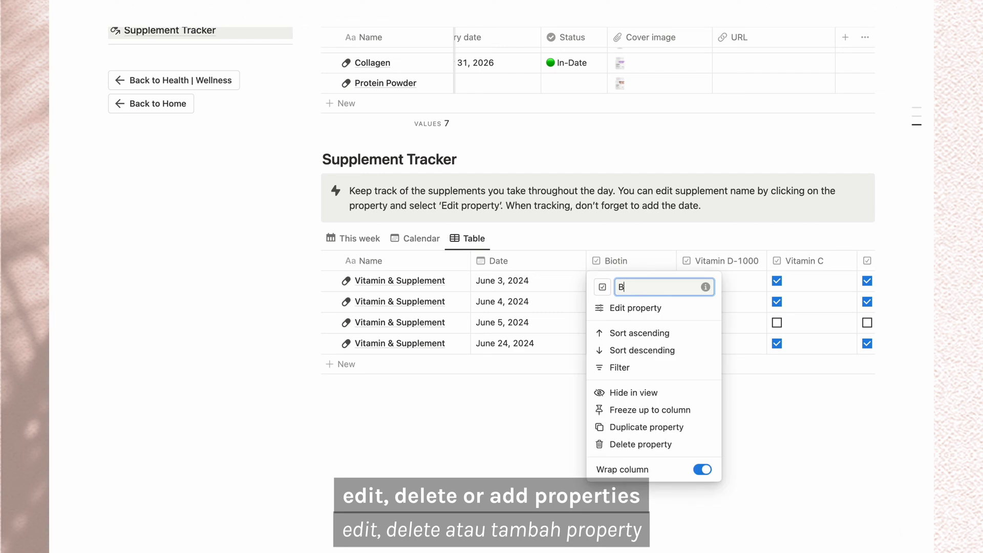
text(Vitamin D3)
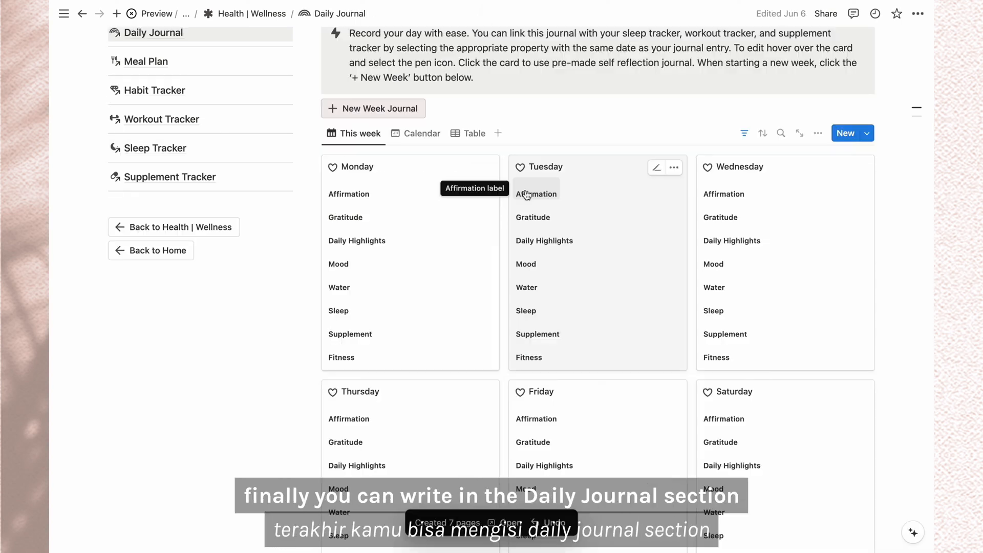
mouse_move(559, 99)
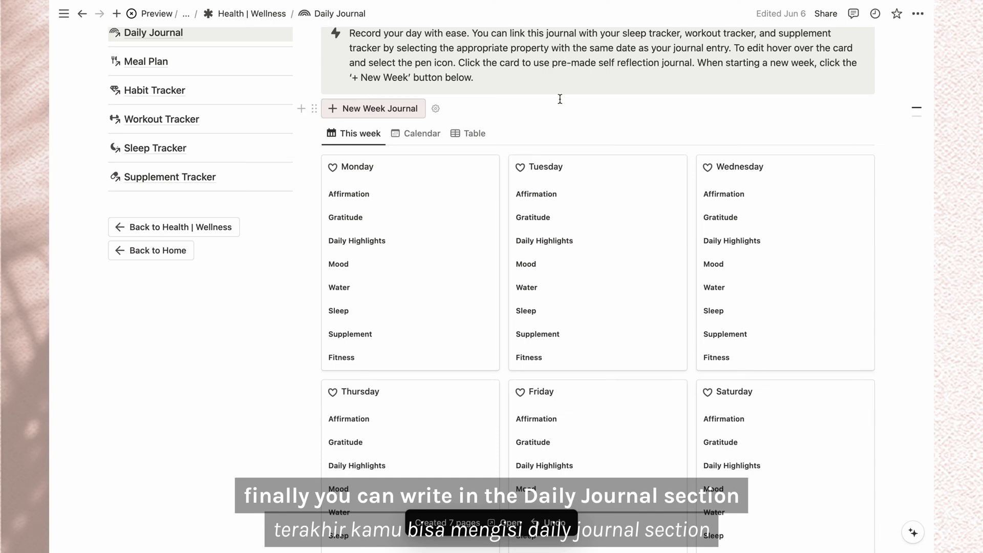
Step: Link Monday's journal card to the June 24, 2024 Sleep Record and open Home | Lifestyle
click(351, 165)
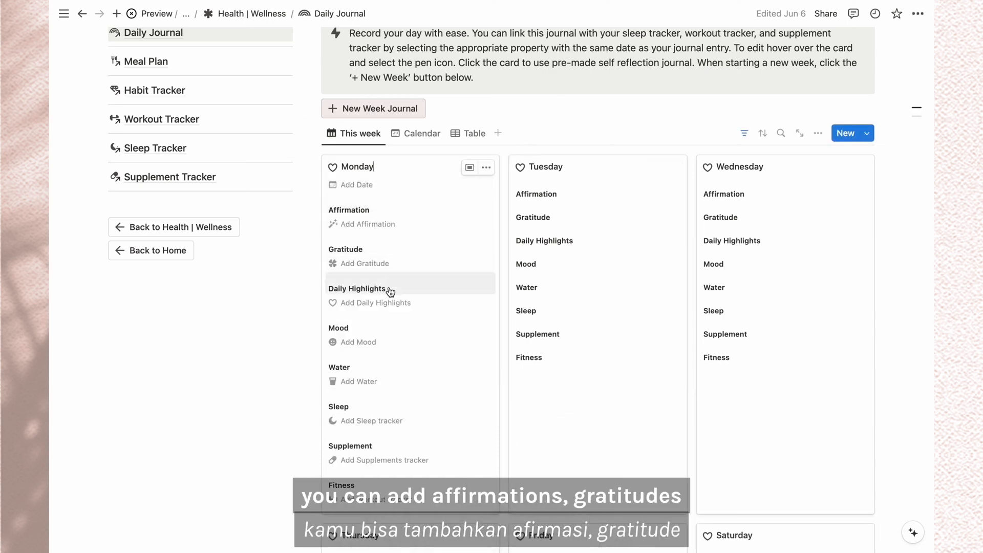
mouse_move(390, 343)
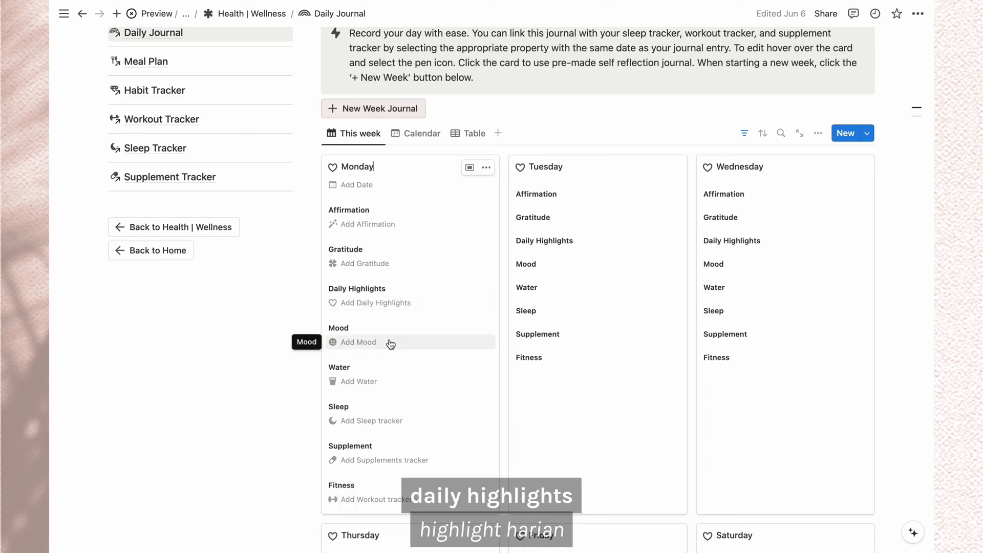
click(359, 381)
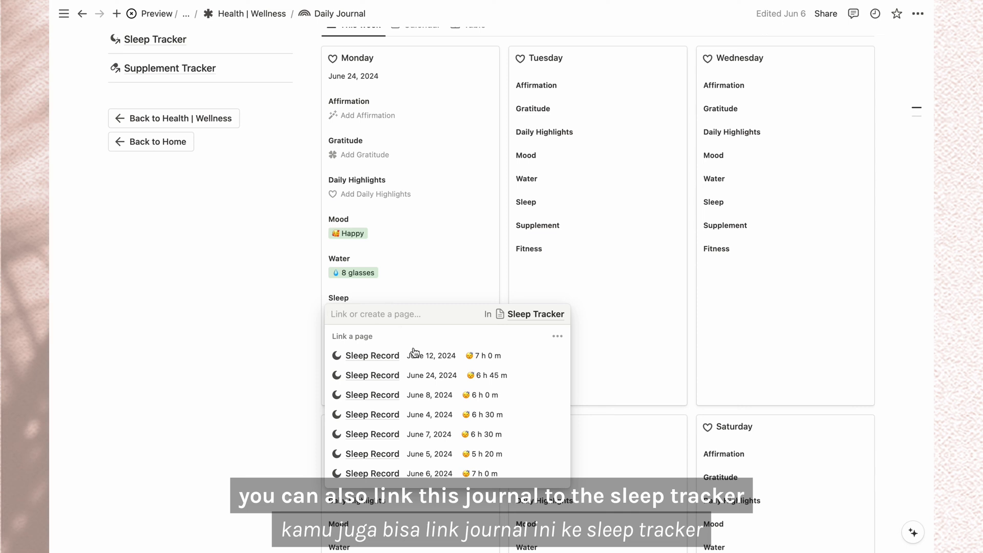
click(371, 374)
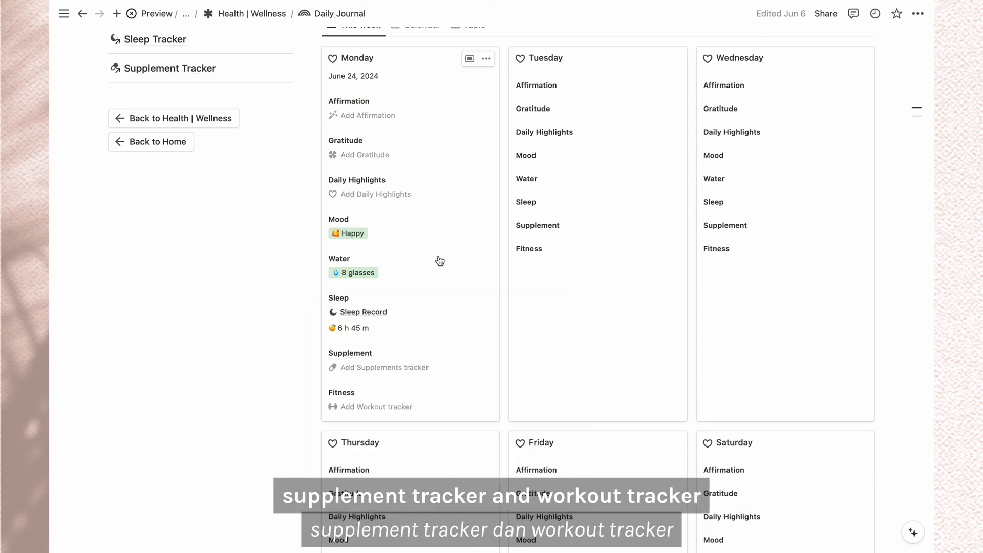
click(385, 367)
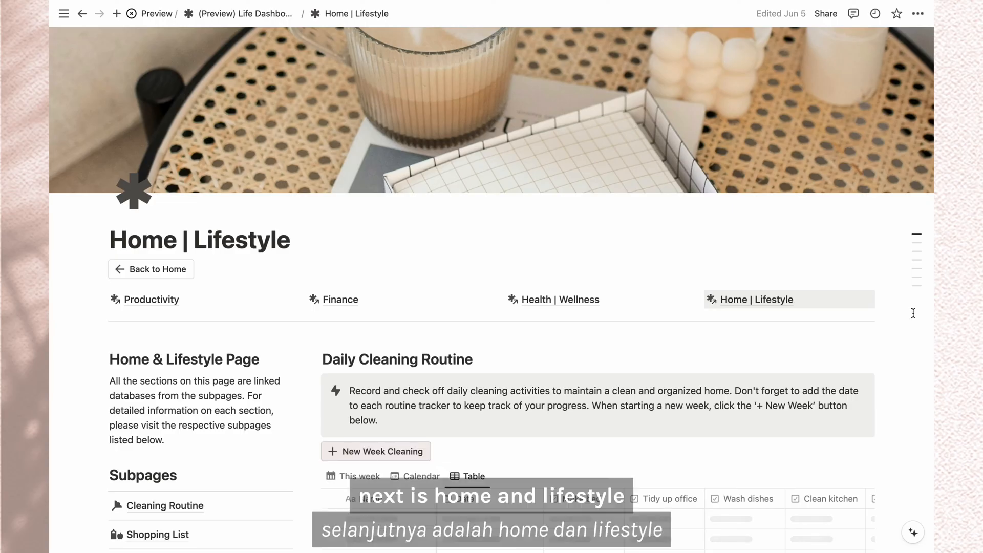
scroll(down, 3)
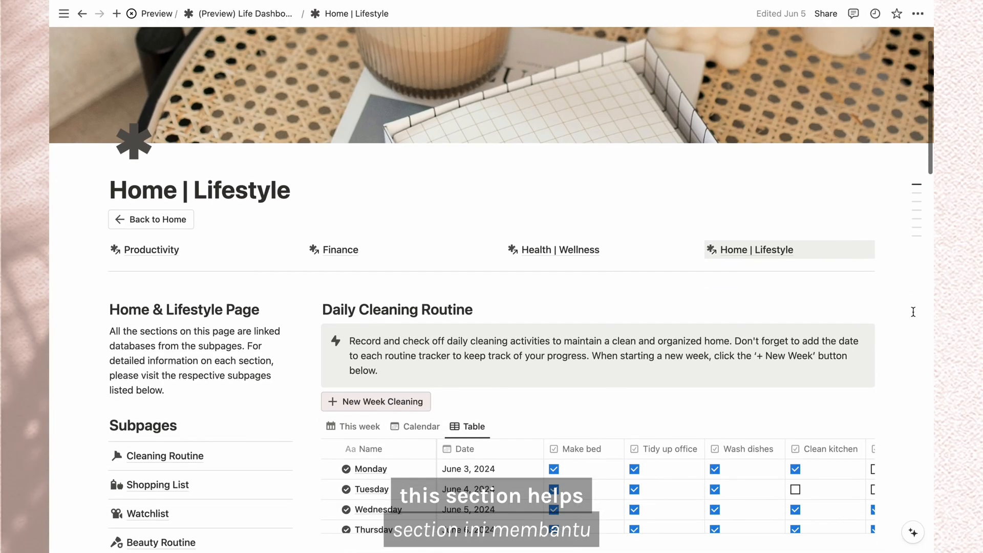
scroll(down, 3)
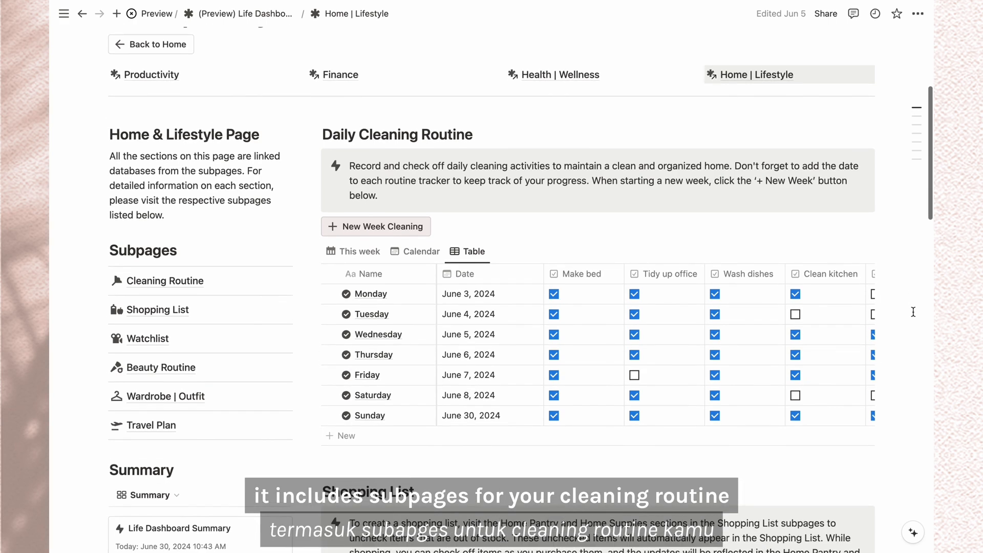
scroll(down, 3)
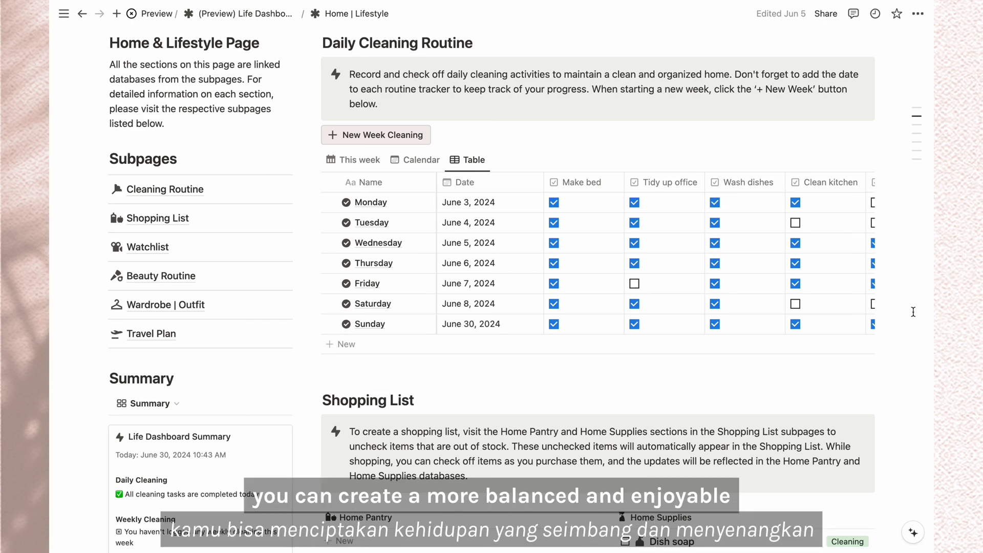
scroll(down, 3)
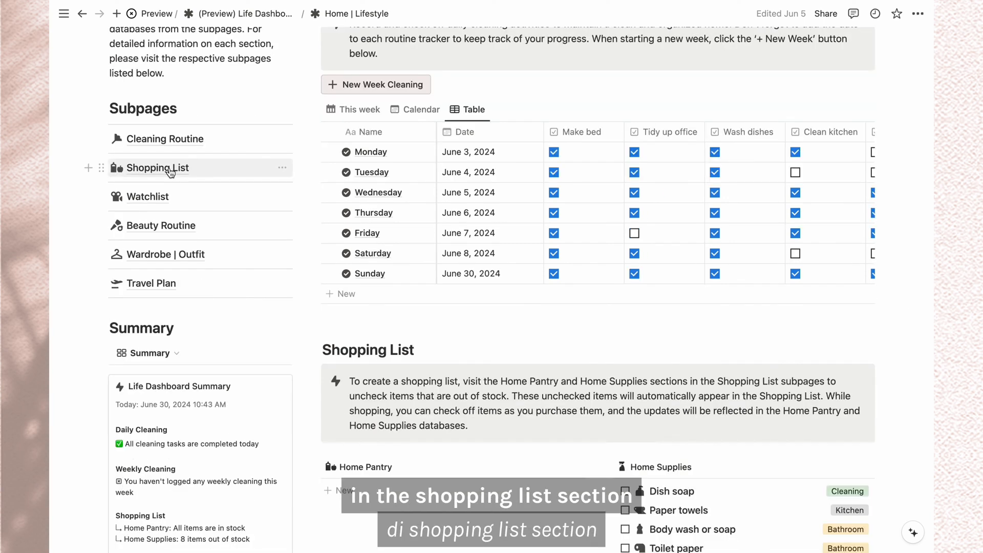
Step: Open the Shopping List and mark Carrot as out of stock in Home Pantry
click(158, 167)
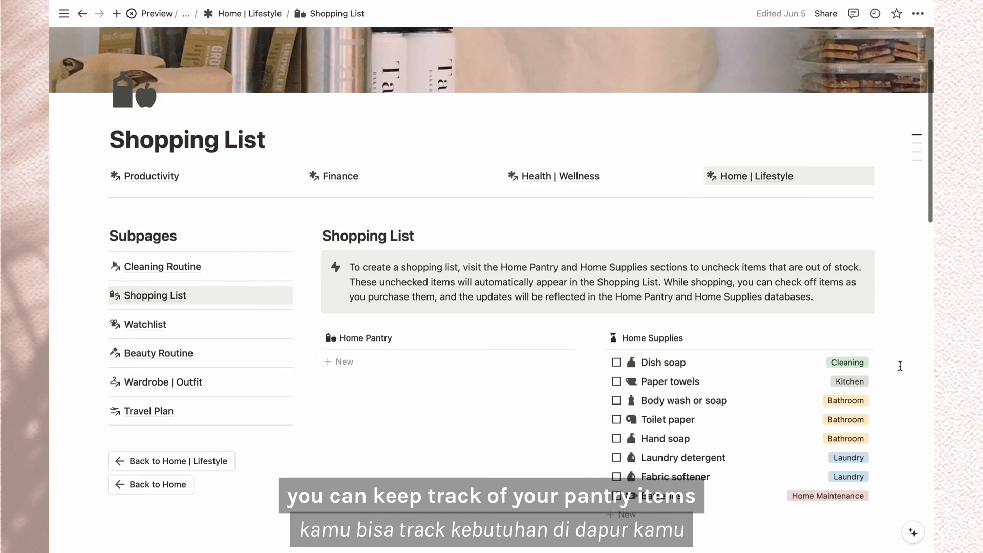
scroll(down, 3)
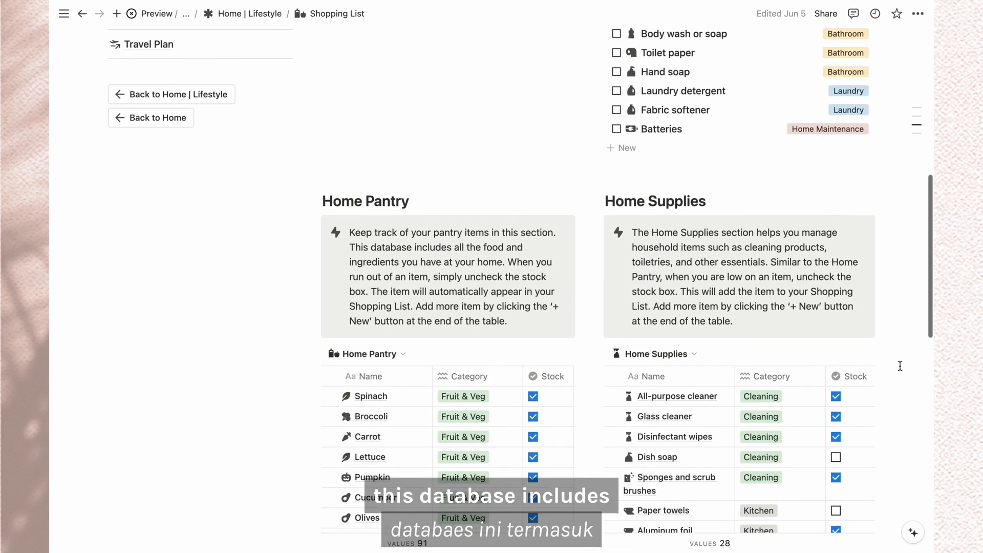
scroll(down, 3)
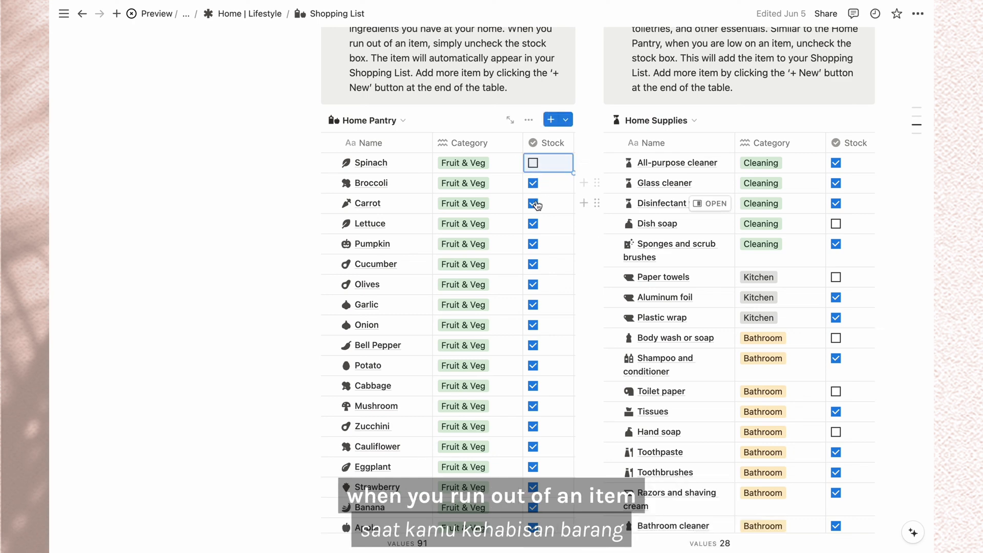
click(533, 203)
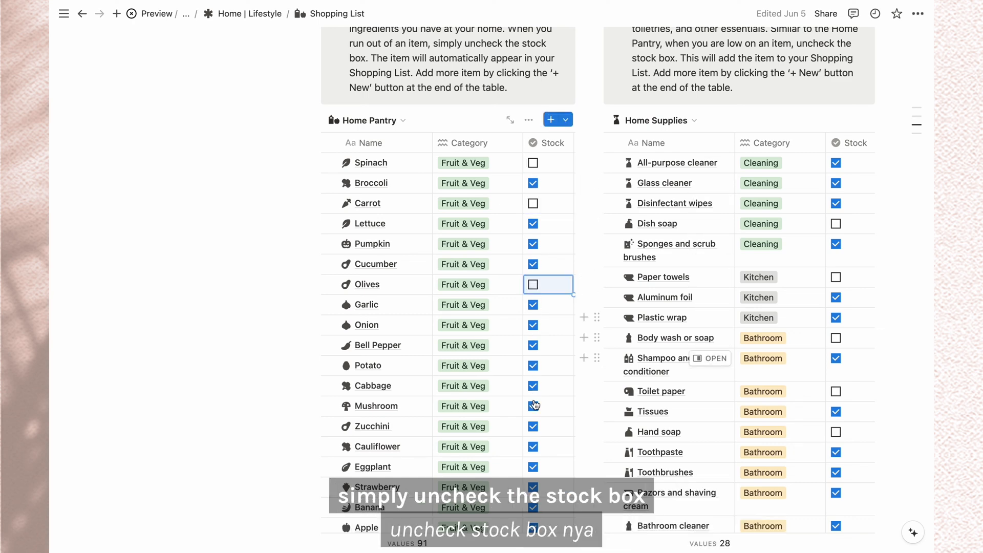
scroll(up, 3)
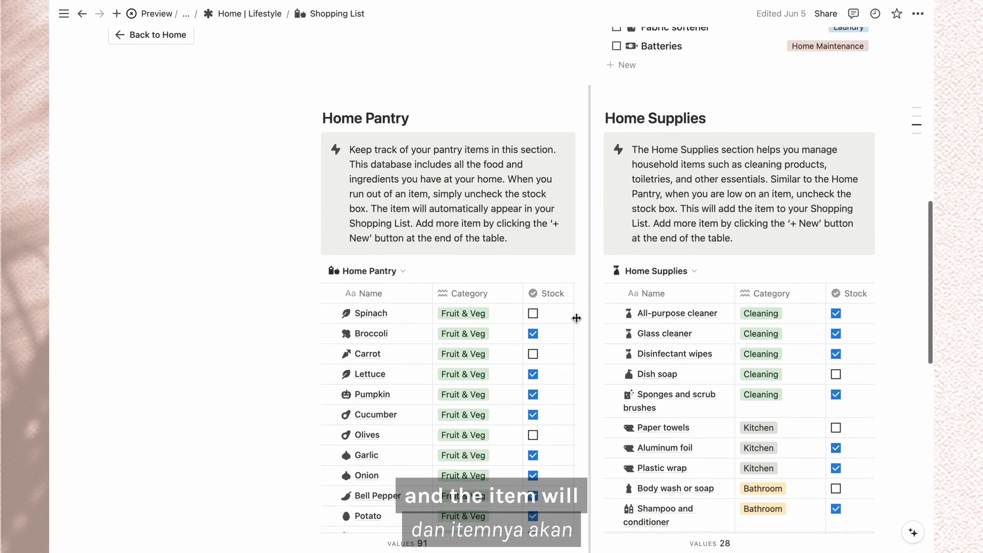
scroll(up, 3)
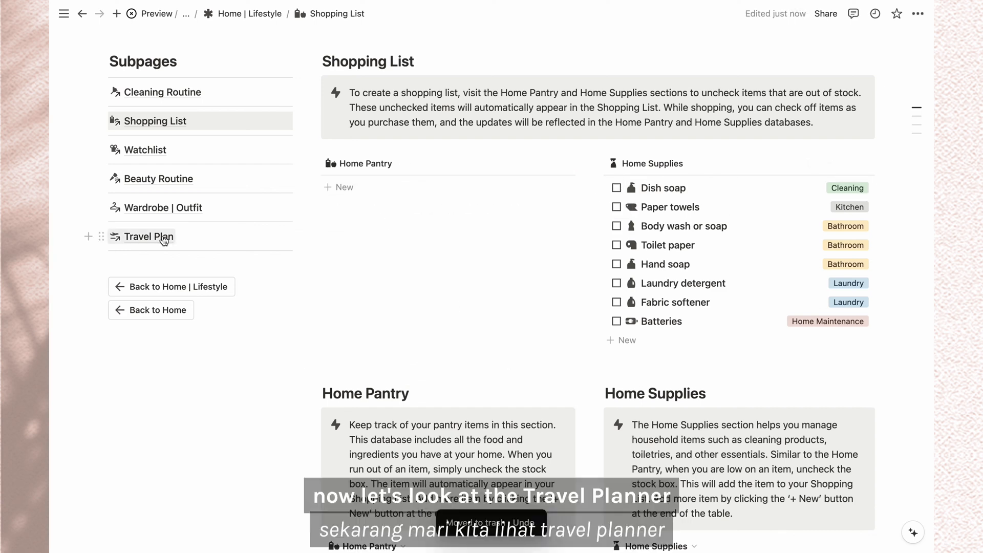
Step: Browse the Travel Plan and Paris, France trip pages, then return to the Life Dashboard
click(148, 237)
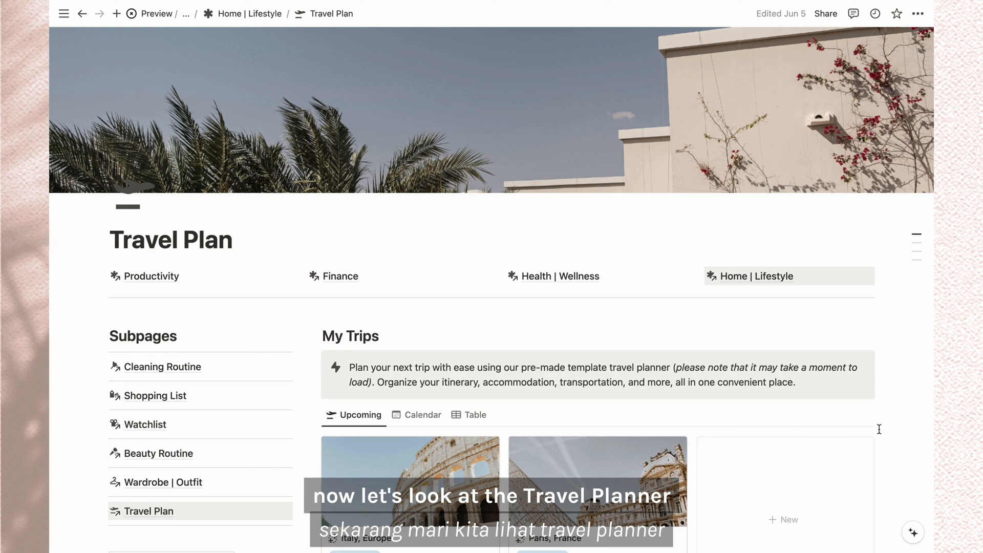
scroll(down, 3)
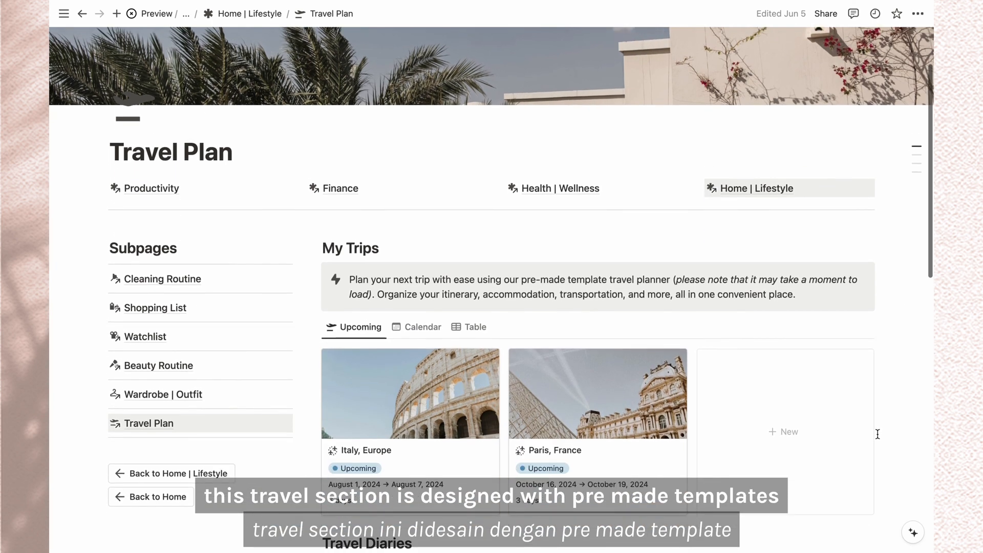
scroll(down, 3)
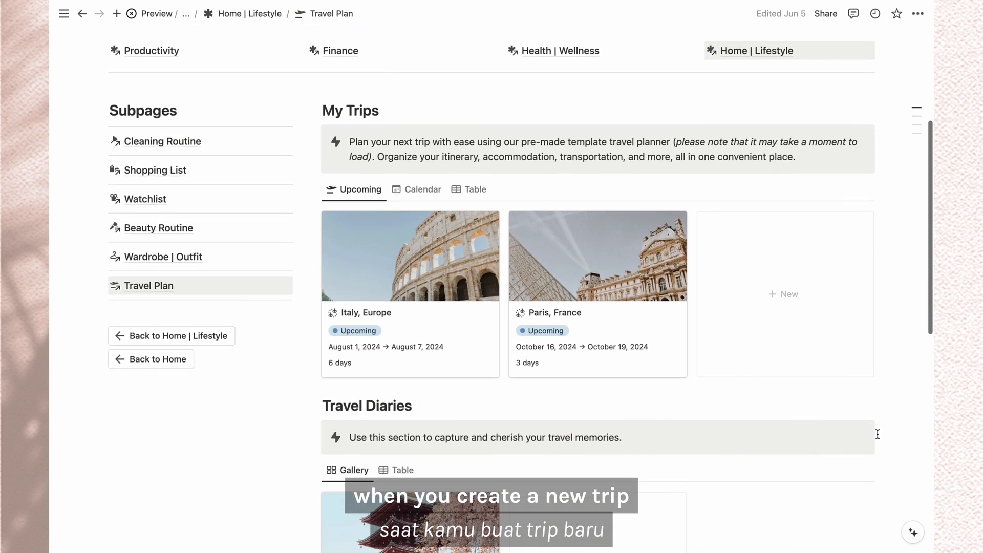
mouse_move(787, 329)
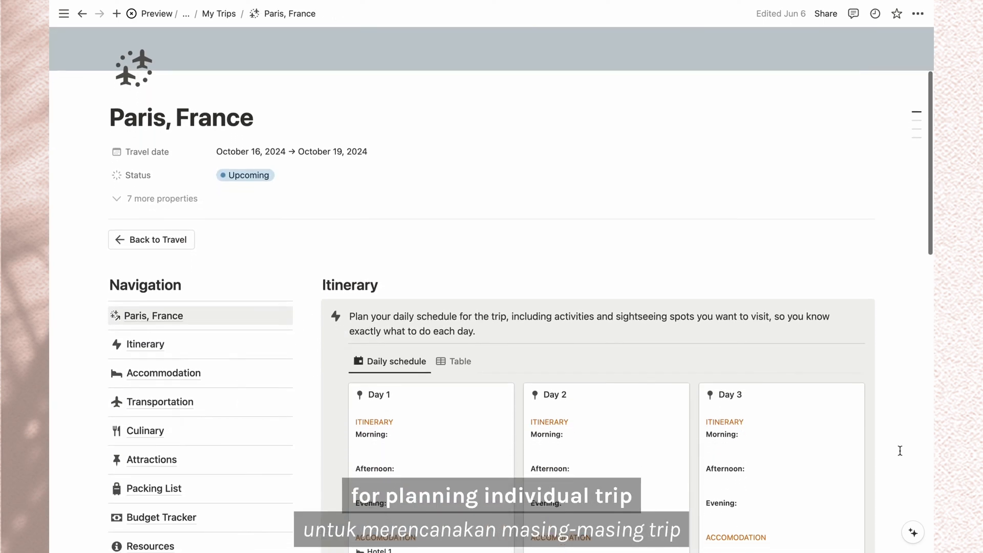
scroll(down, 3)
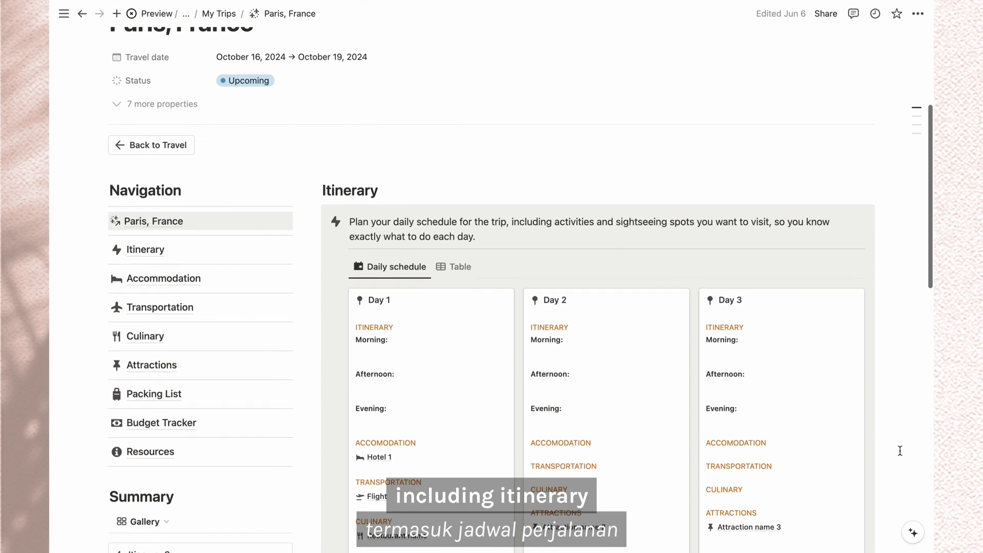
scroll(down, 3)
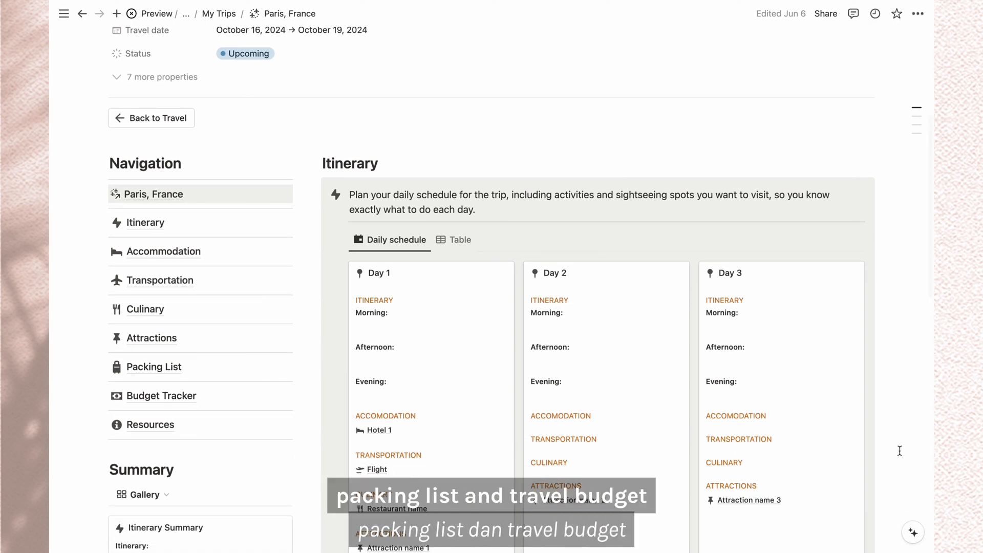
mouse_move(145, 222)
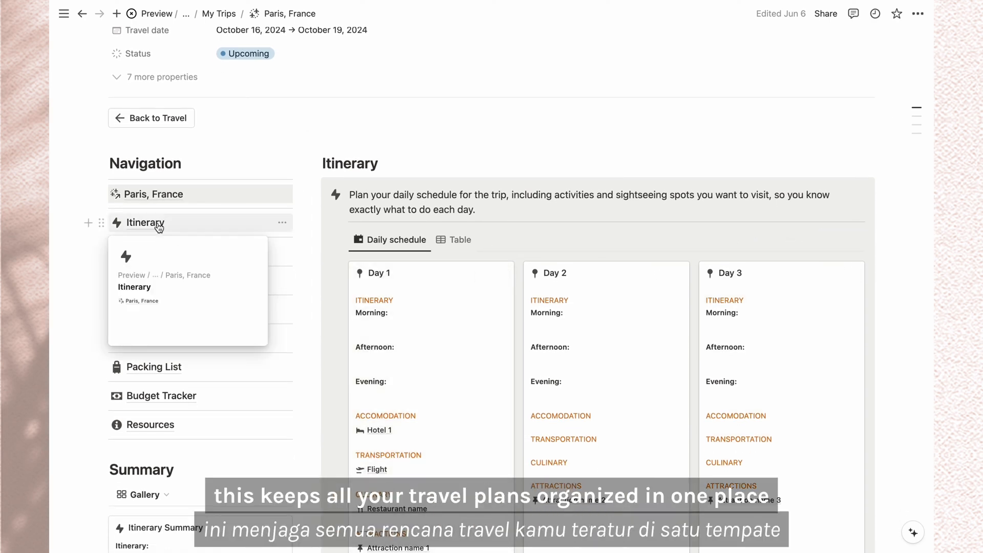
mouse_move(158, 356)
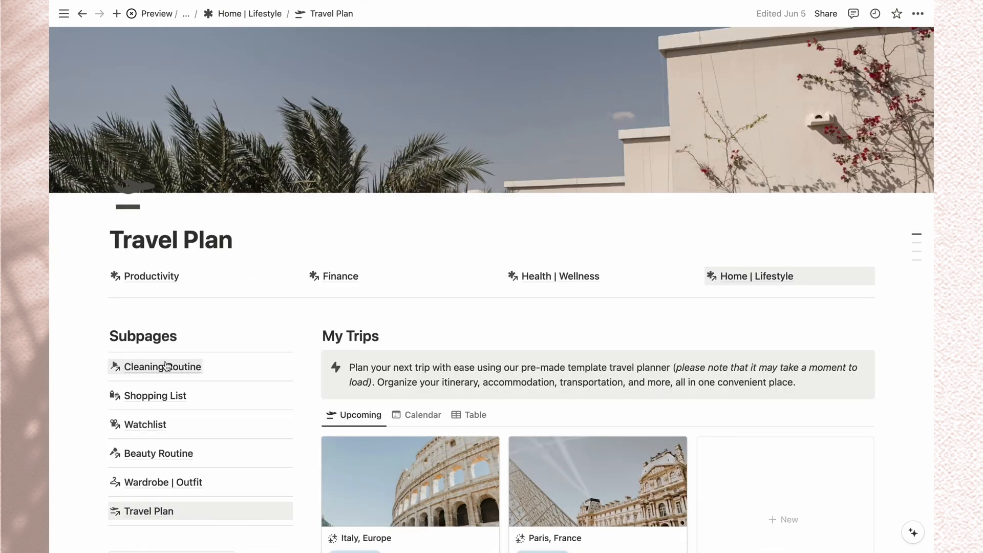
click(82, 14)
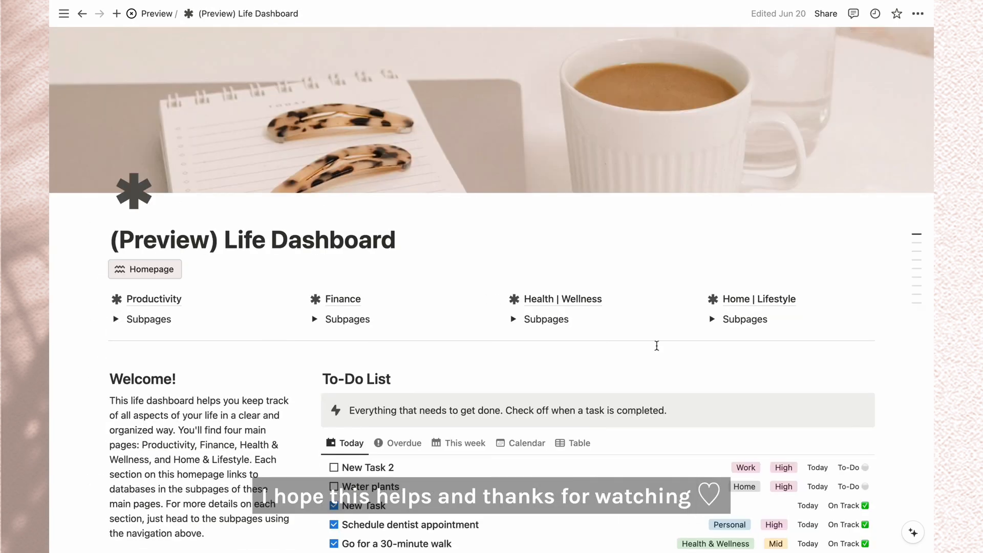